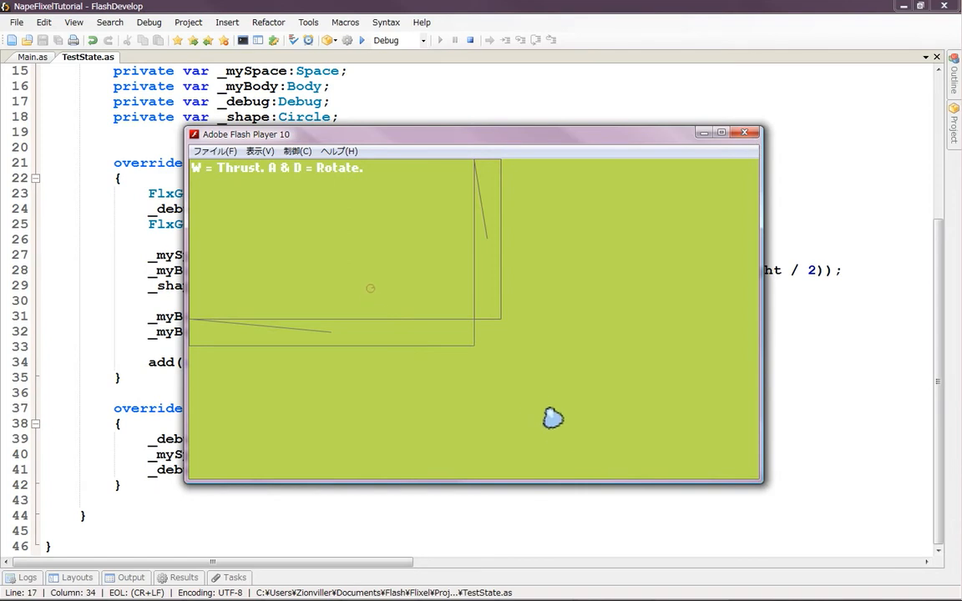
- Close the Hello World player and leave an //update comment on line 40 of update()
left_click(745, 134)
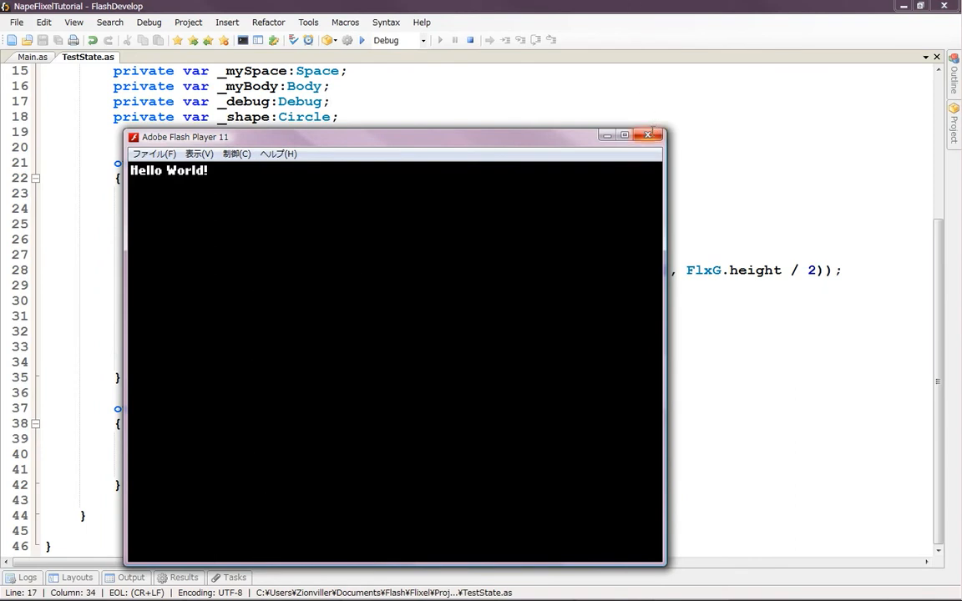
mouse_move(648, 136)
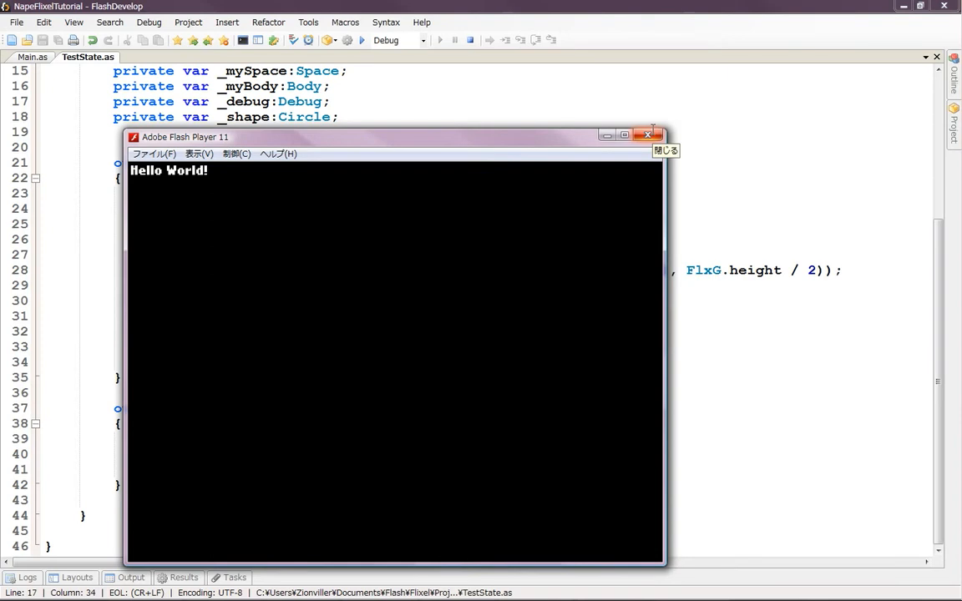
left_click(649, 135)
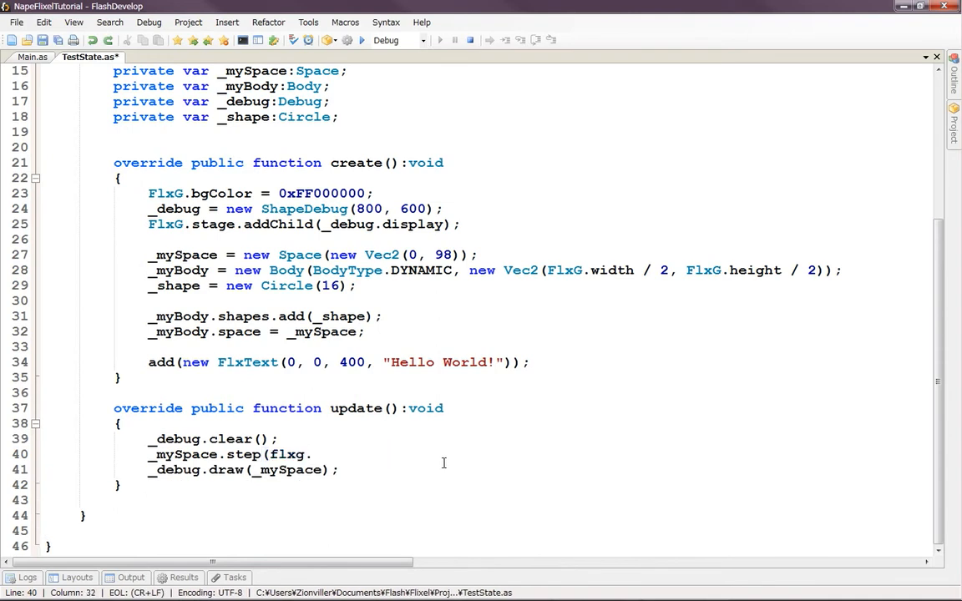
type("space")
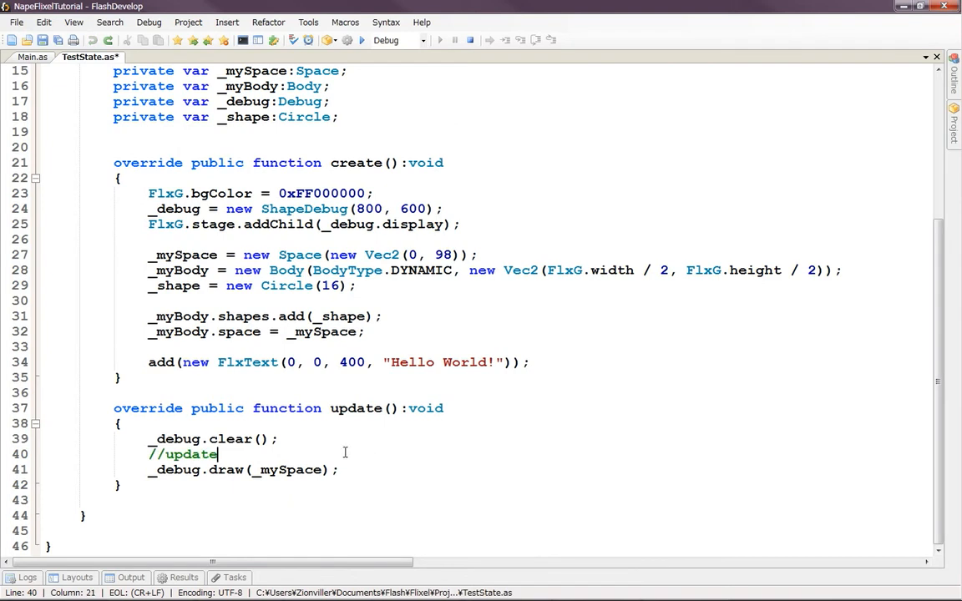
mouse_move(307, 451)
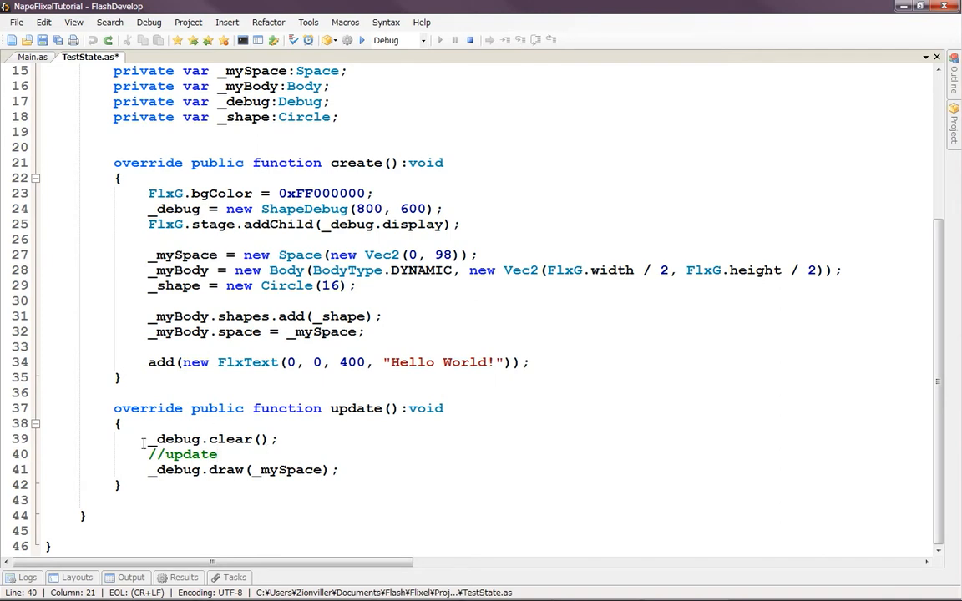
- Check the _mySpace field name and select the //update comment in update() to replace it
double_click(182, 455)
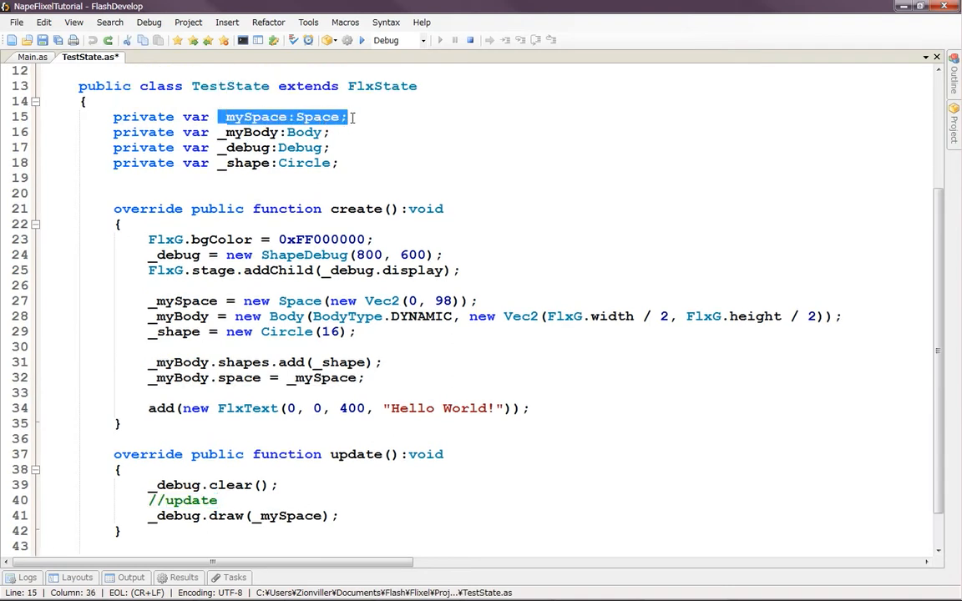
left_click(142, 514)
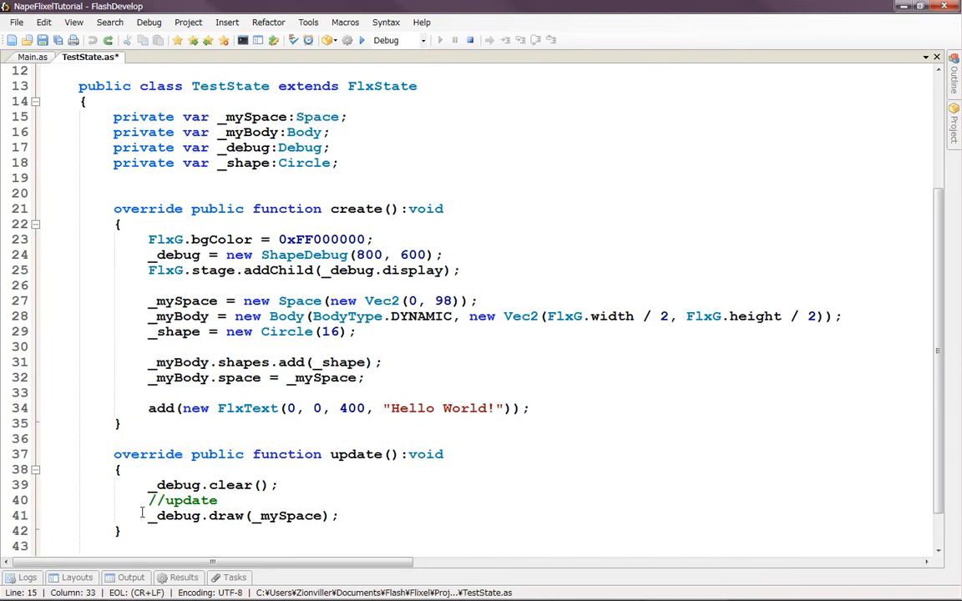
double_click(182, 501)
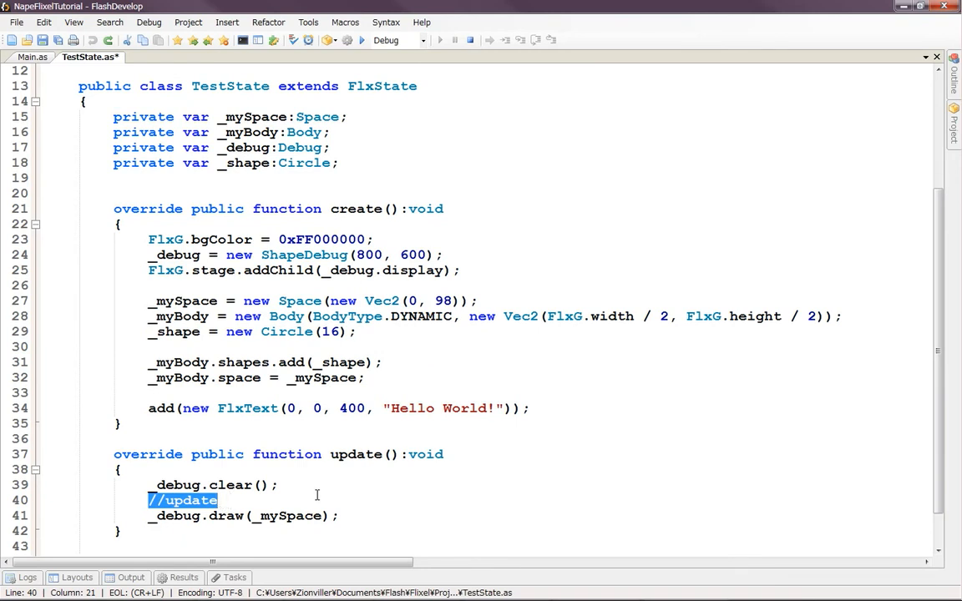
- Write _mySpace.step(FlxG.elapsed using code completion for step and elapsed
type("mySpace")
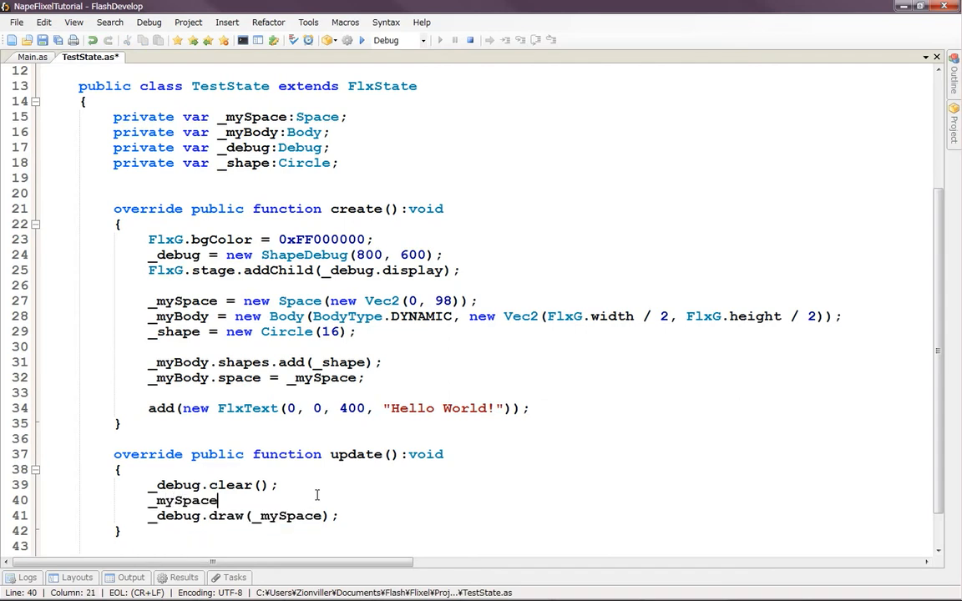
type(".spt")
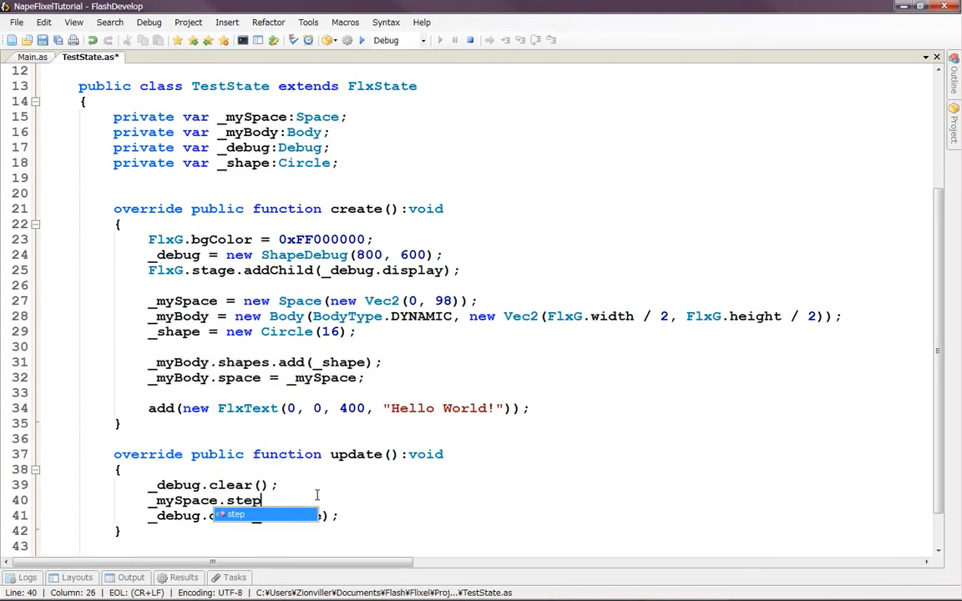
type("(")
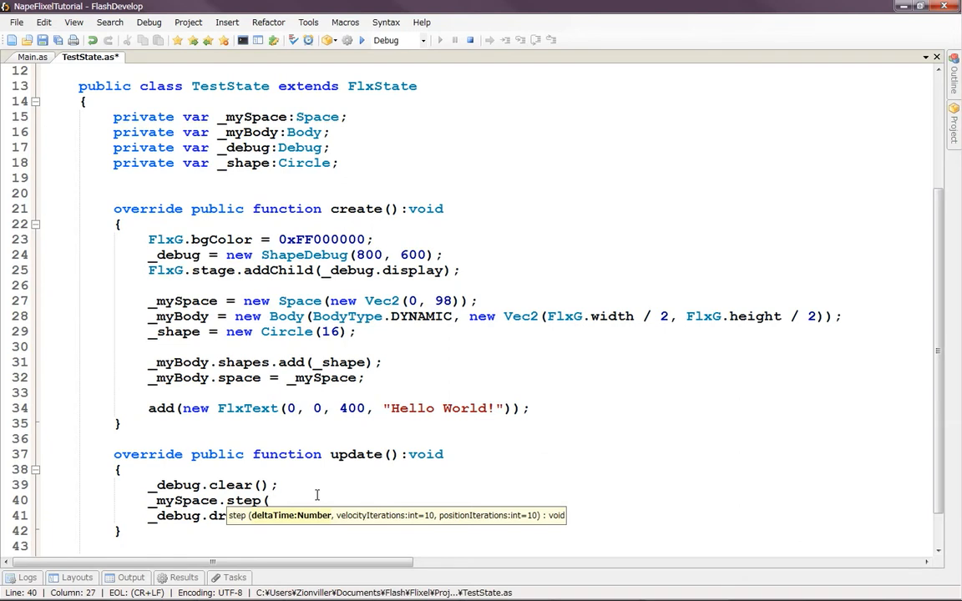
type("Flxg")
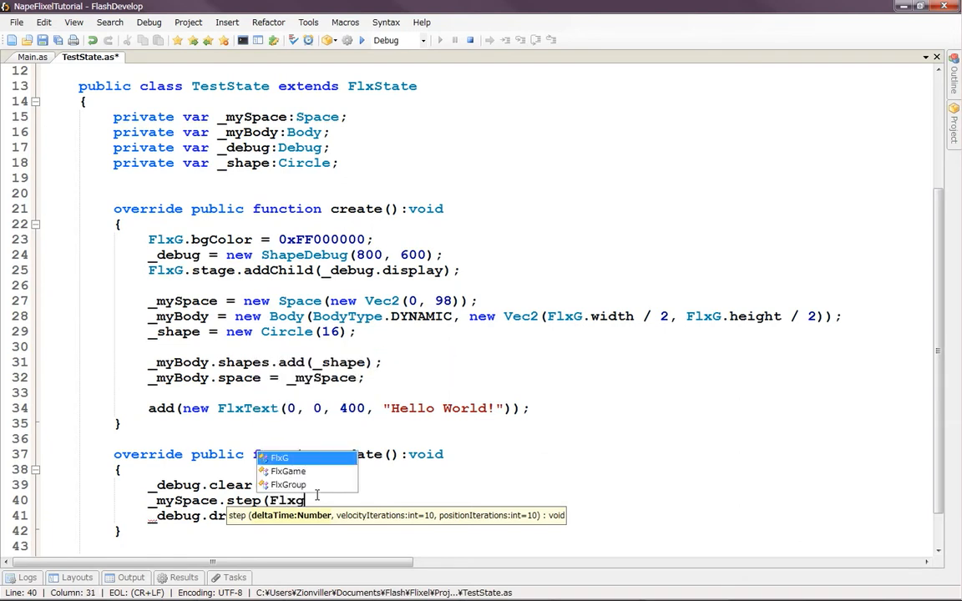
type(".")
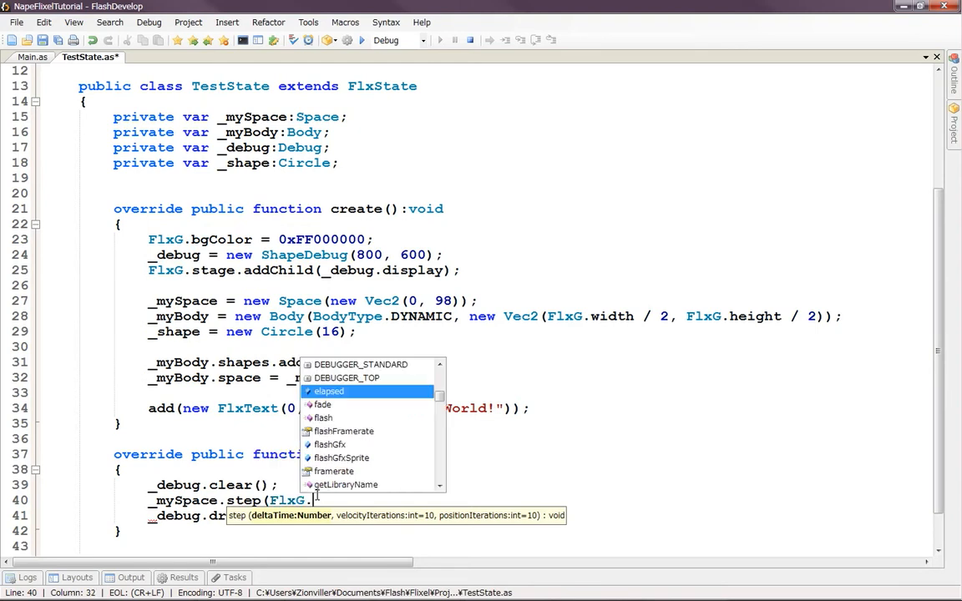
double_click(327, 390)
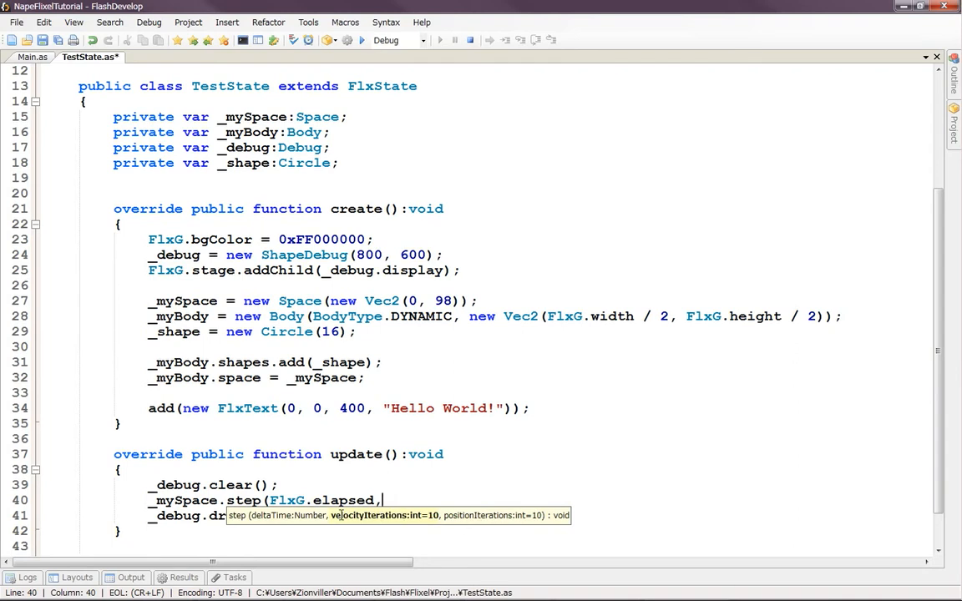
mouse_move(487, 492)
type(");")
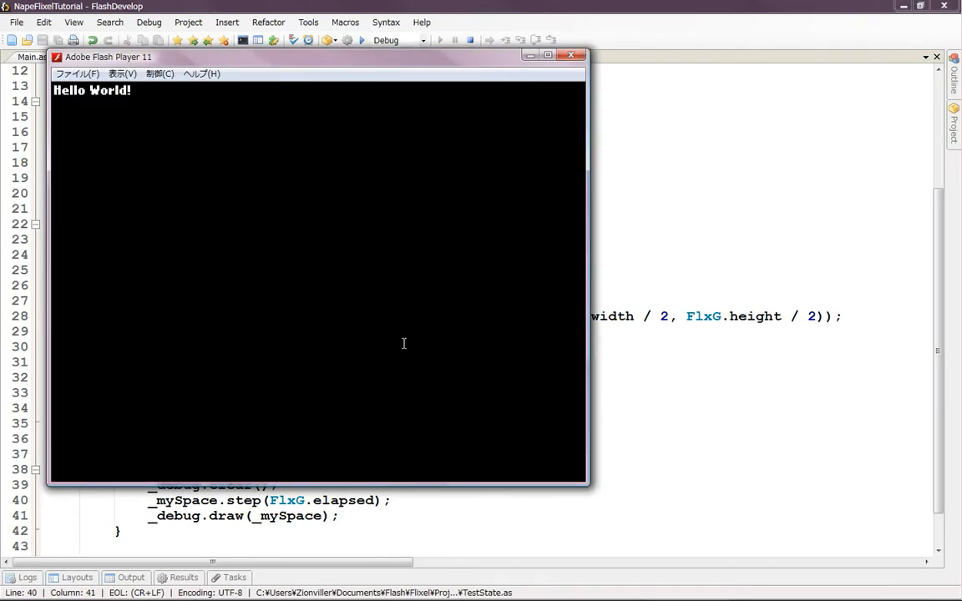
mouse_move(748, 60)
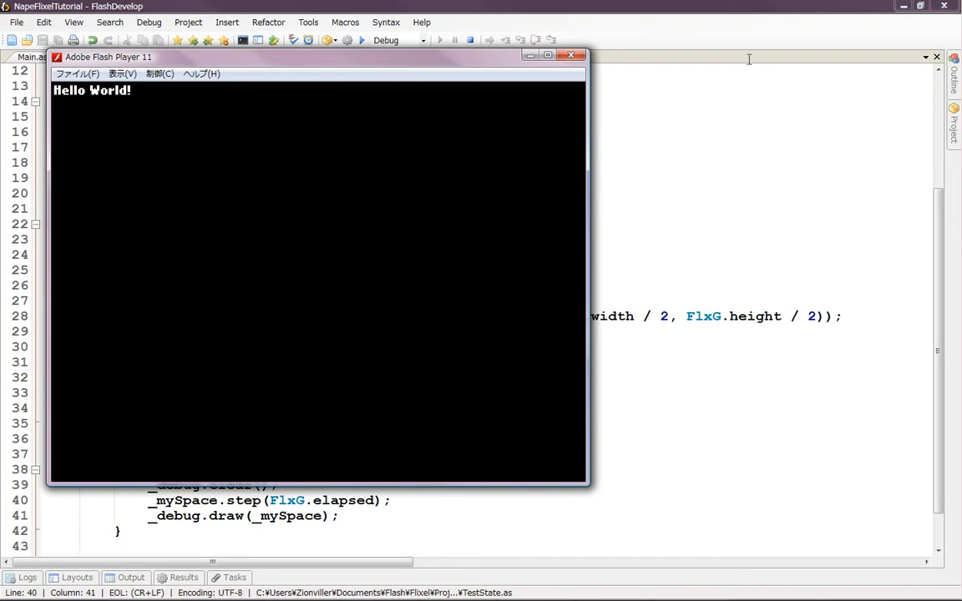
- Close the Hello World Flash Player window and return to the TestState code
left_click(571, 57)
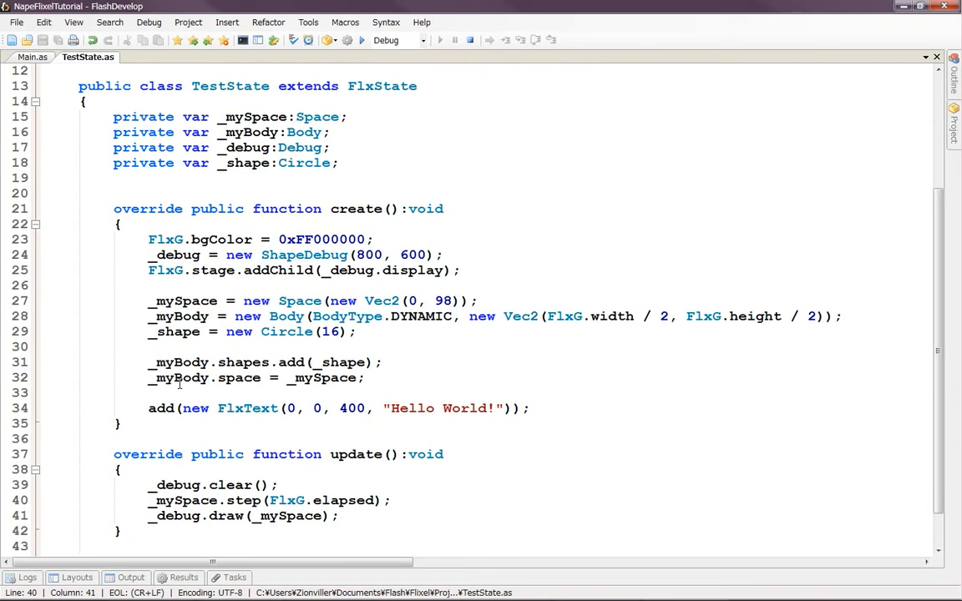
mouse_move(225, 400)
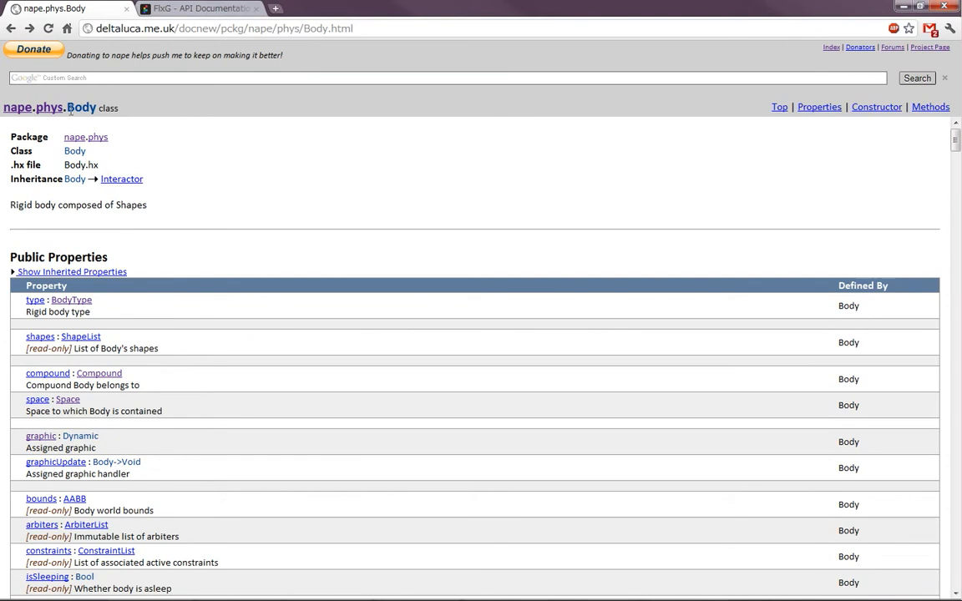
- Select the Body class name and view the nape.phys.Body public properties in Chrome
double_click(80, 107)
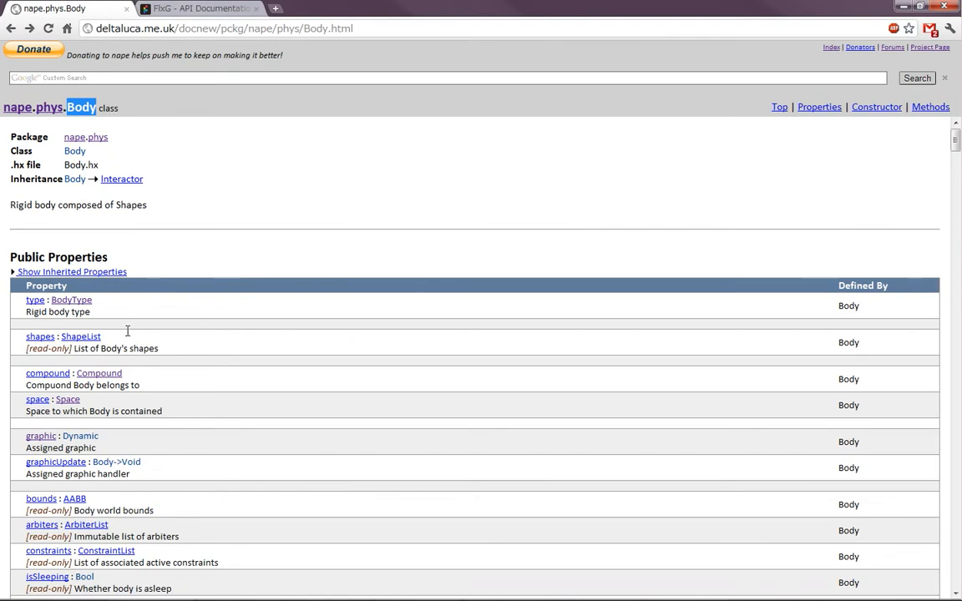
mouse_move(226, 261)
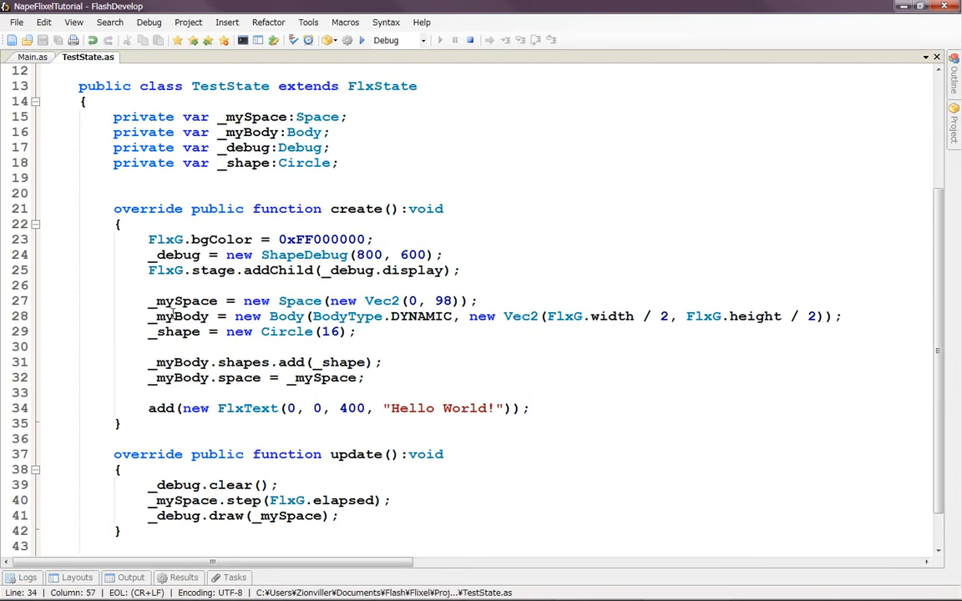
left_click_drag(311, 315, 461, 316)
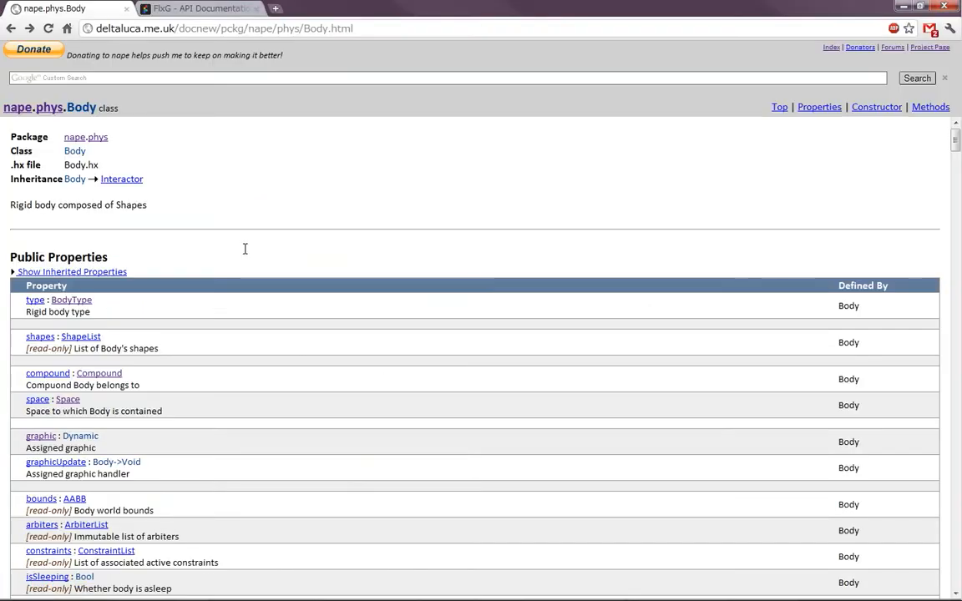
mouse_move(77, 308)
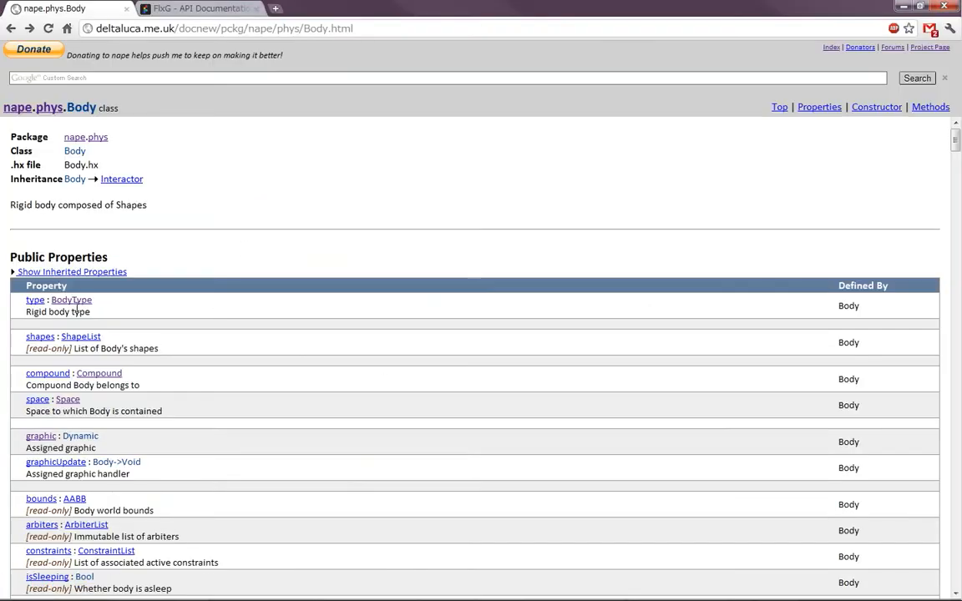
mouse_move(70, 300)
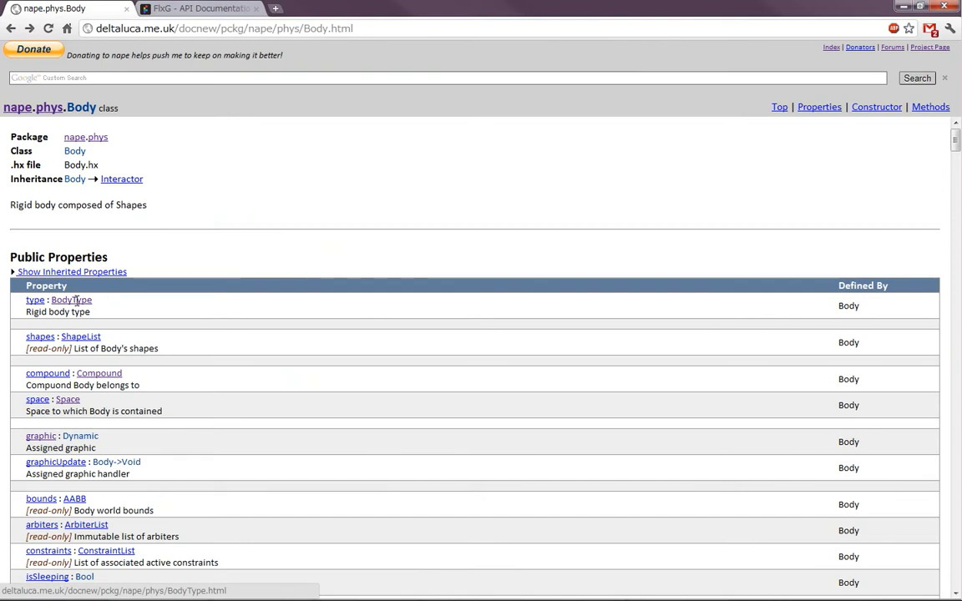
- Follow the BodyType link and scroll to the STATIC, DYNAMIC, KINEMATIC property details
left_click(70, 300)
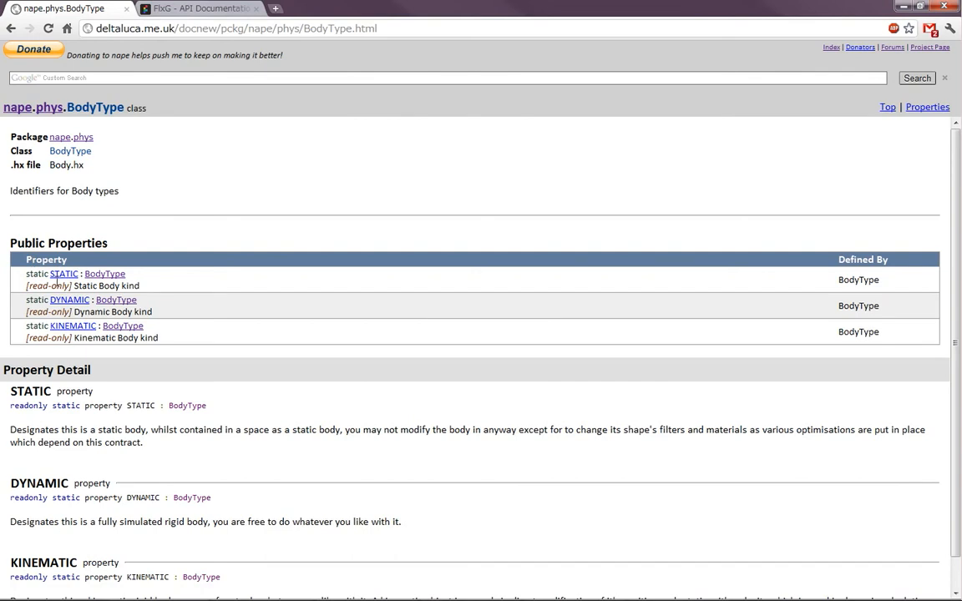
mouse_move(83, 314)
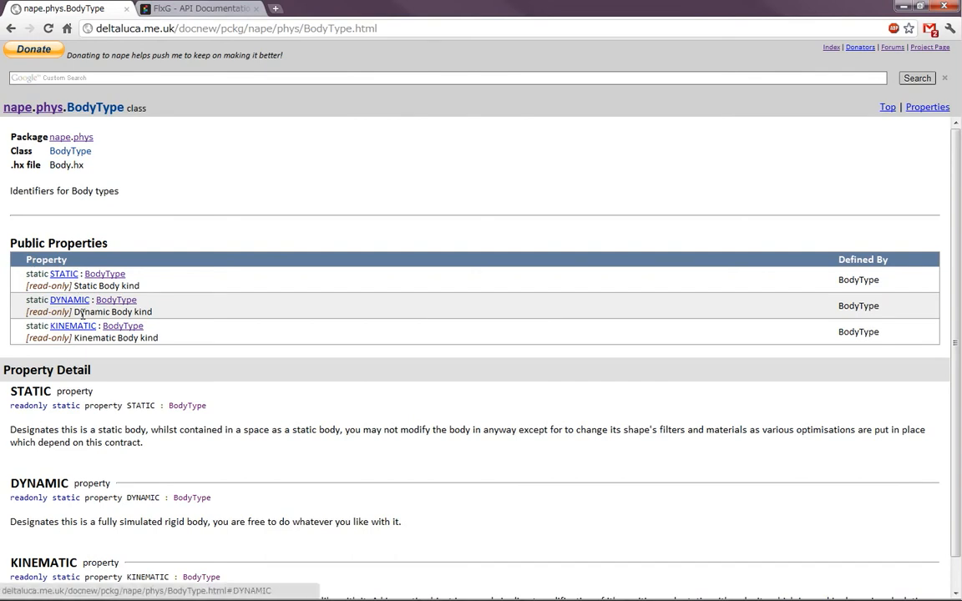
scroll("down", 3)
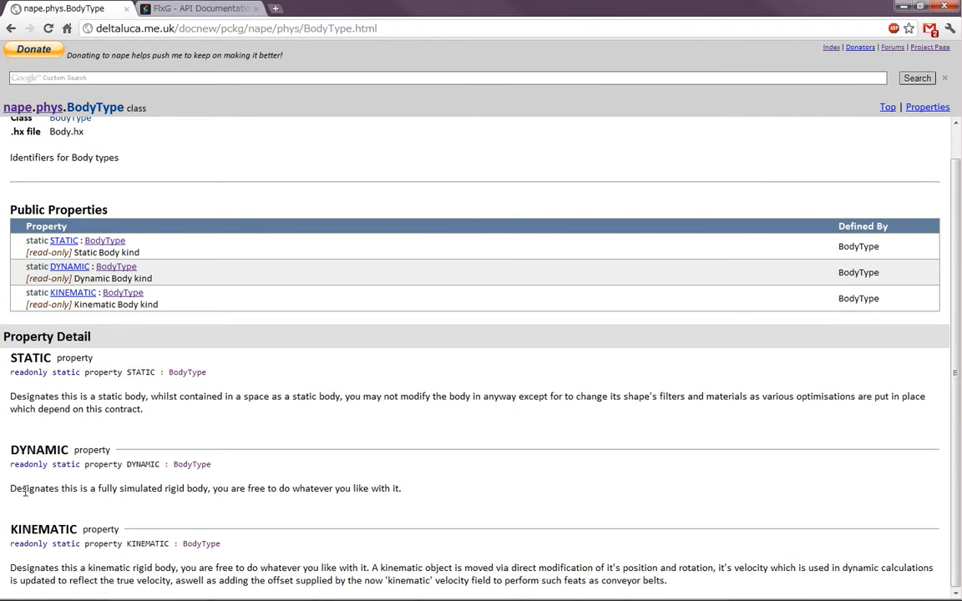
mouse_move(86, 491)
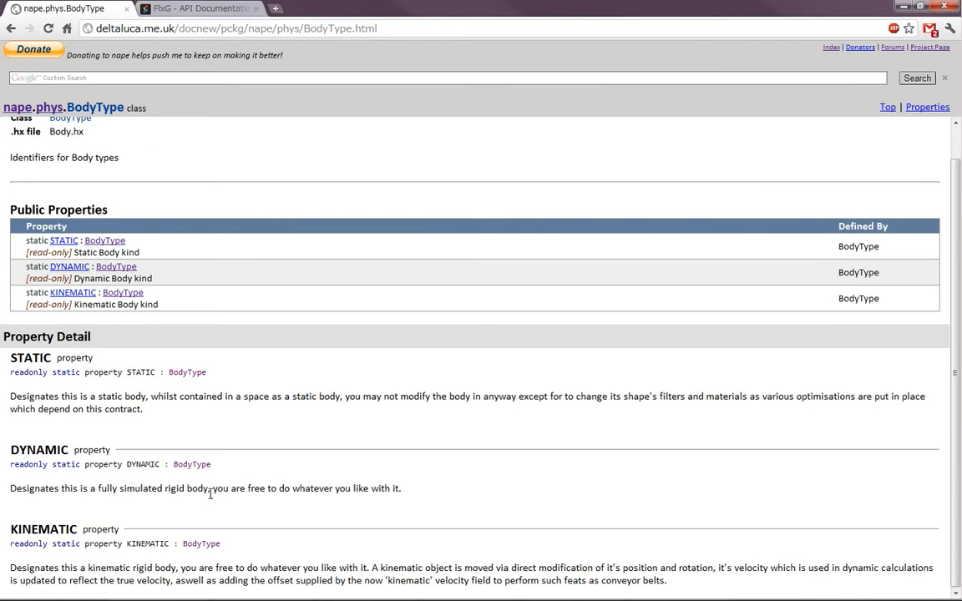
mouse_move(371, 488)
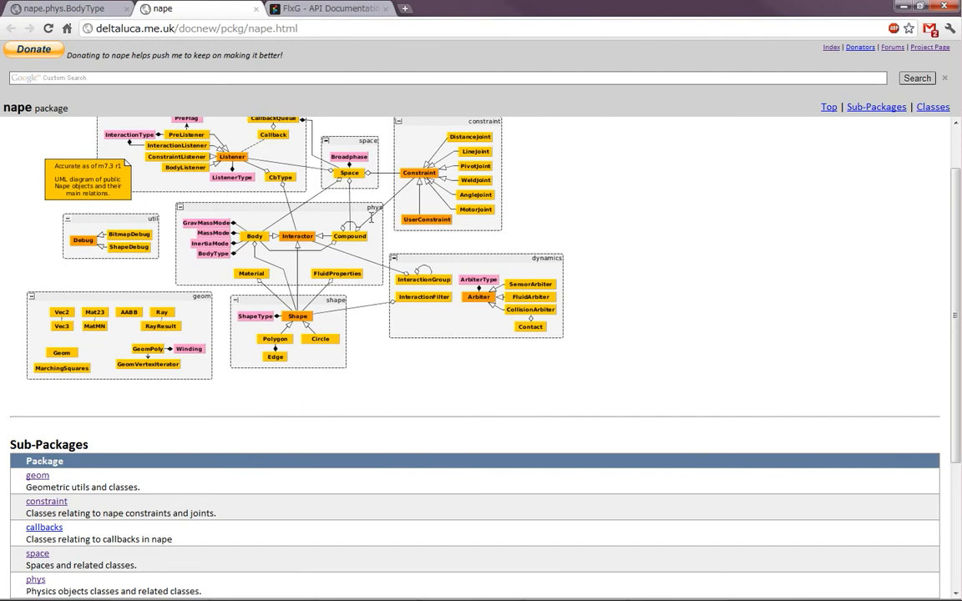
mouse_move(343, 238)
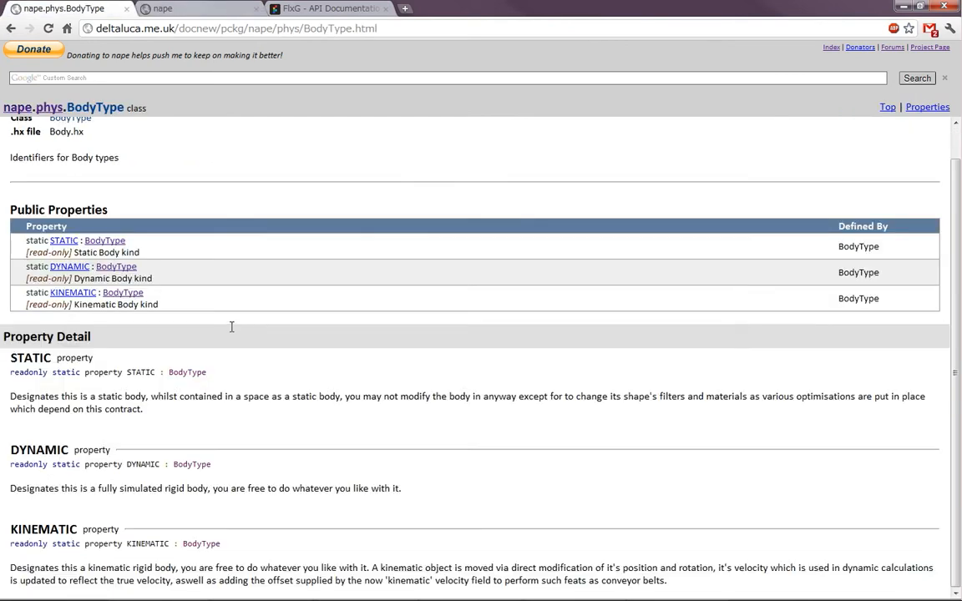
mouse_move(193, 468)
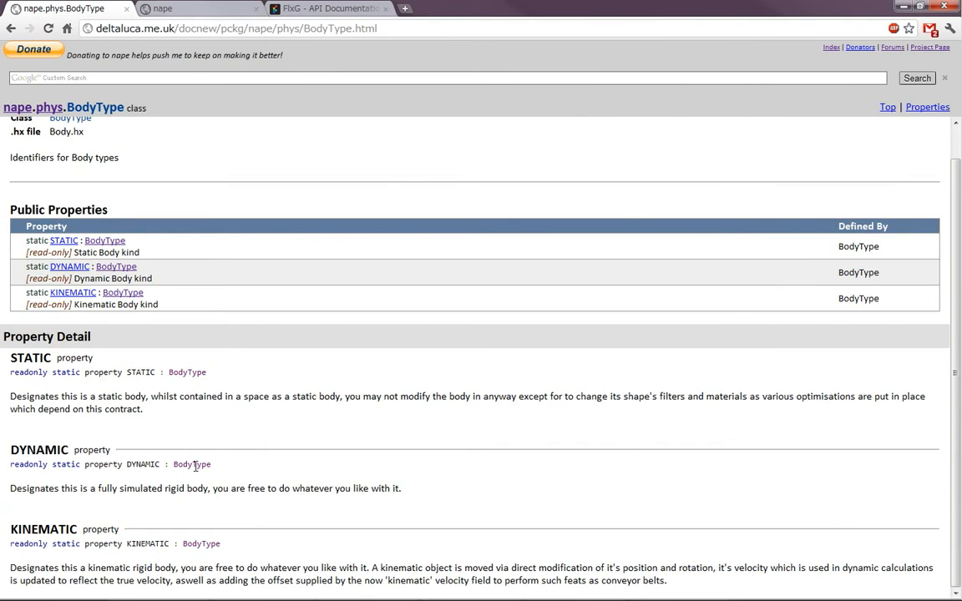
mouse_move(204, 514)
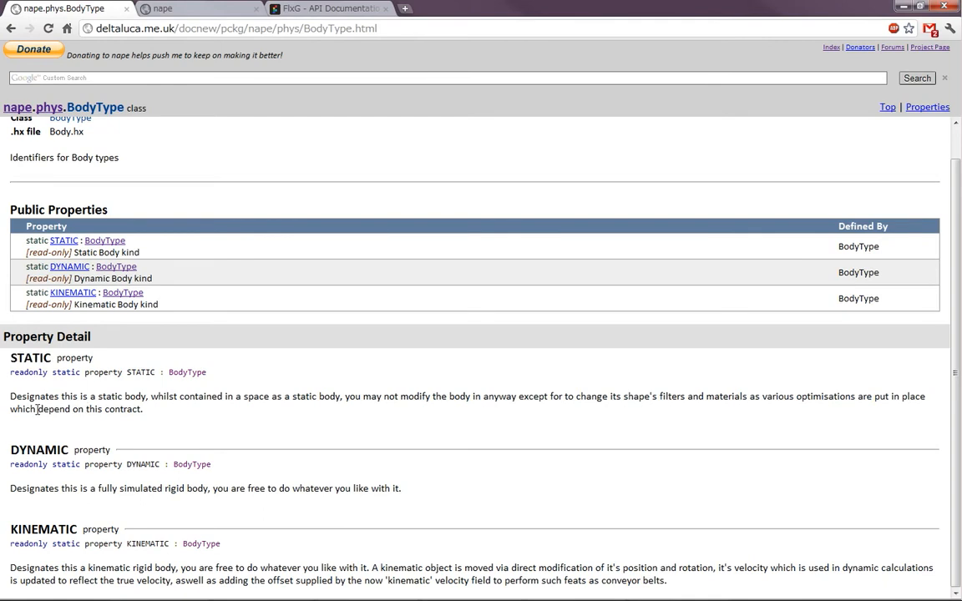
mouse_move(16, 401)
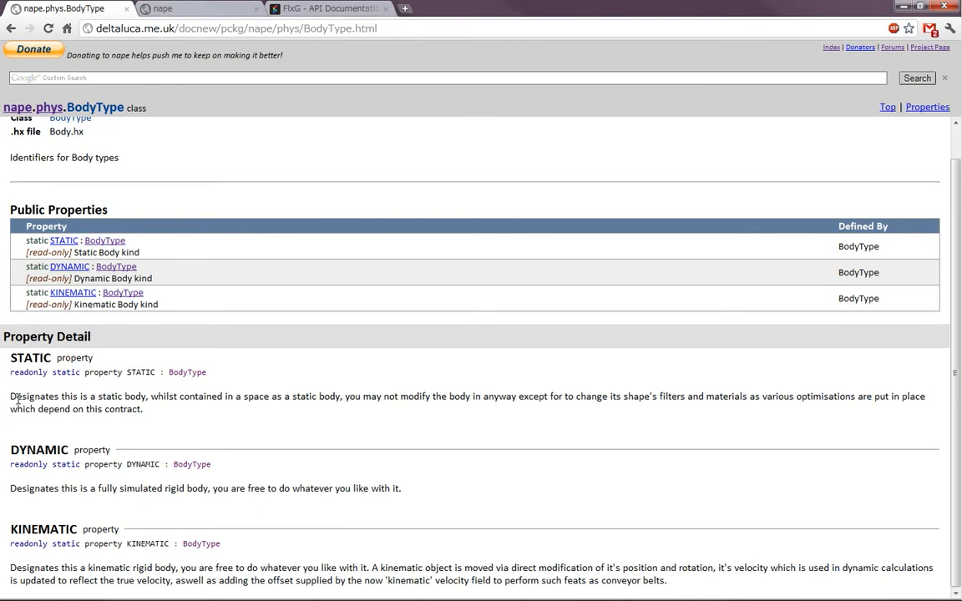
mouse_move(102, 400)
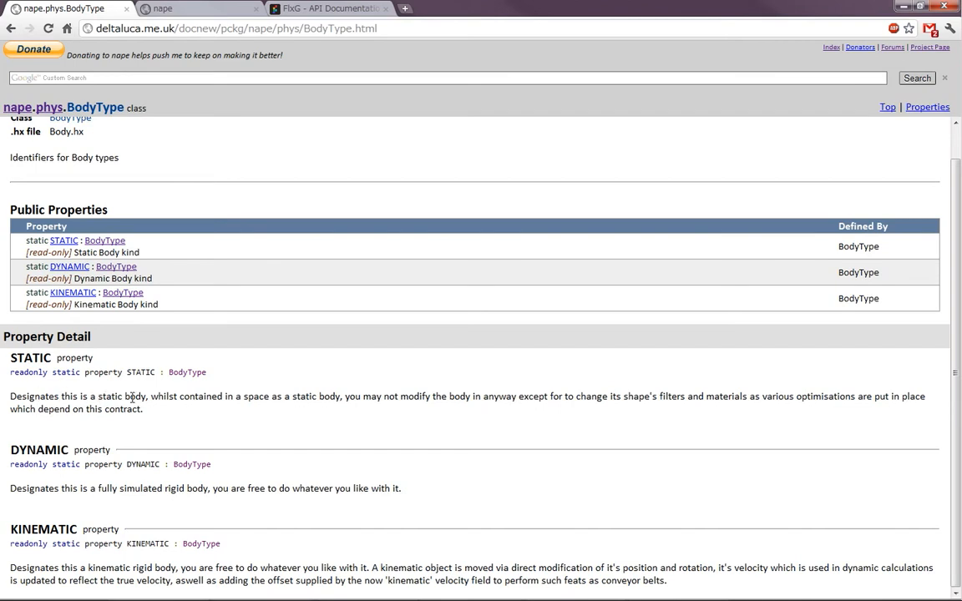
mouse_move(214, 393)
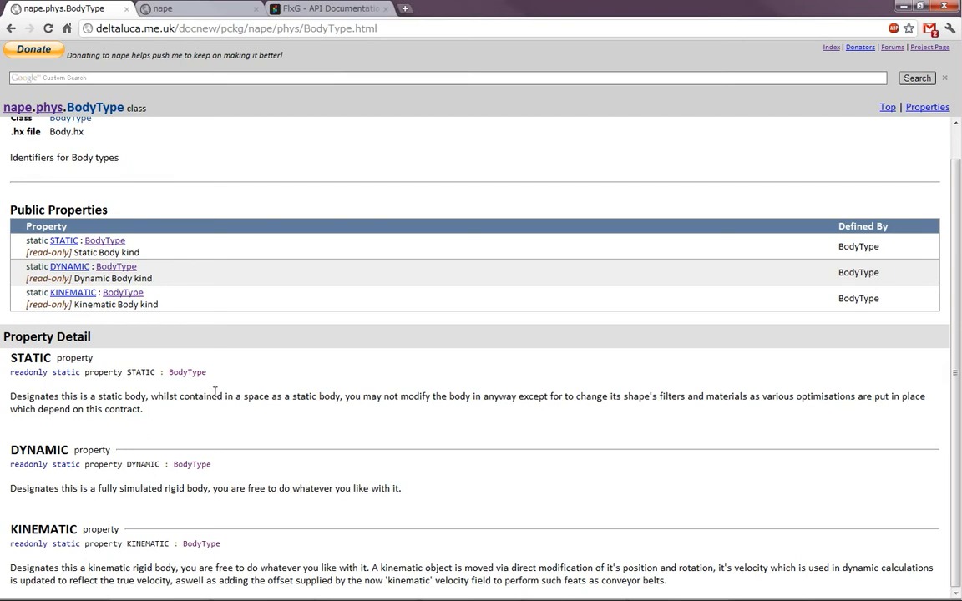
mouse_move(297, 399)
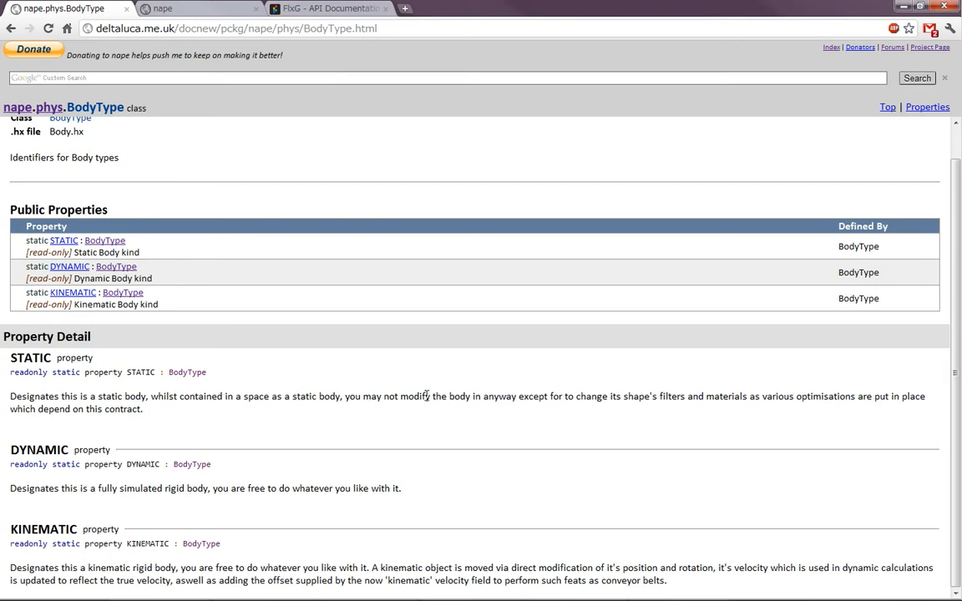
mouse_move(552, 394)
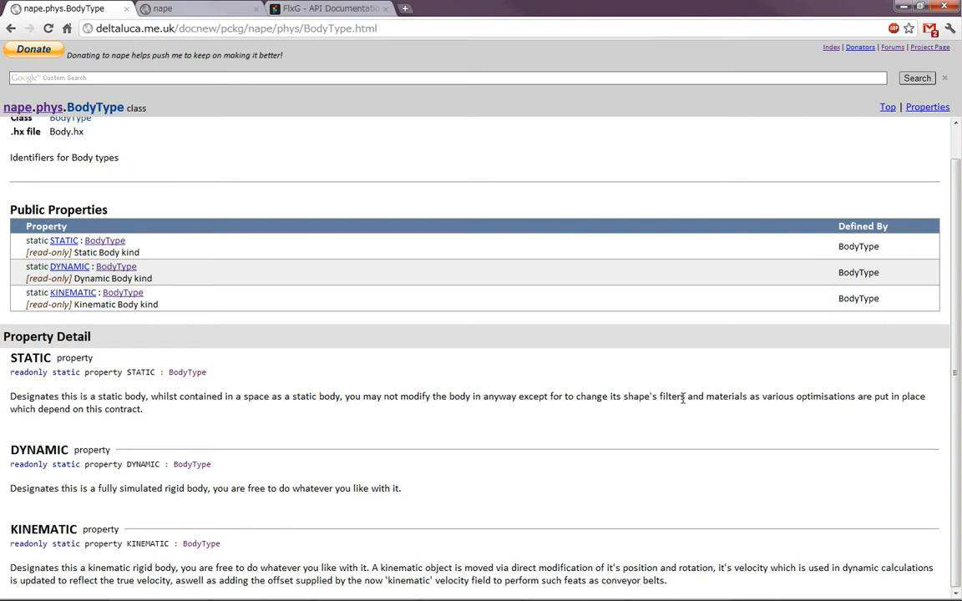
mouse_move(859, 401)
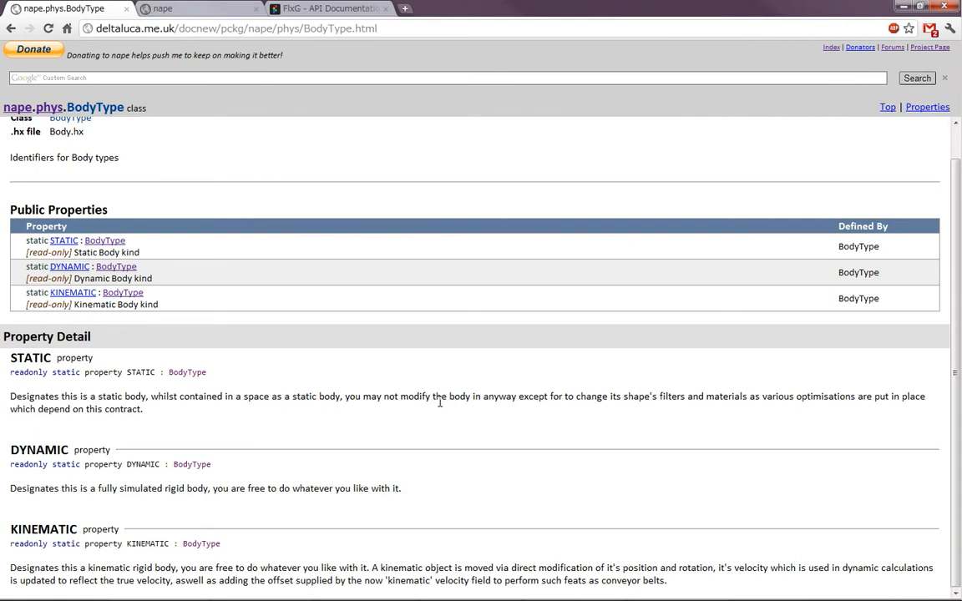
mouse_move(423, 425)
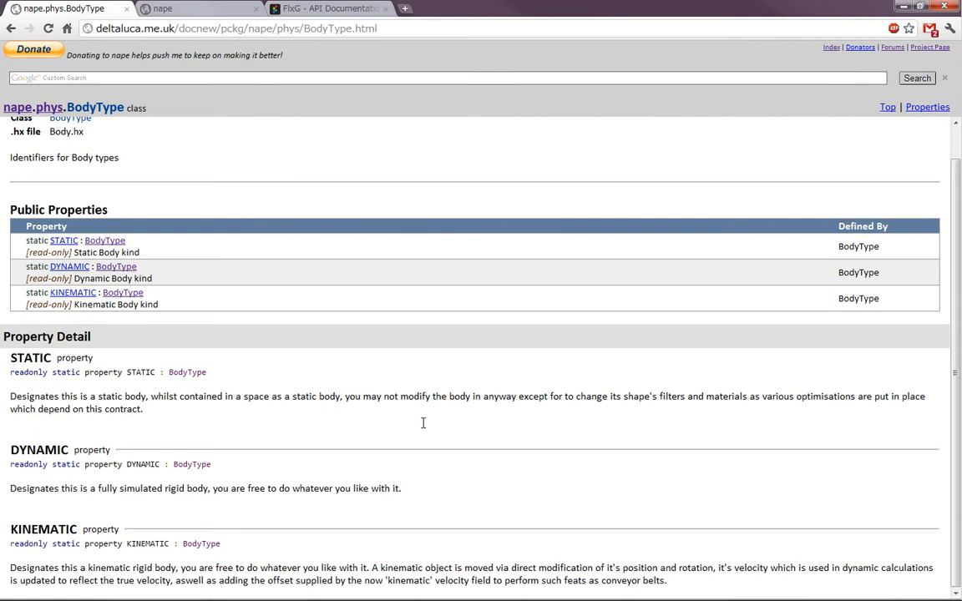
mouse_move(381, 481)
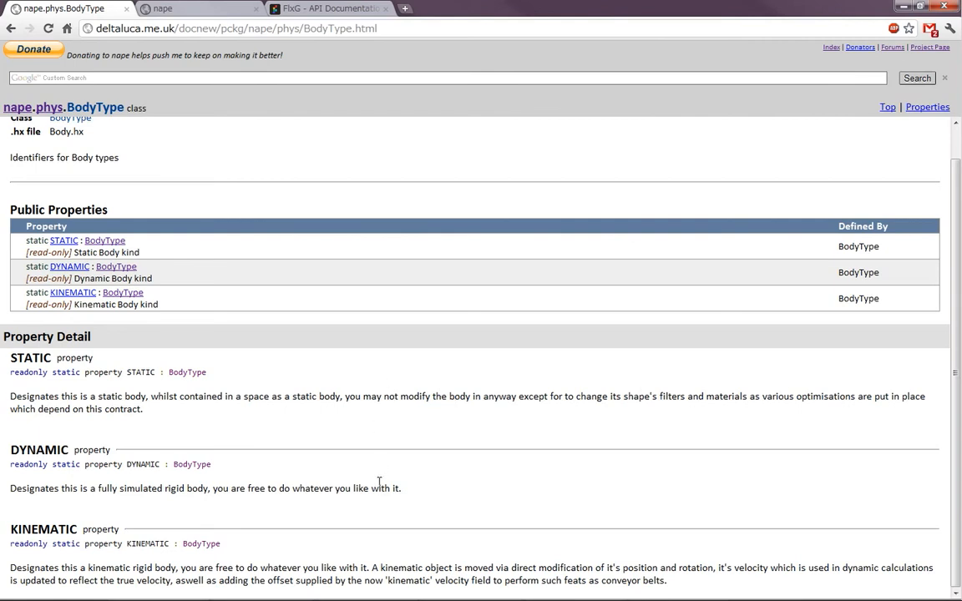
mouse_move(364, 488)
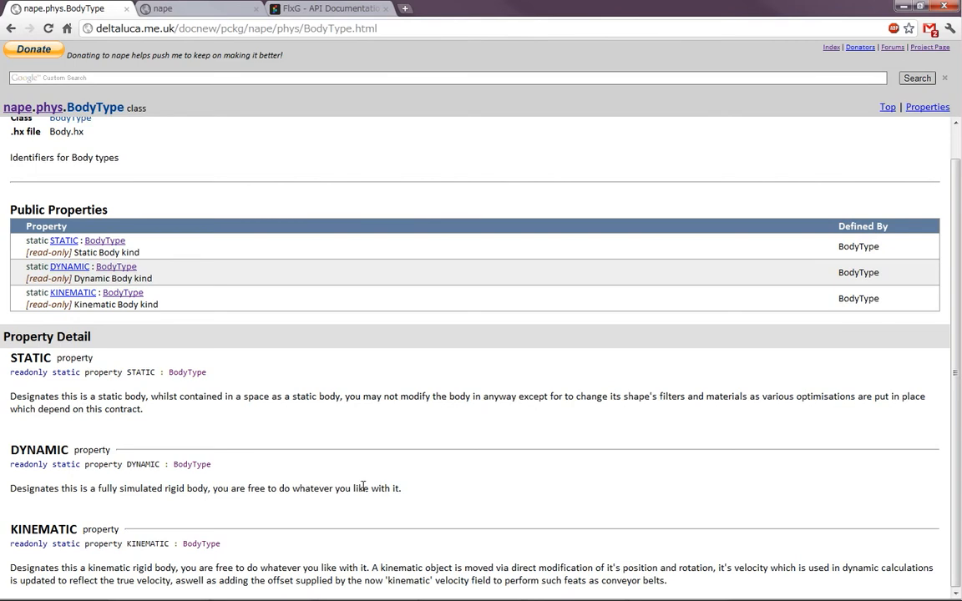
mouse_move(357, 486)
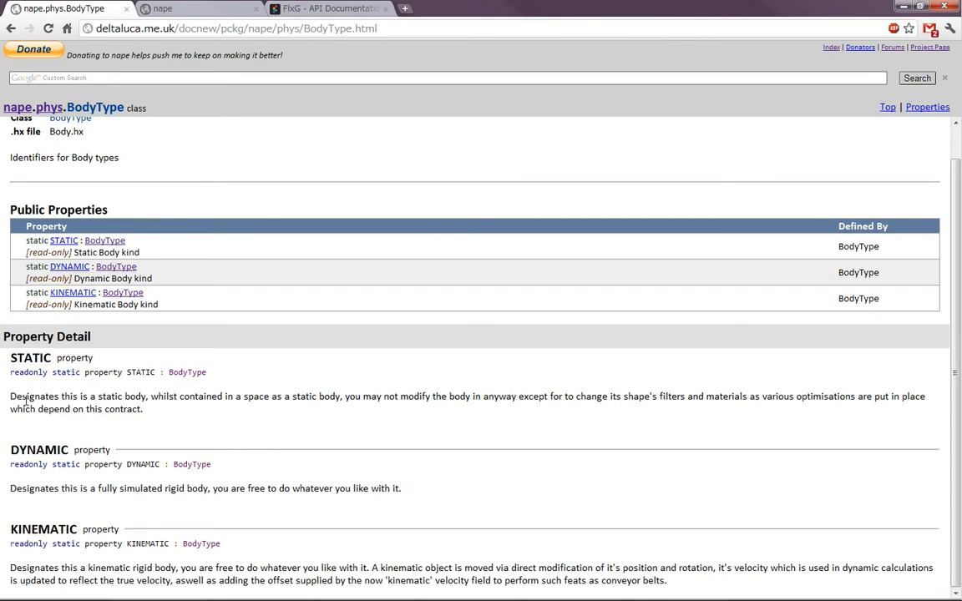
mouse_move(201, 409)
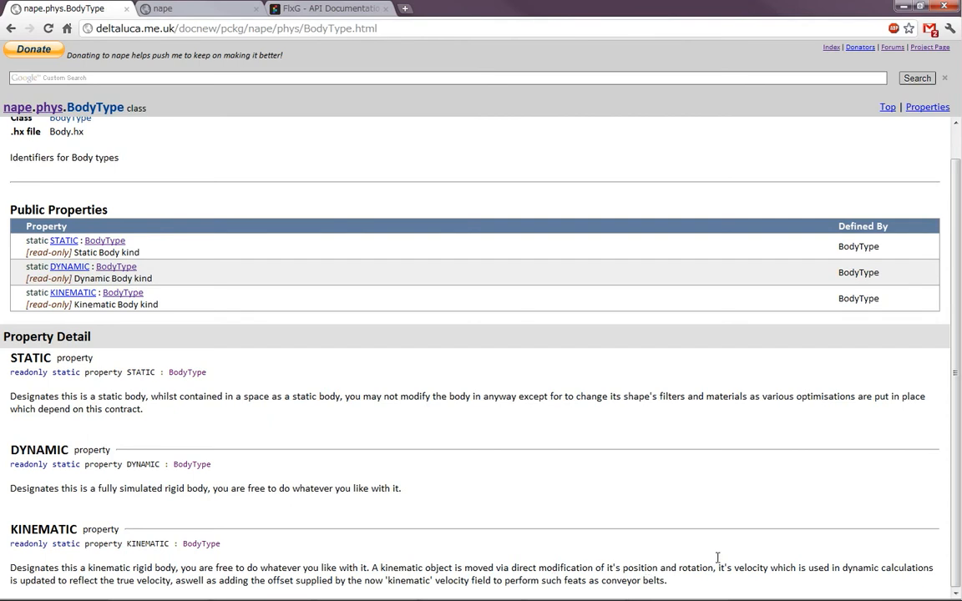
mouse_move(832, 568)
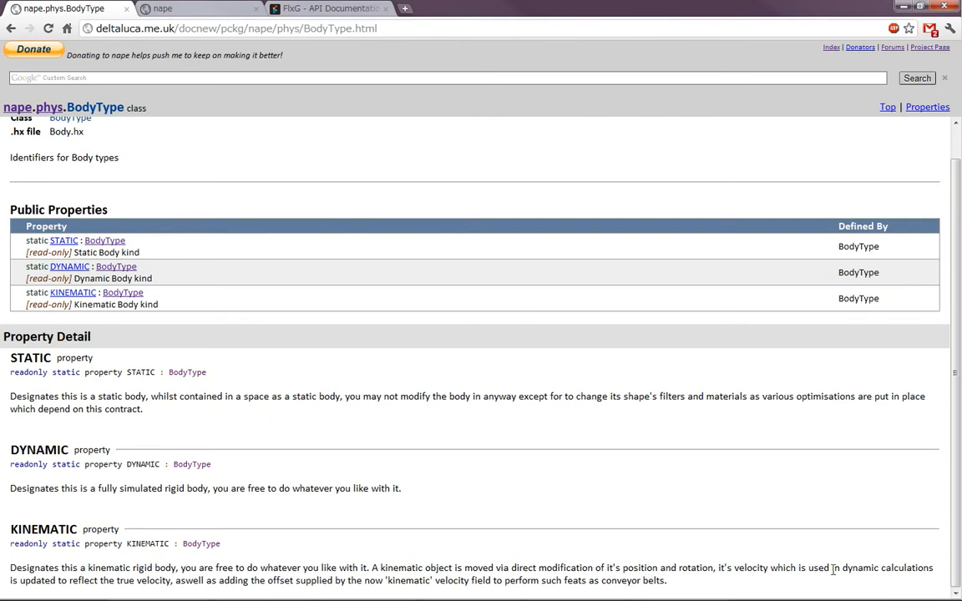
mouse_move(53, 585)
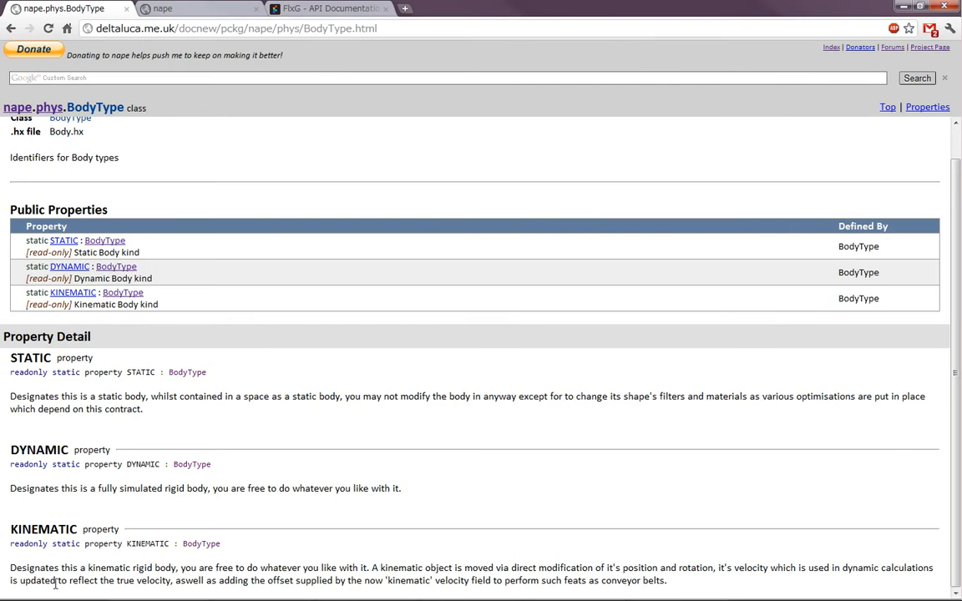
mouse_move(140, 581)
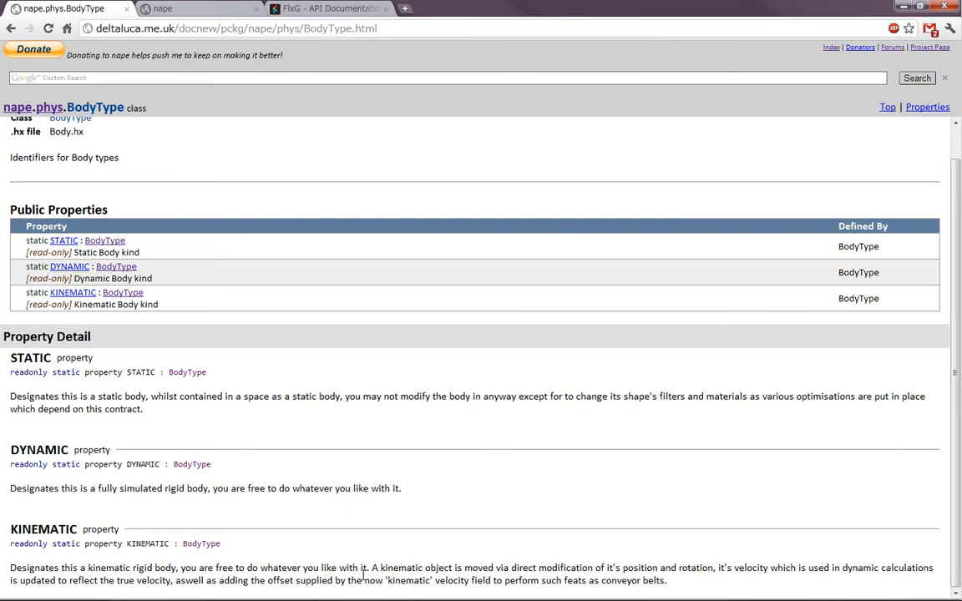
mouse_move(424, 578)
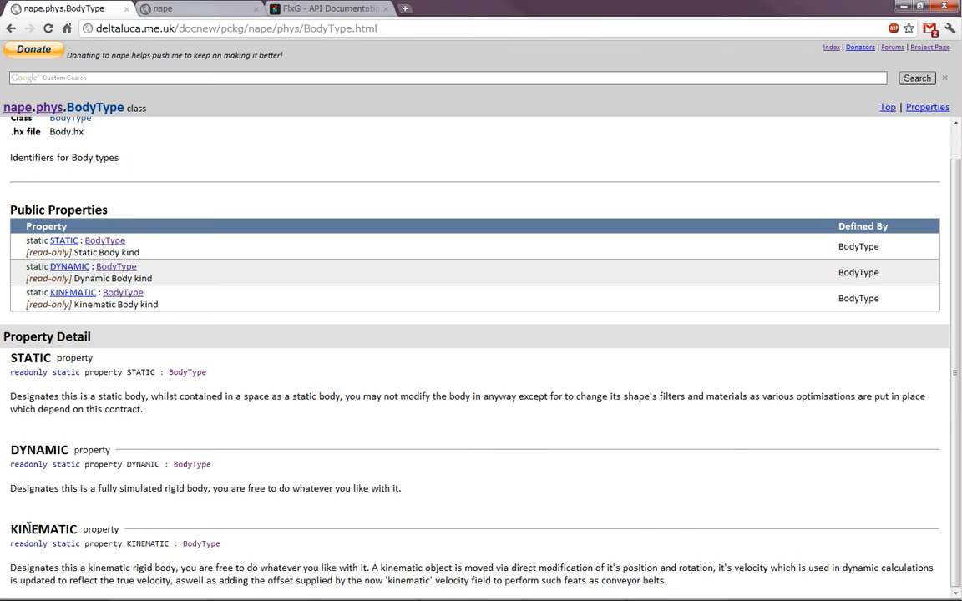
mouse_move(37, 525)
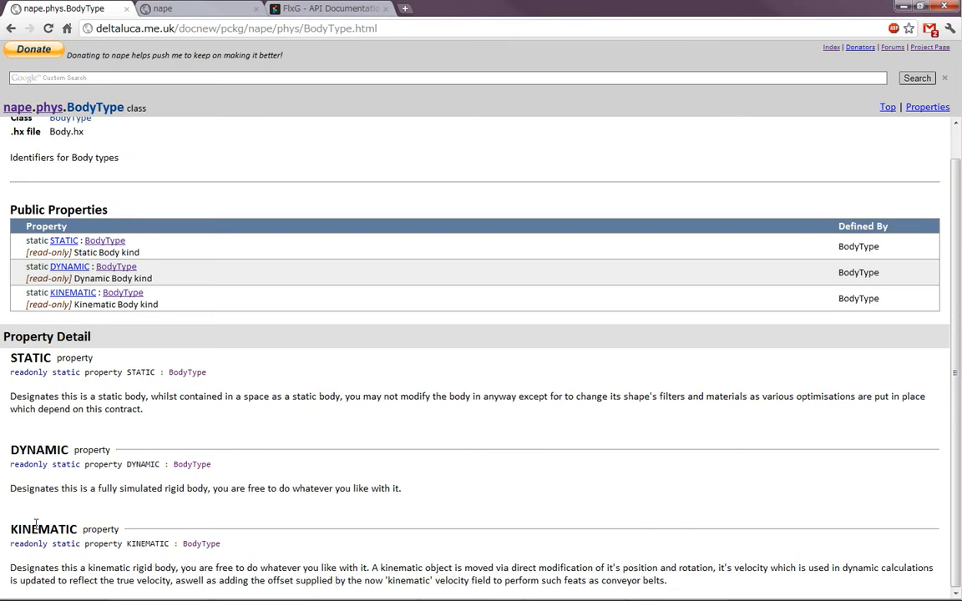
mouse_move(418, 552)
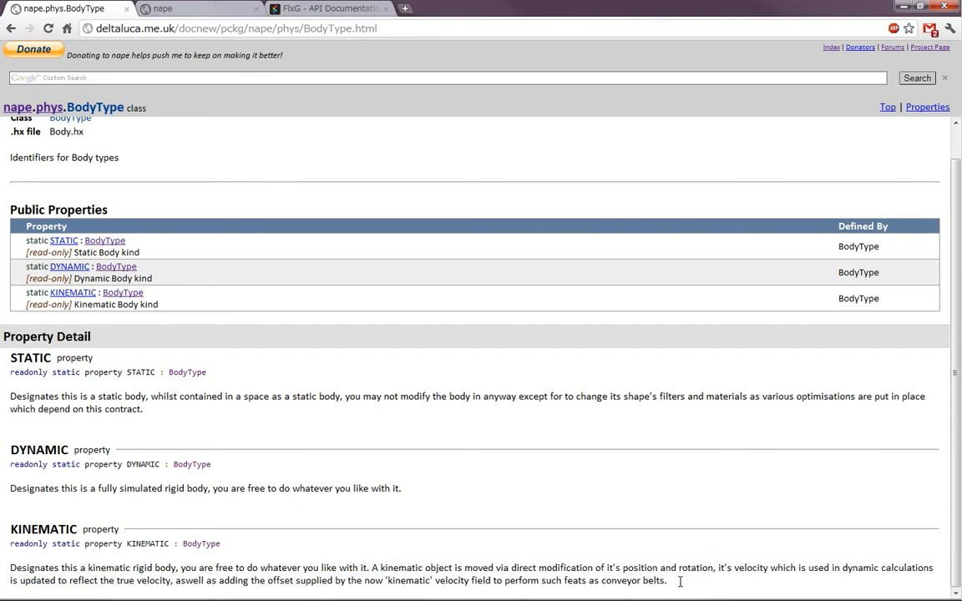
mouse_move(405, 581)
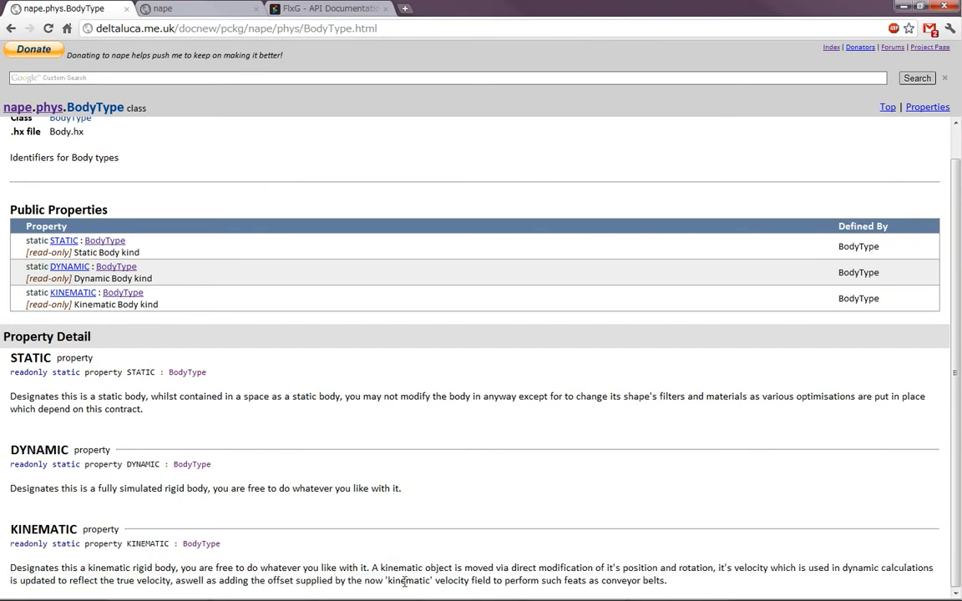
mouse_move(61, 444)
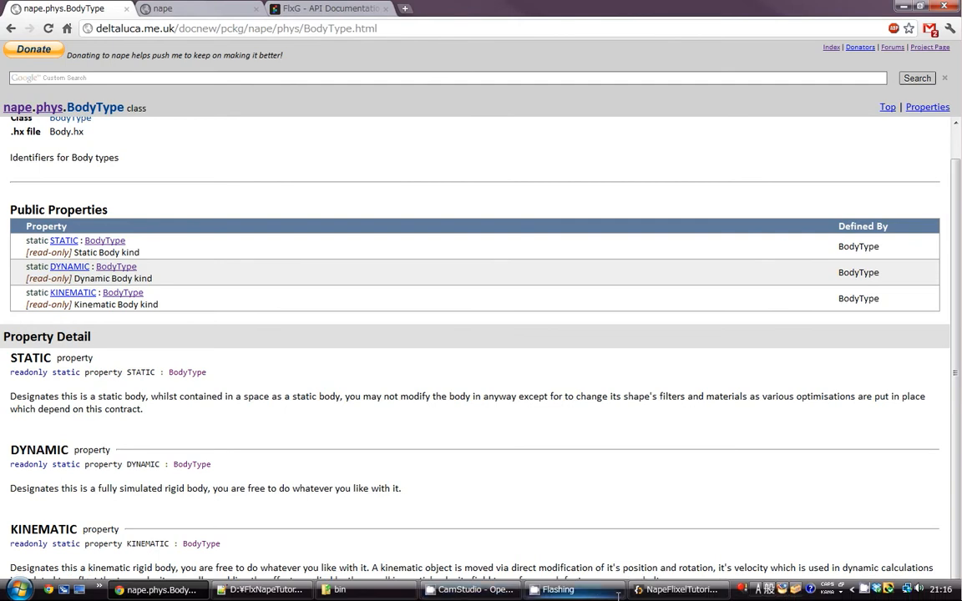
- Close the Flash preview and declare 'private var _floor:Body;' below the _shape field
left_click(678, 589)
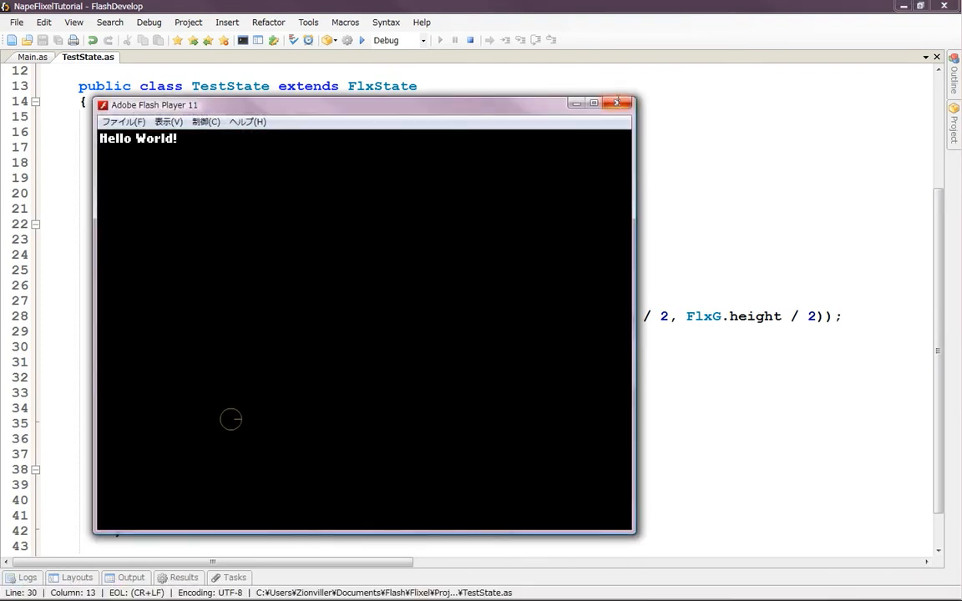
left_click(621, 103)
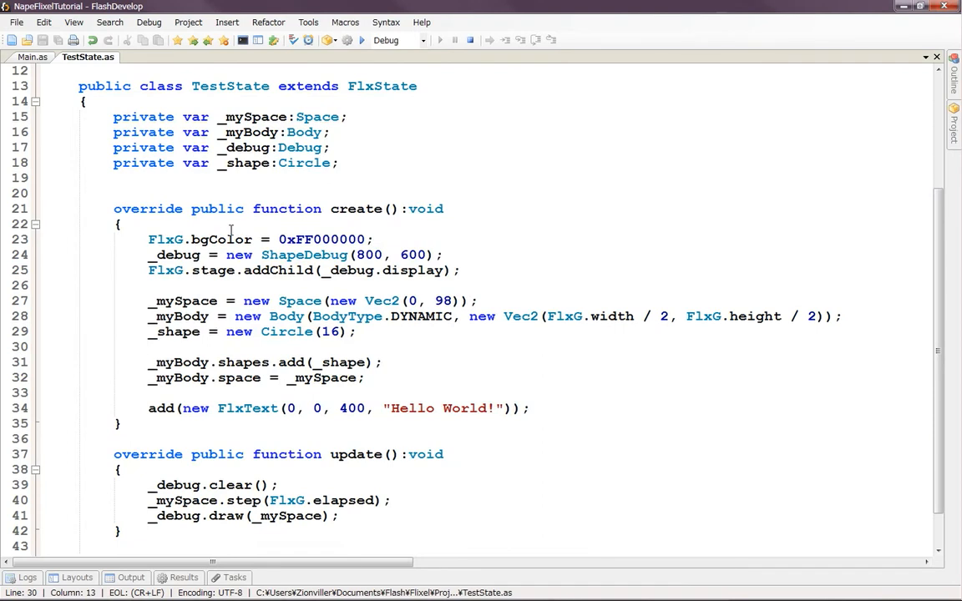
left_click(337, 163)
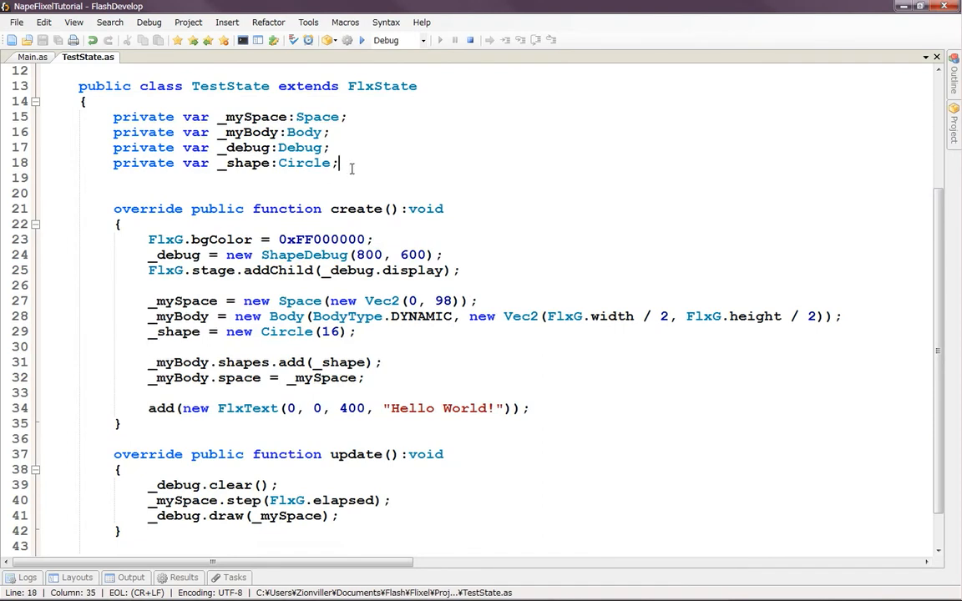
key("Backspace")
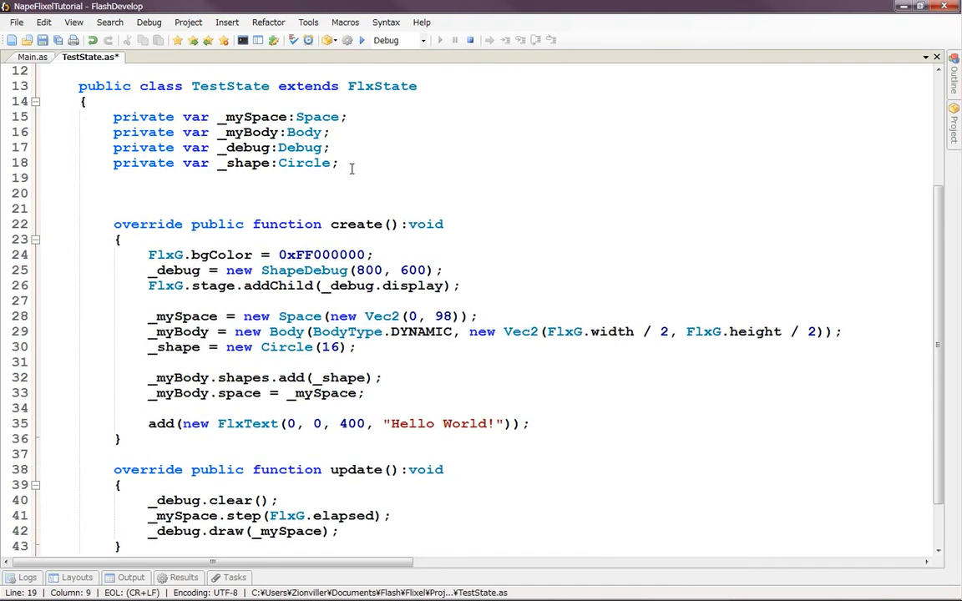
type("P")
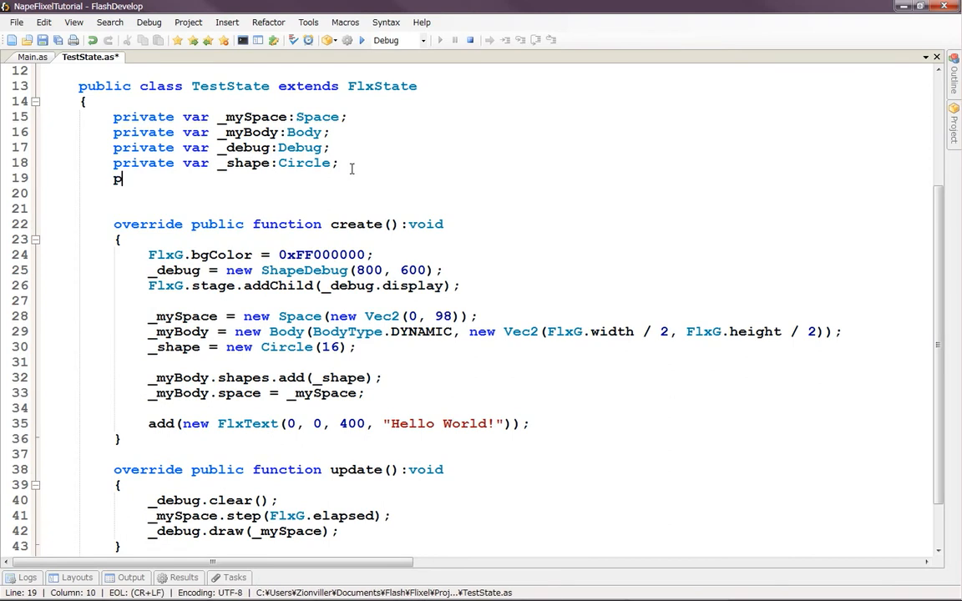
type("ri")
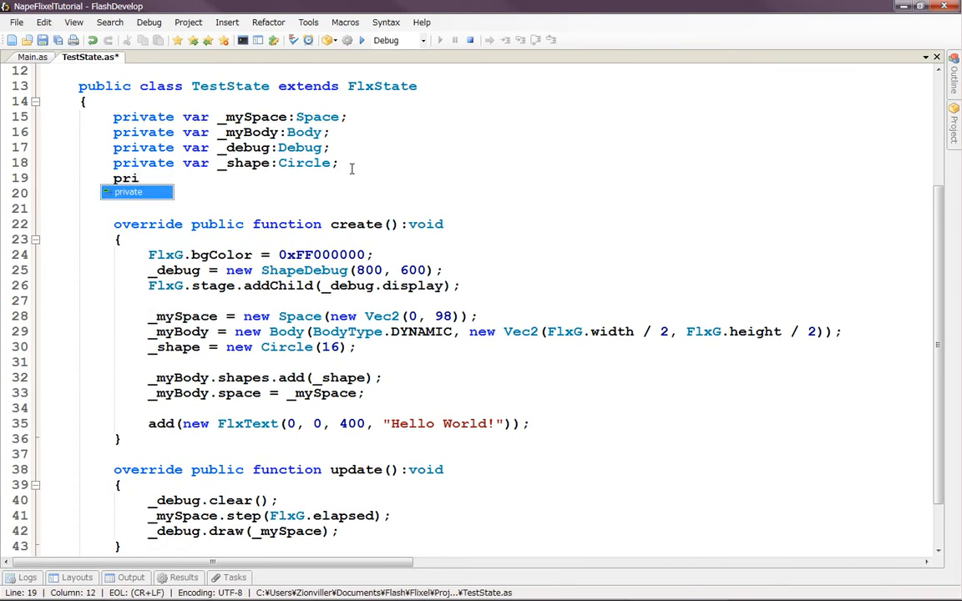
type("vate var _")
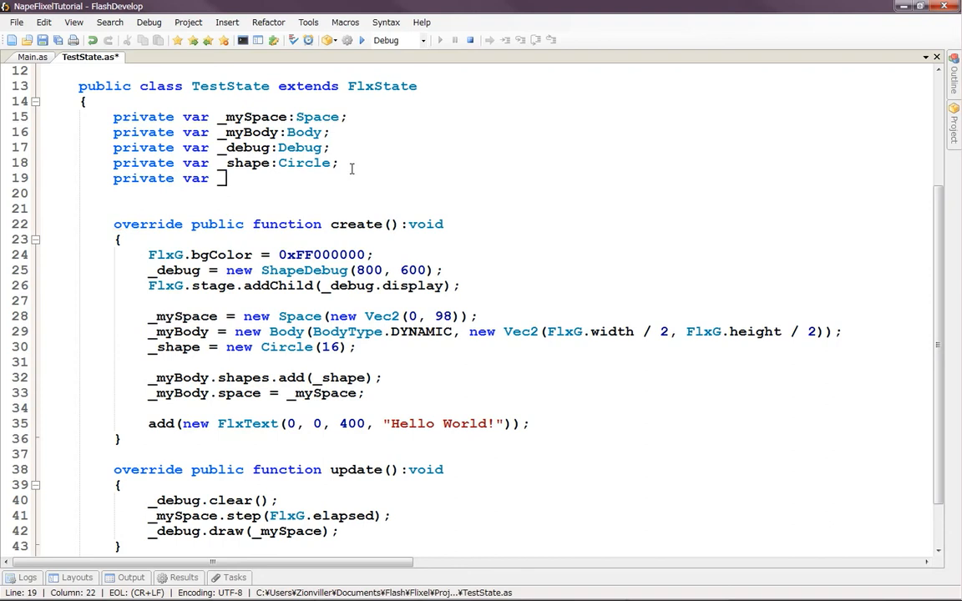
type("Floo")
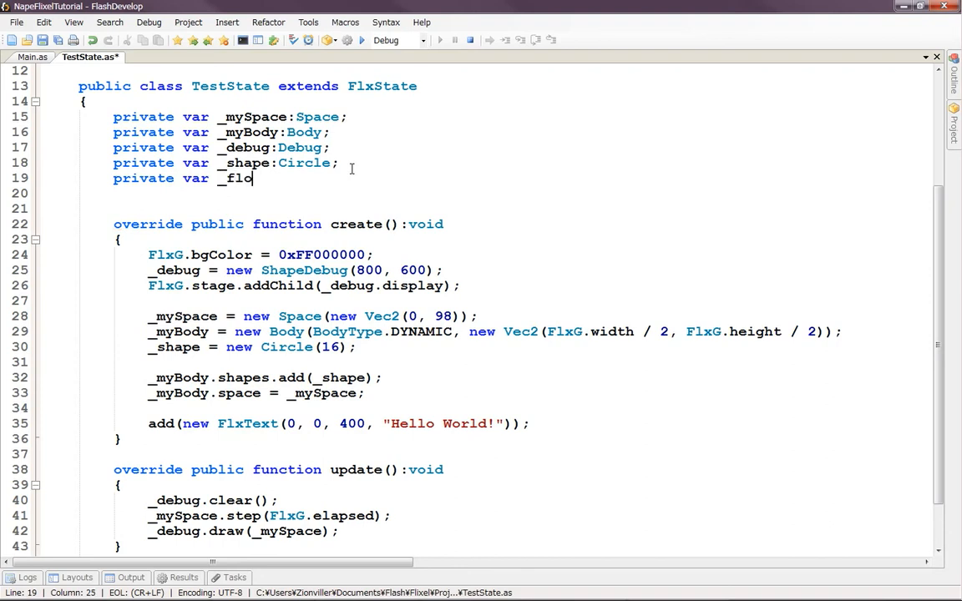
type("or:")
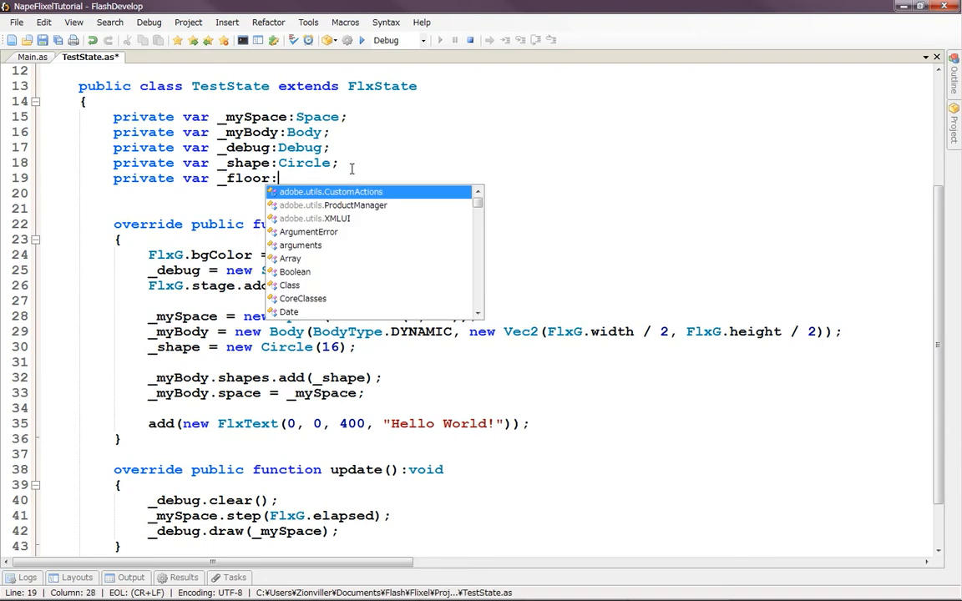
mouse_move(331, 192)
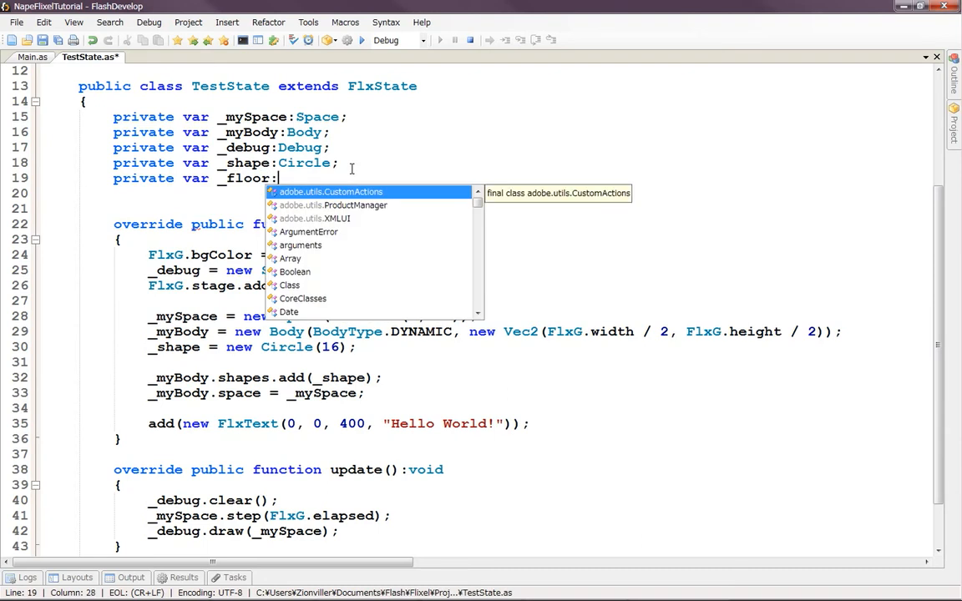
type("bo")
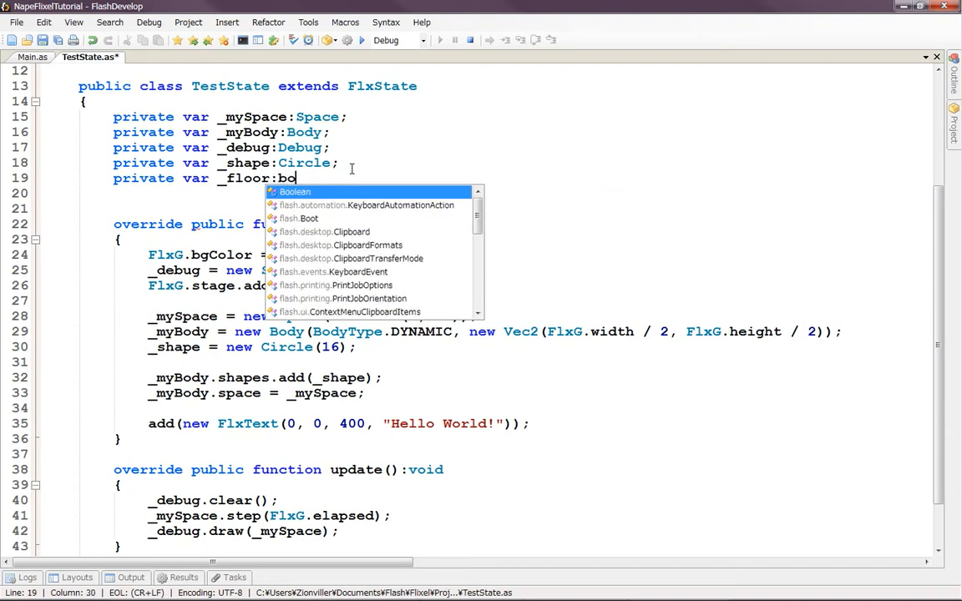
type("dy")
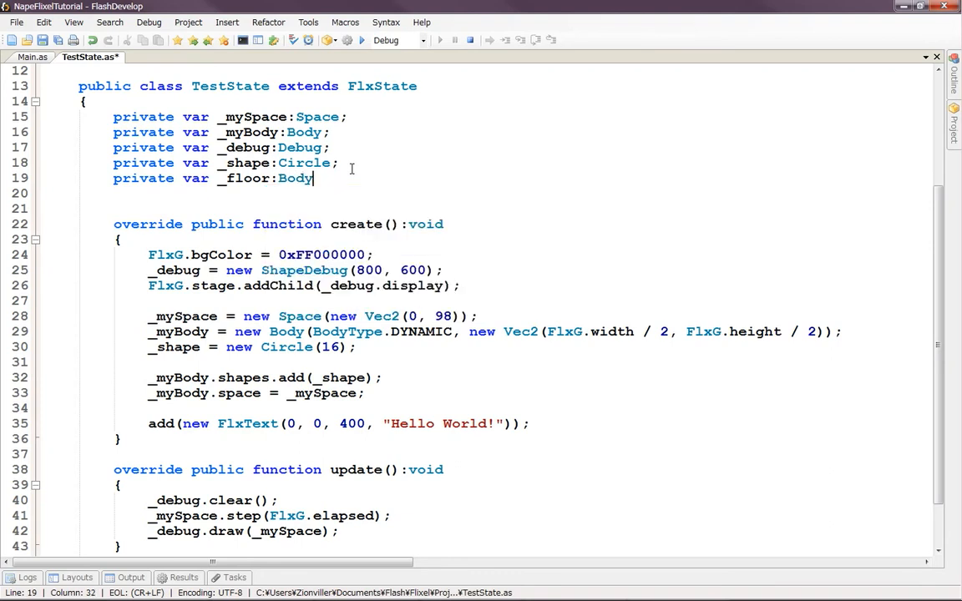
type(";")
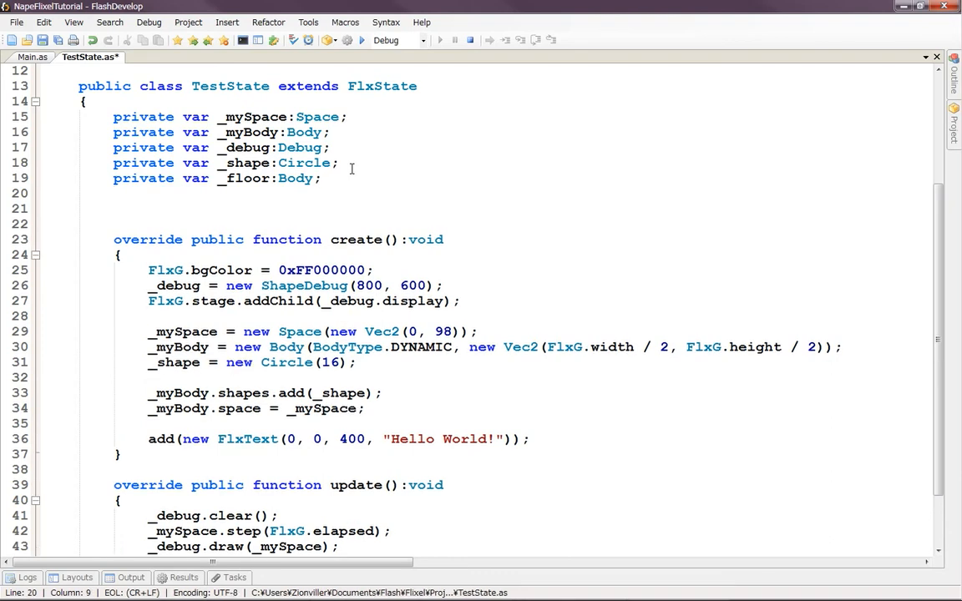
- Declare 'private var _floorShape' on the next line, still untyped
type("private var \\")
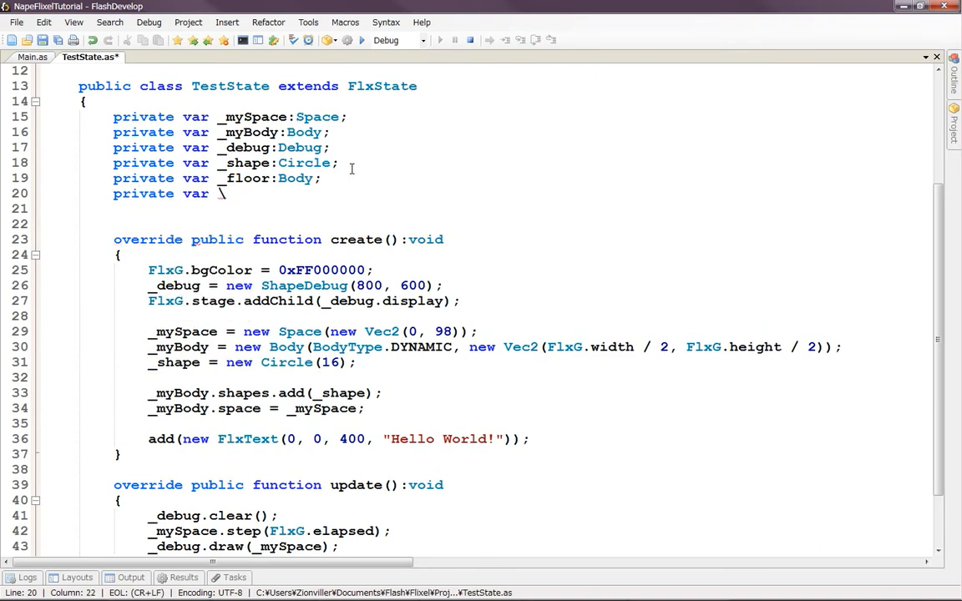
type("=")
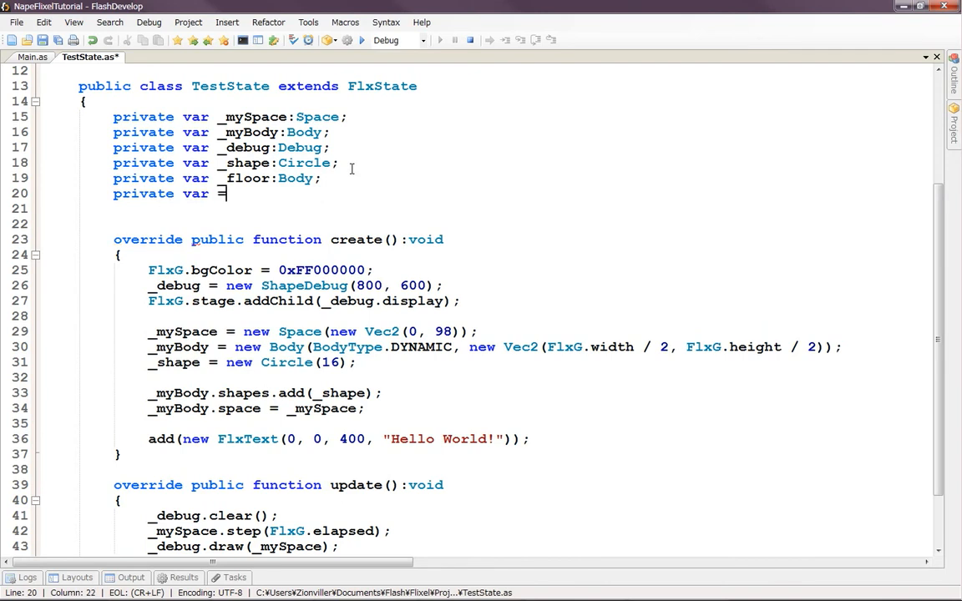
key("Backspace")
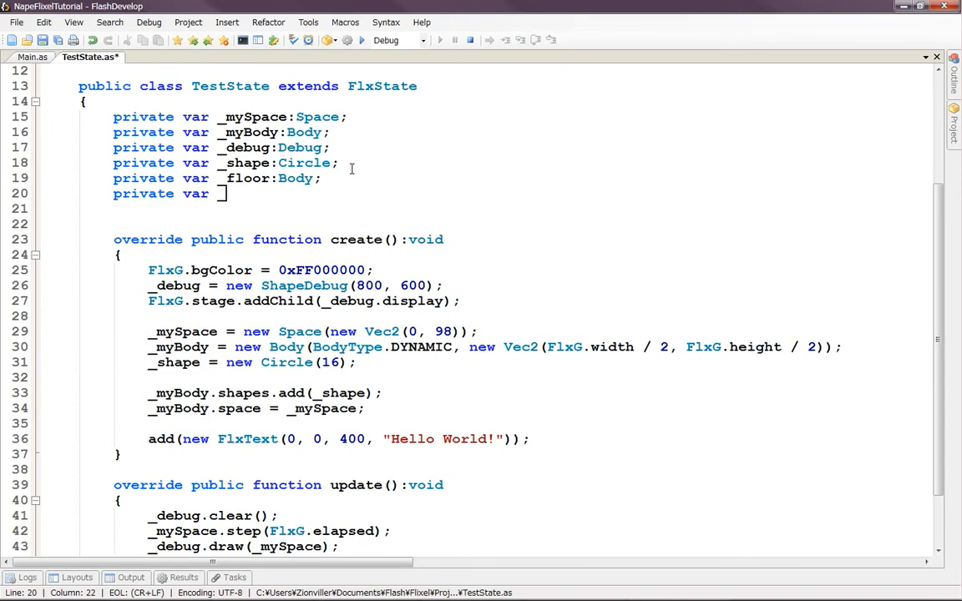
type("_flo")
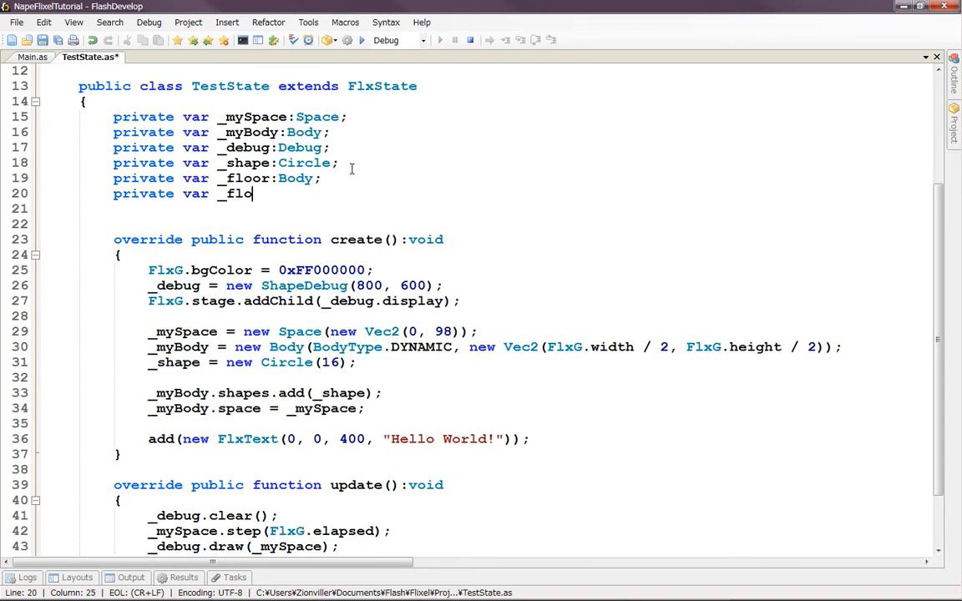
type("orSh")
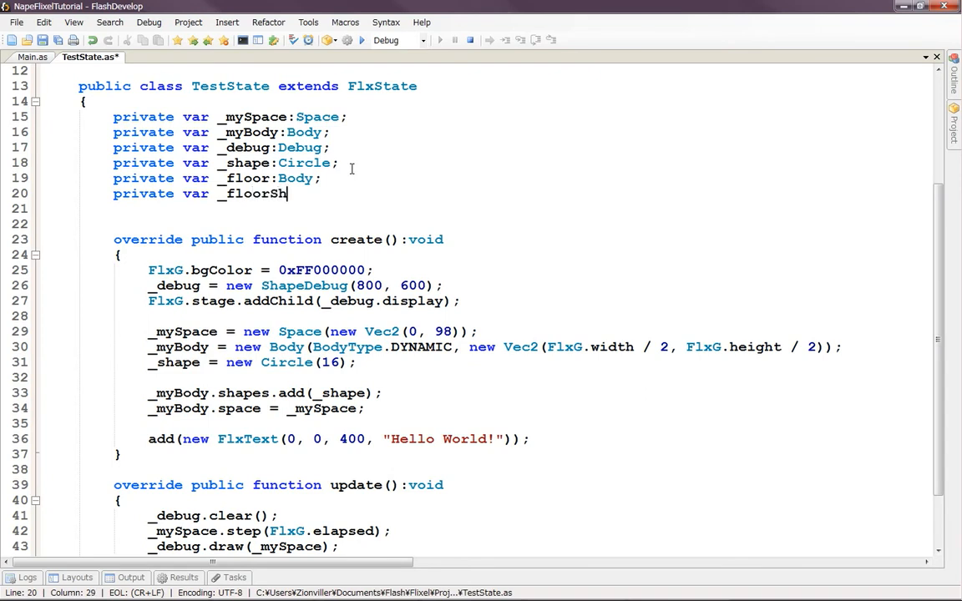
type("ape:")
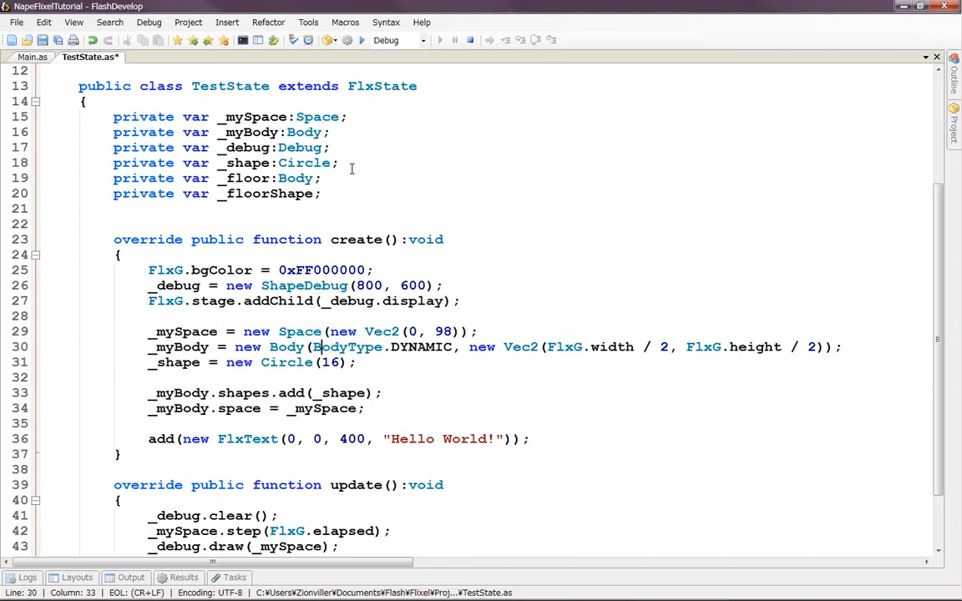
- In create() start _floor = new Body(BodyType.STATIC, after the circle body setup
left_click(321, 407)
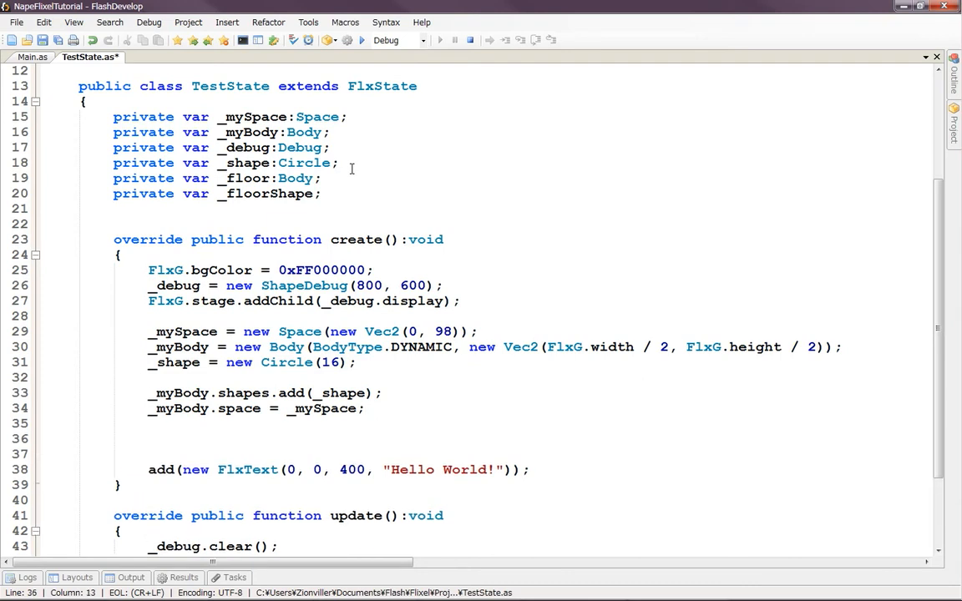
type("_floor = n")
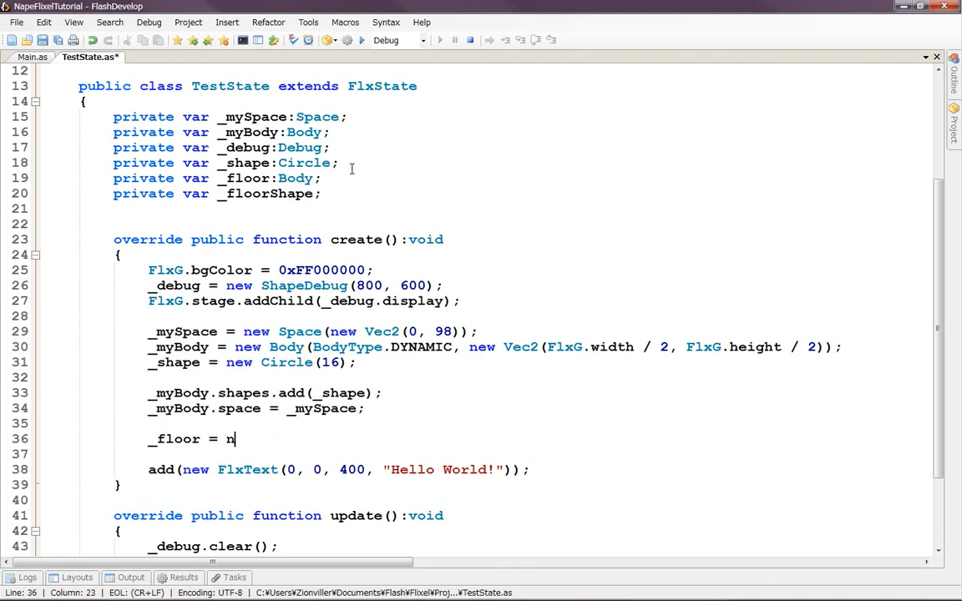
type("ew Body")
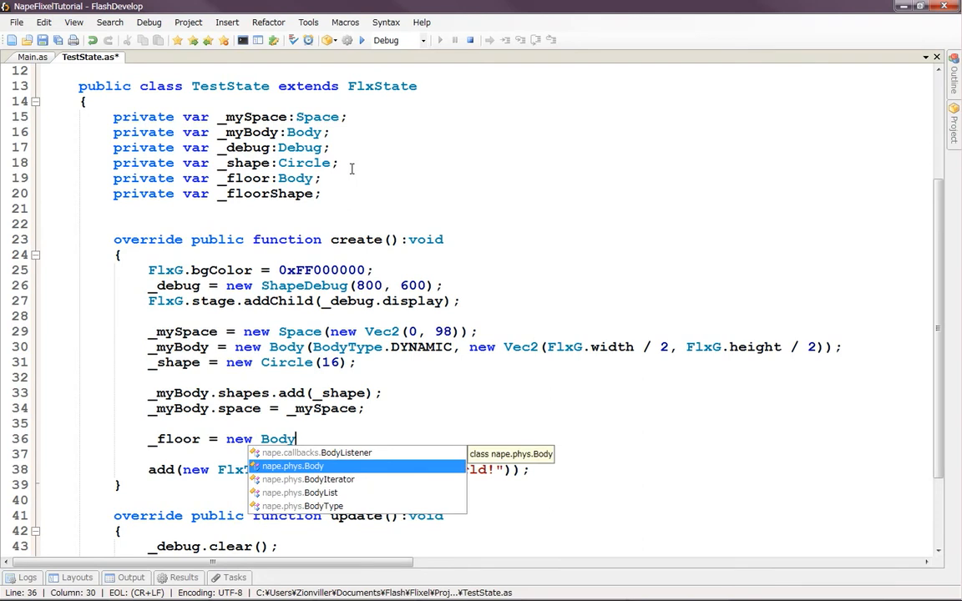
type("(")
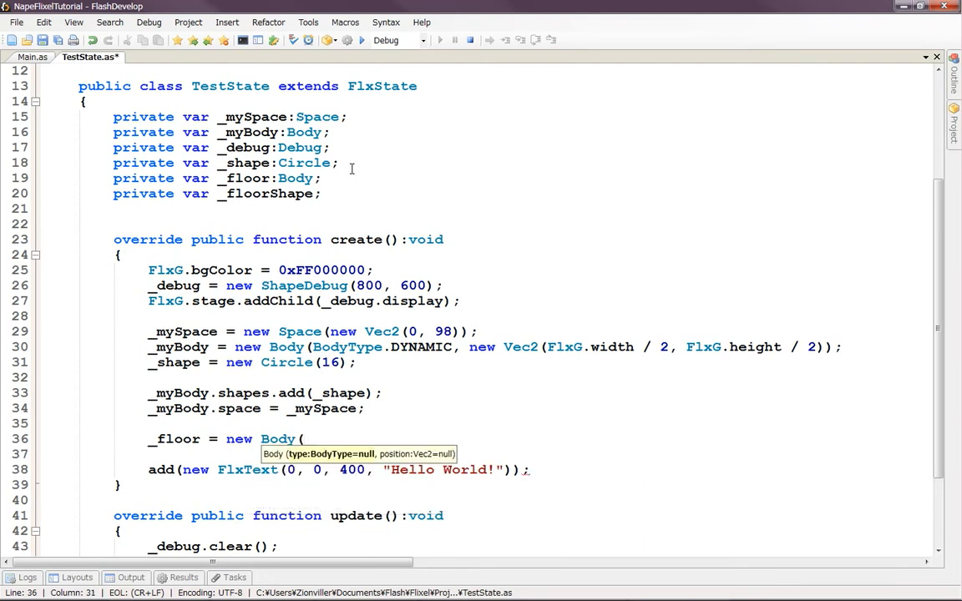
type("bo")
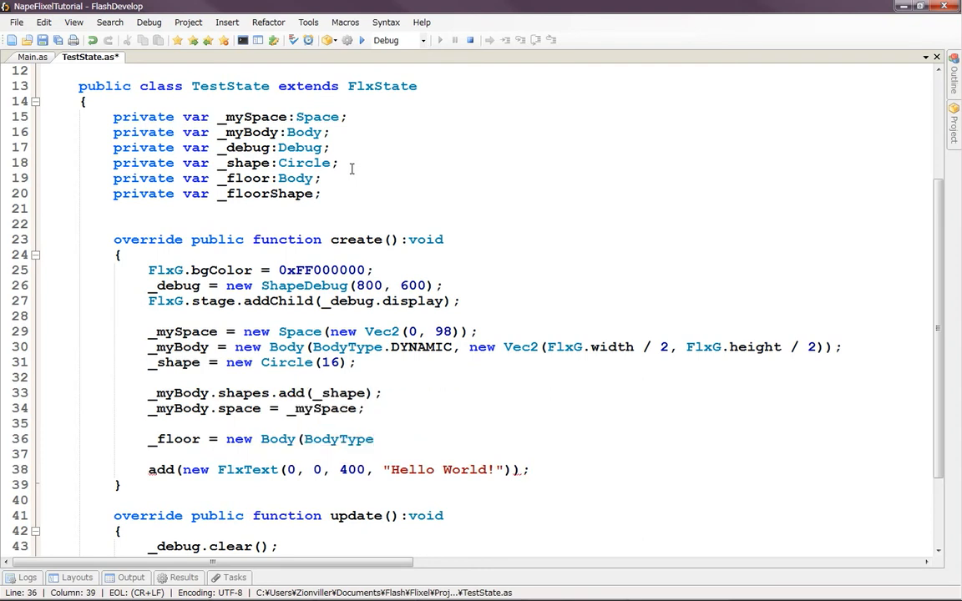
type(".")
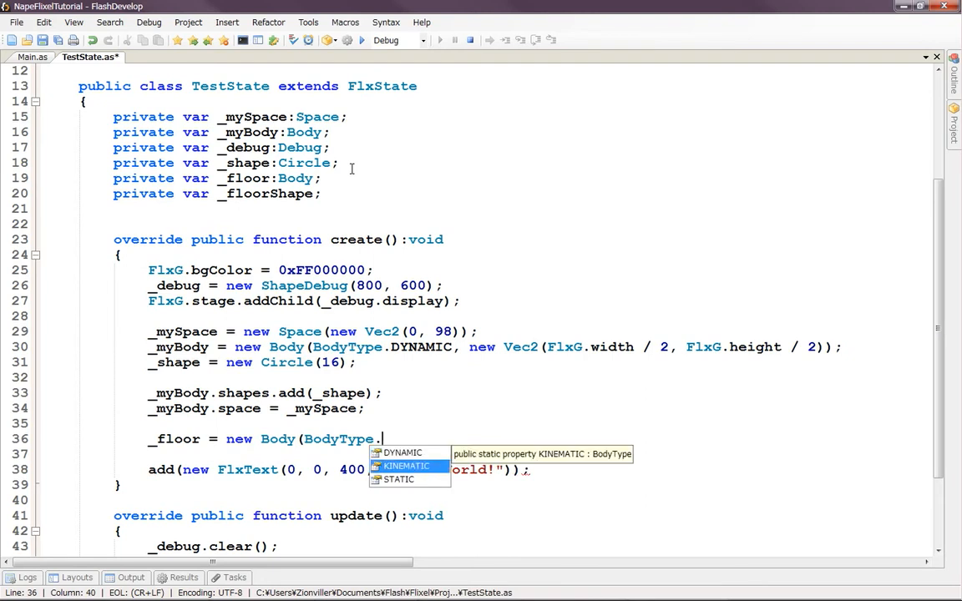
type("STATIC")
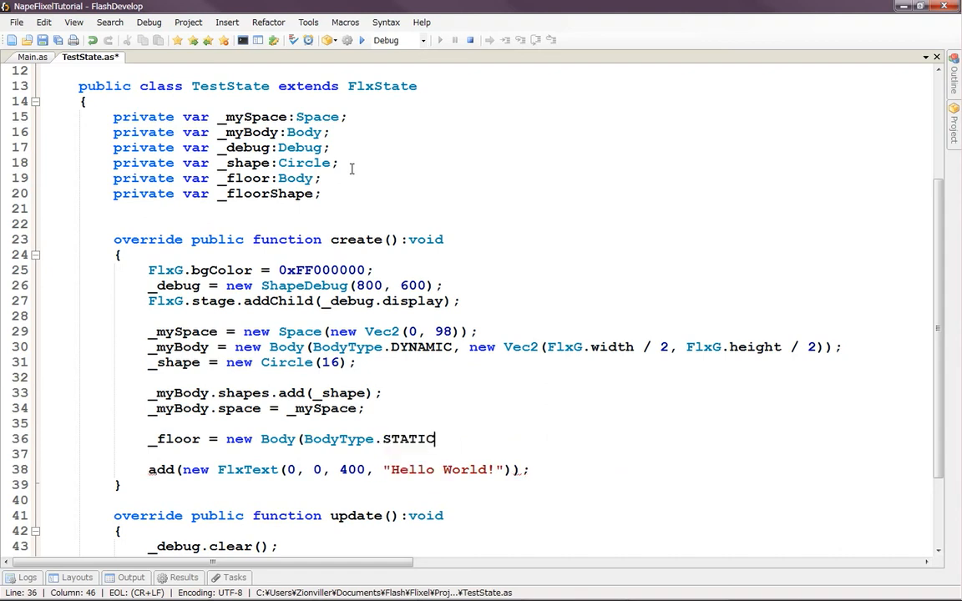
type(",")
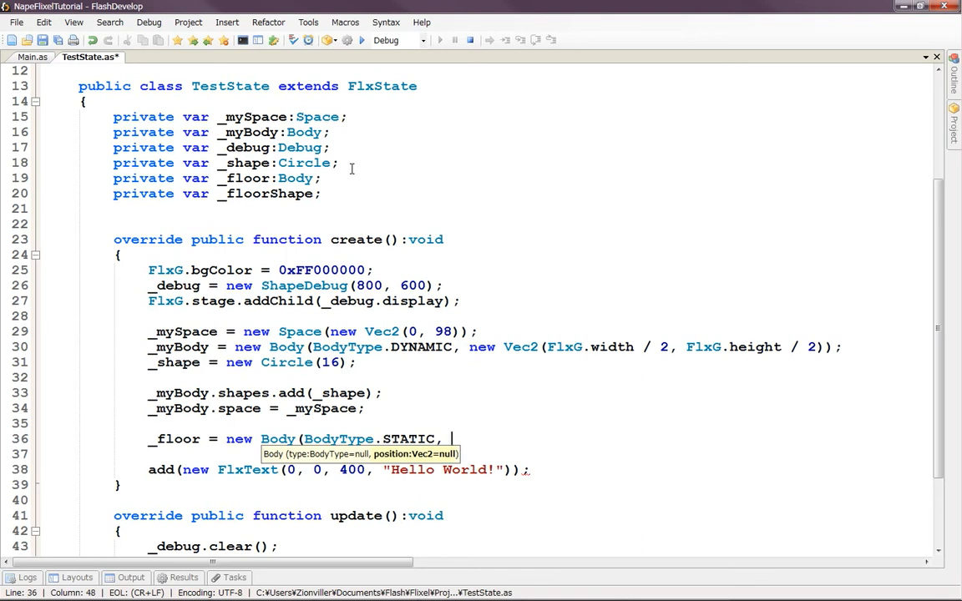
- Finish the position as new Vec2(0, 300), checking the 300 game height in Main.as
type("new")
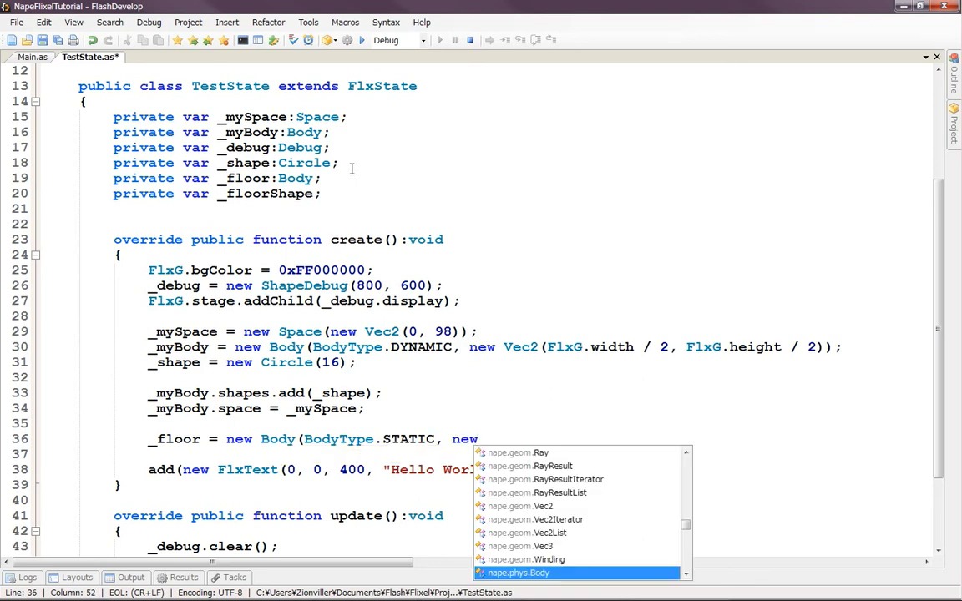
type("Vec2(")
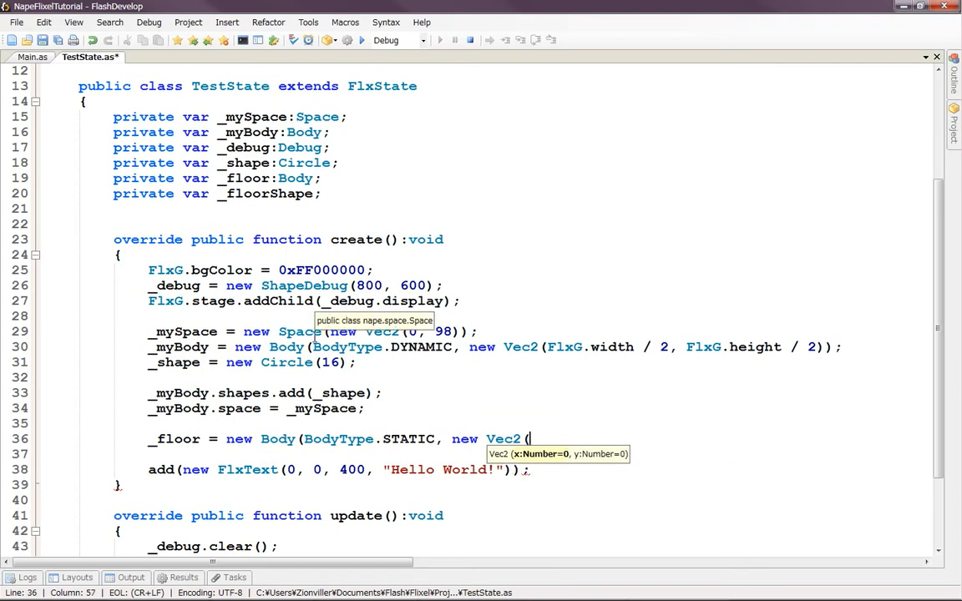
type("0,")
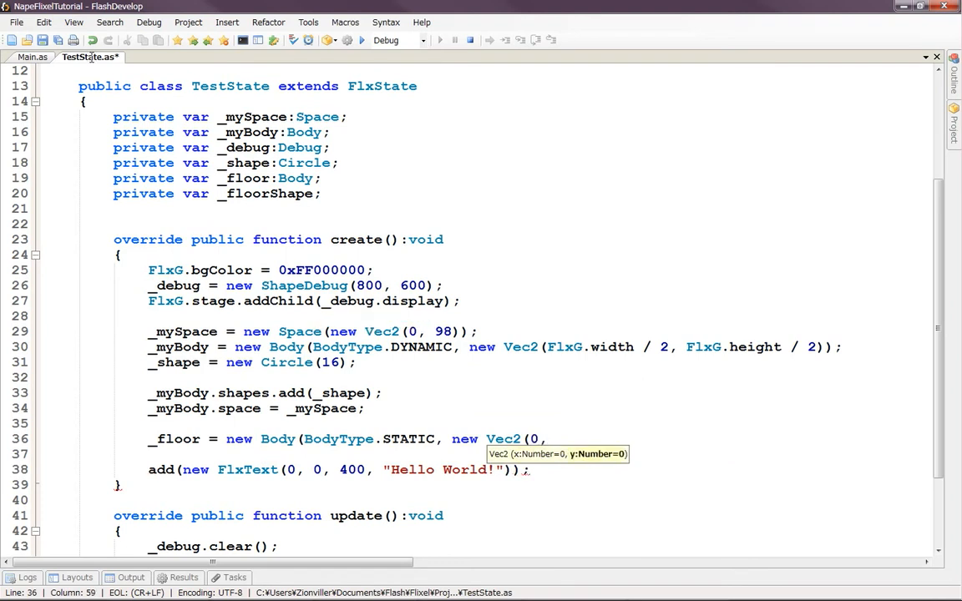
left_click(34, 56)
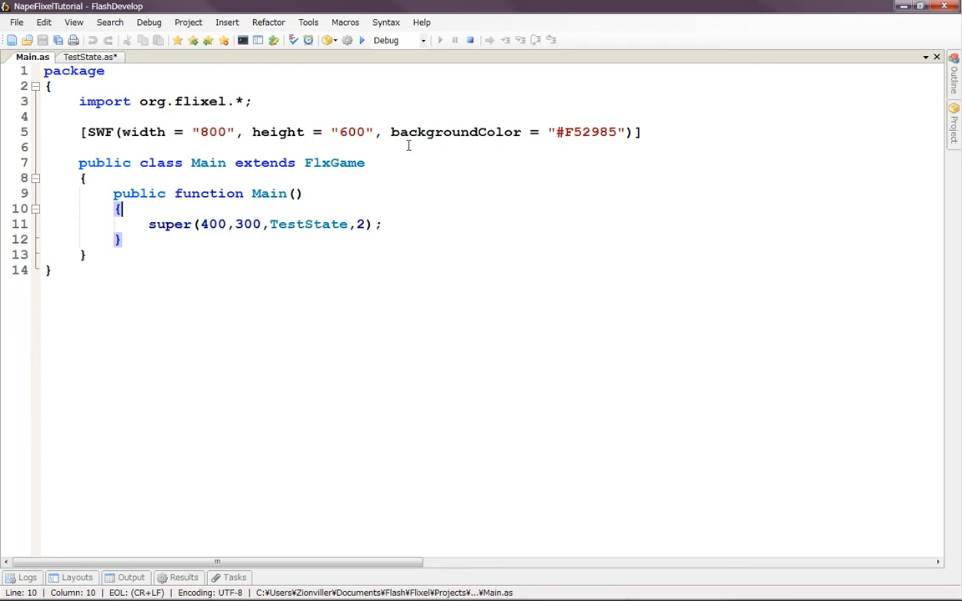
mouse_move(231, 174)
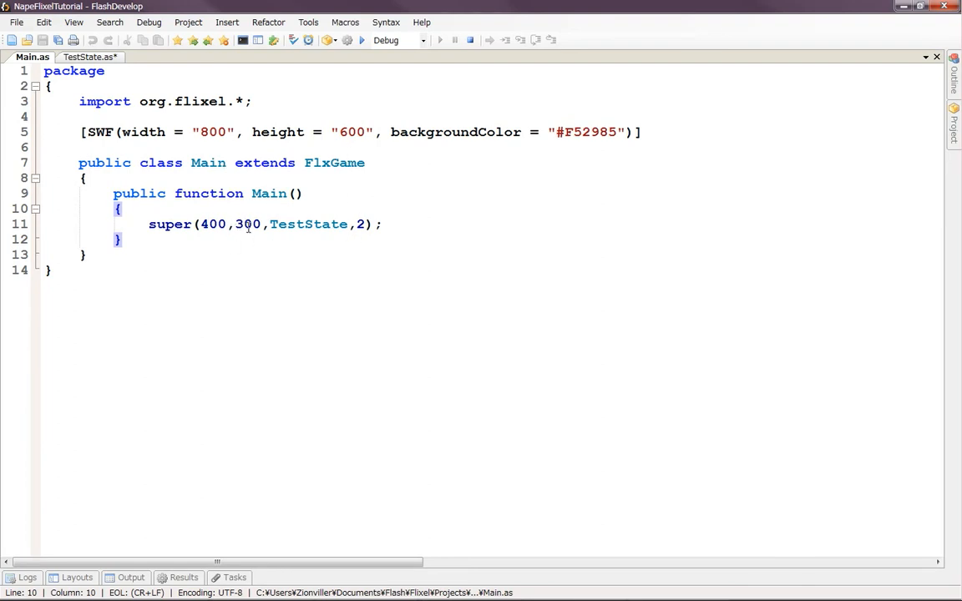
double_click(247, 224)
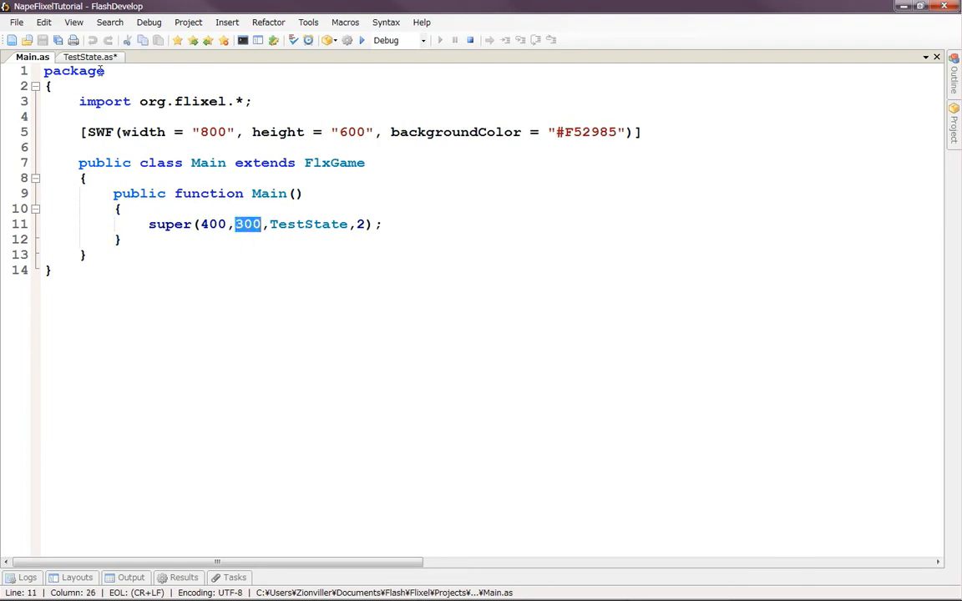
left_click(87, 57)
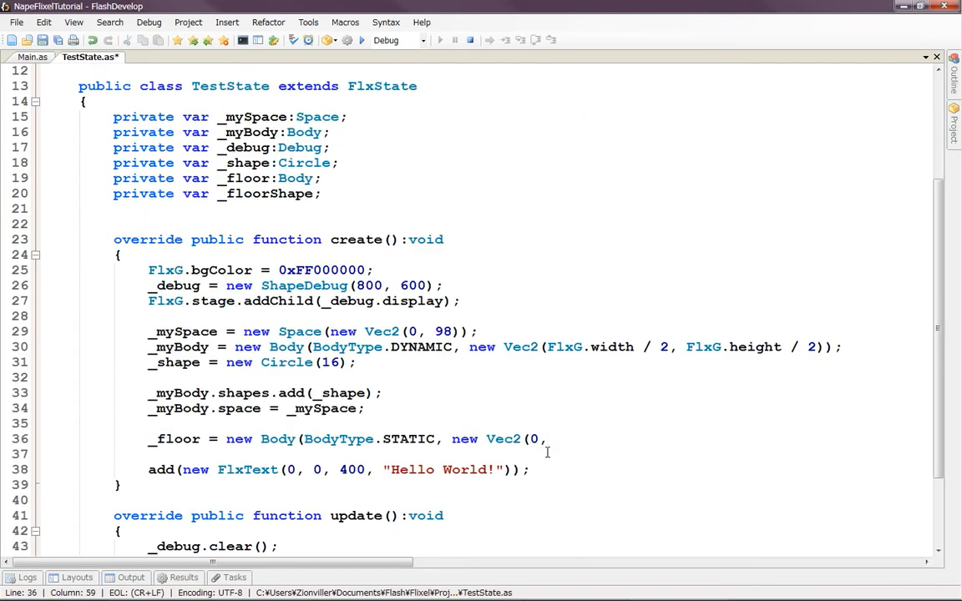
type("300));")
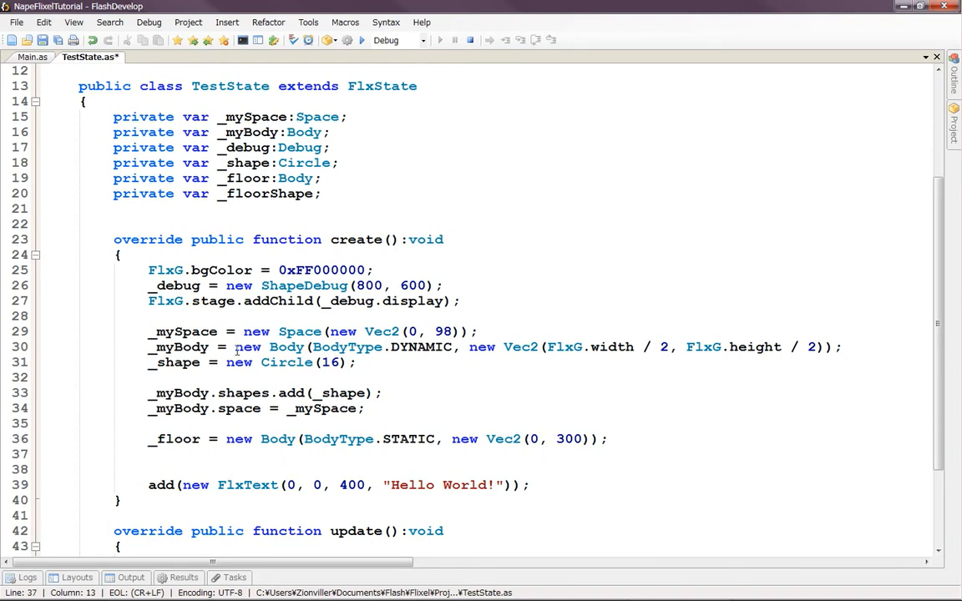
mouse_move(488, 411)
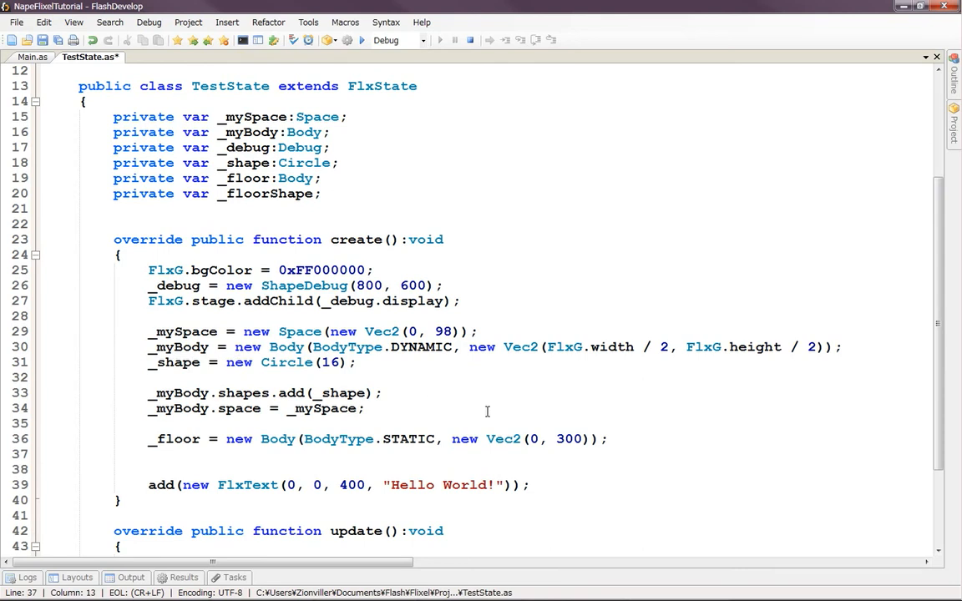
- Start _floorShape = in create() and type the _floorShape field as :Polygon
type("_fl")
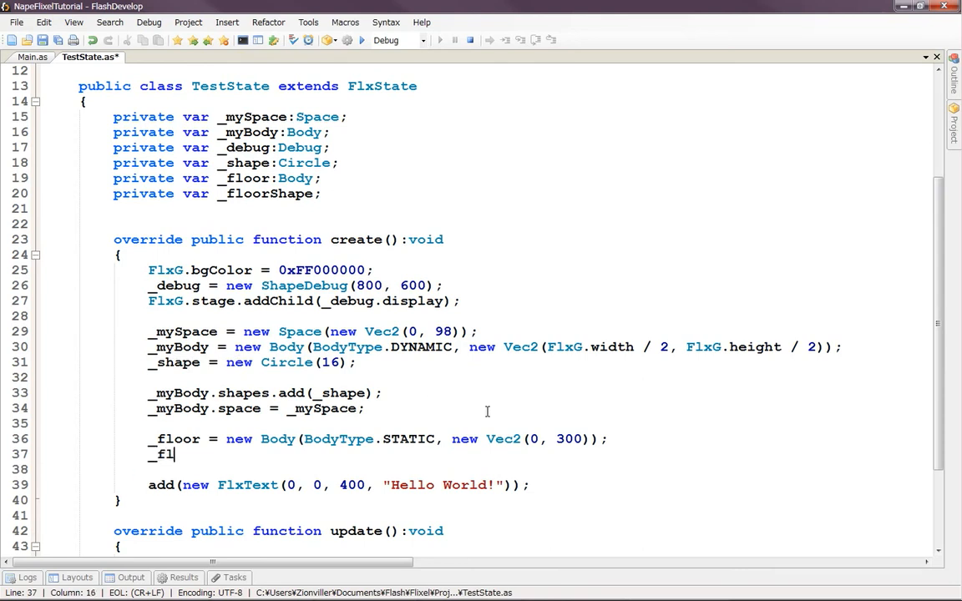
type("oorShape")
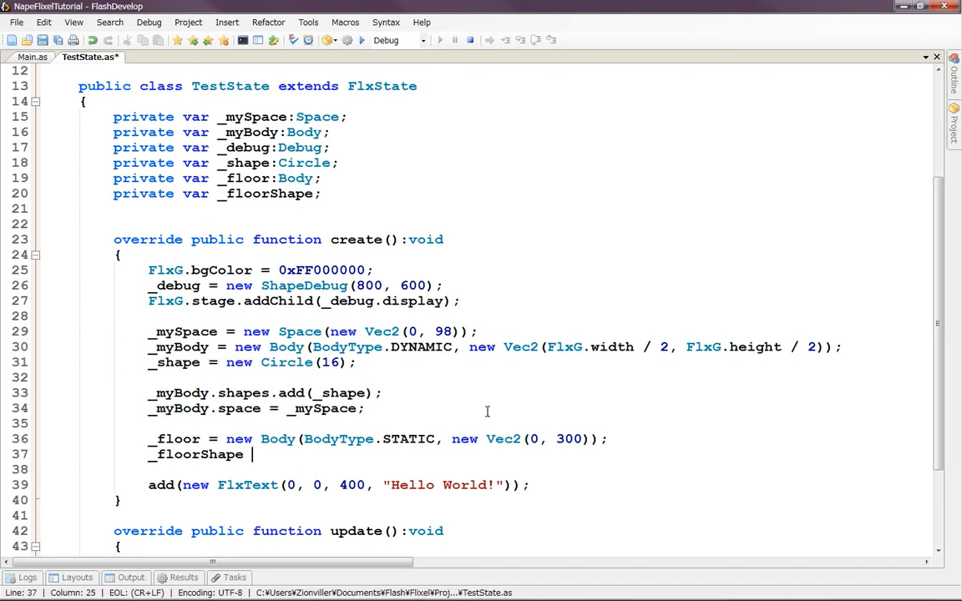
type("=")
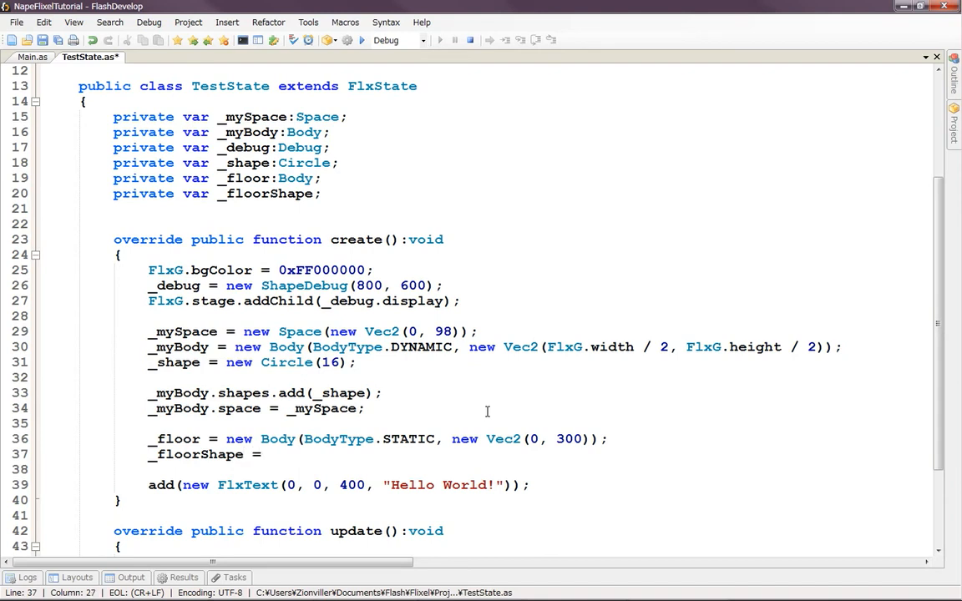
left_click(314, 194)
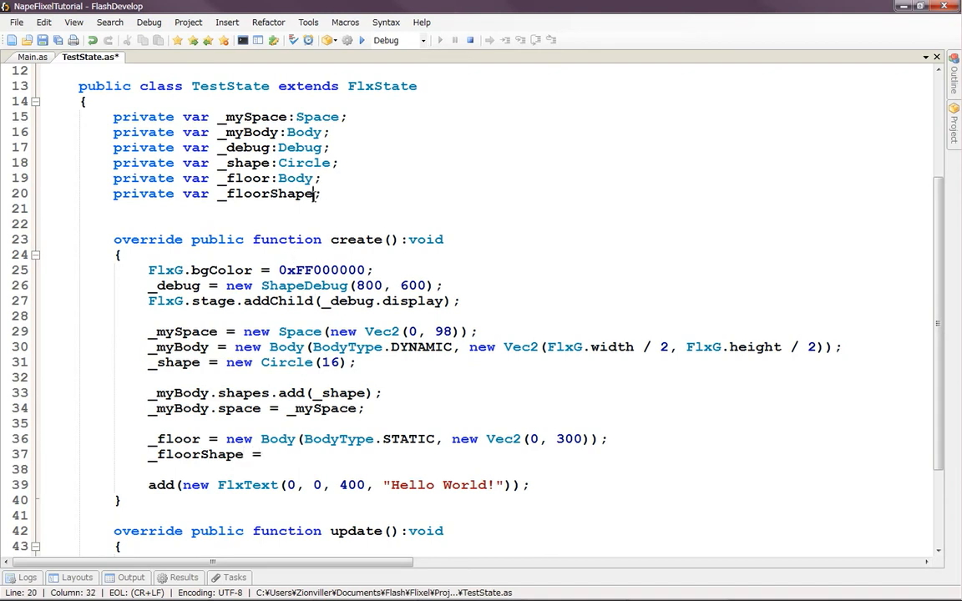
type(":")
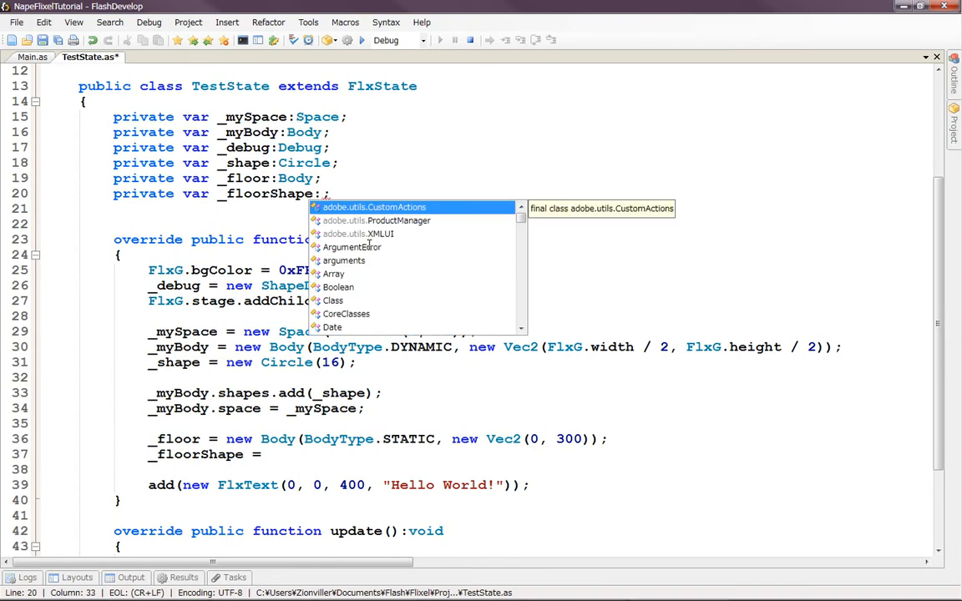
type("p")
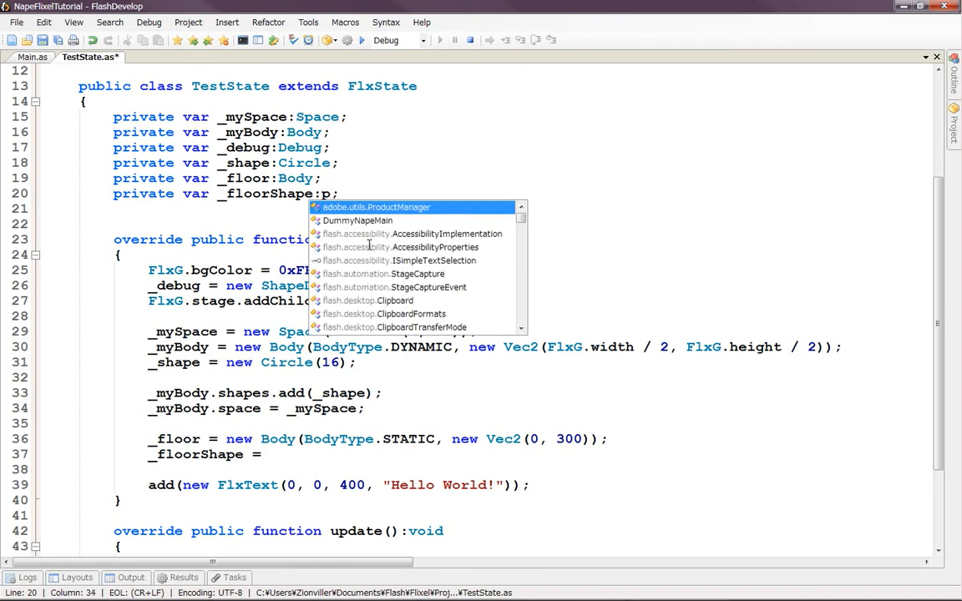
type("olygo")
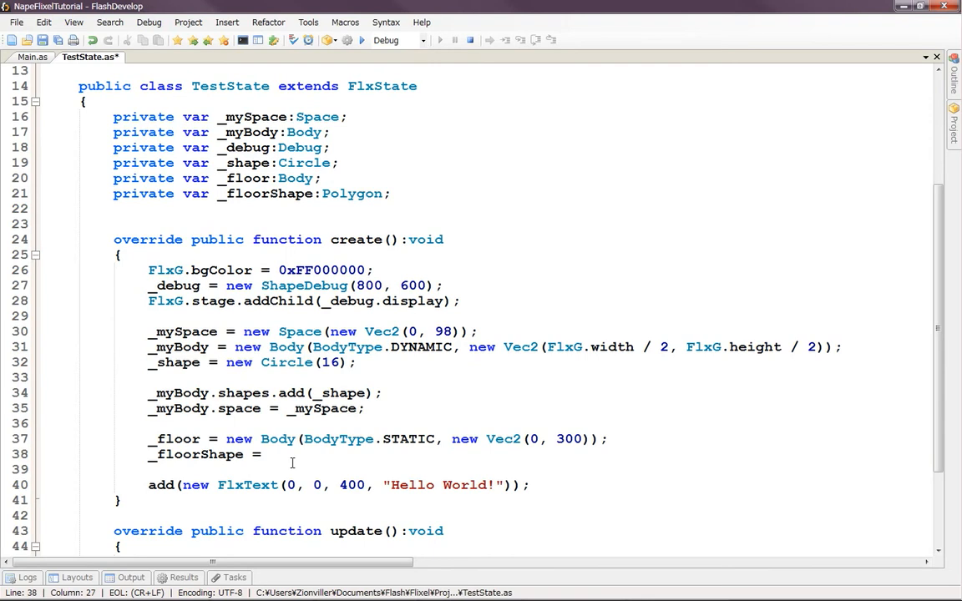
- Continue the assignment with new Polygon( via autocomplete
type("new")
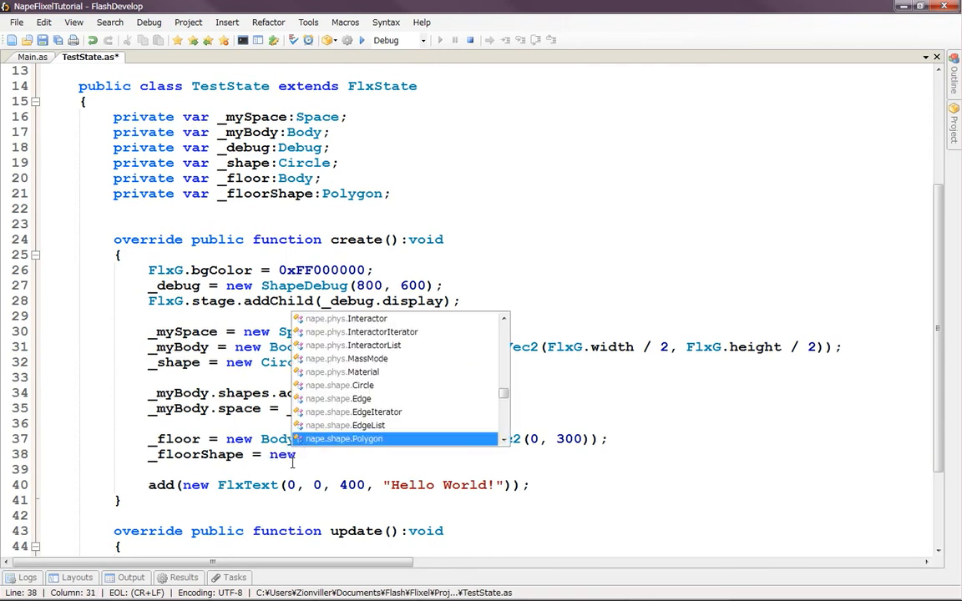
type("polygon(")
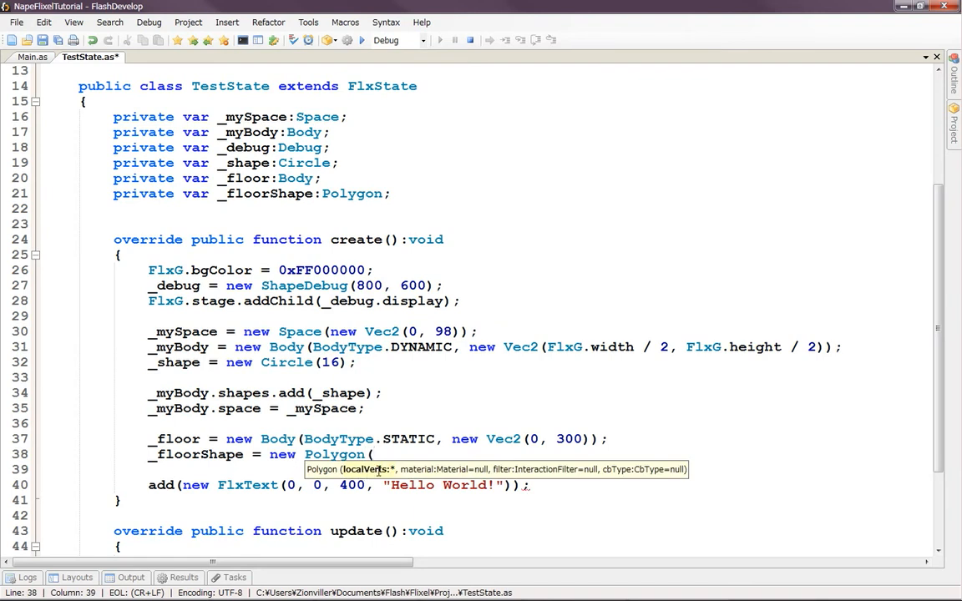
mouse_move(410, 471)
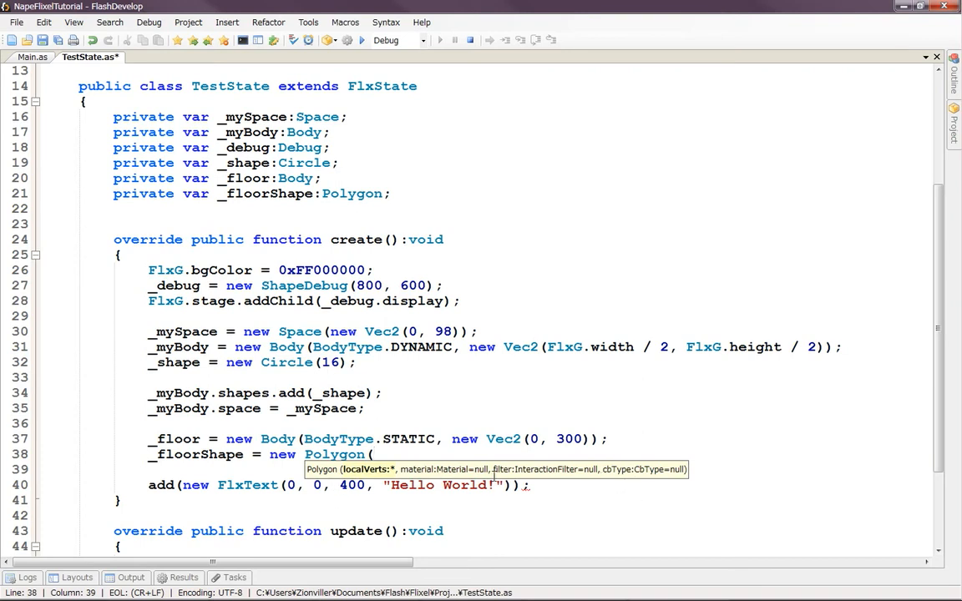
mouse_move(361, 533)
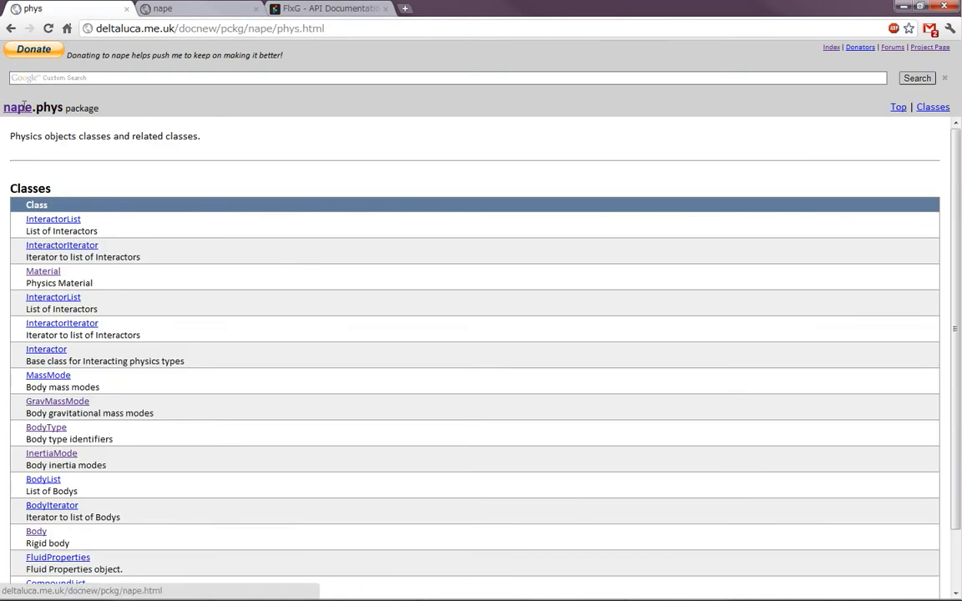
- Navigate nape > shape > Polygon to the Polygon class reference and its constructor
left_click(17, 107)
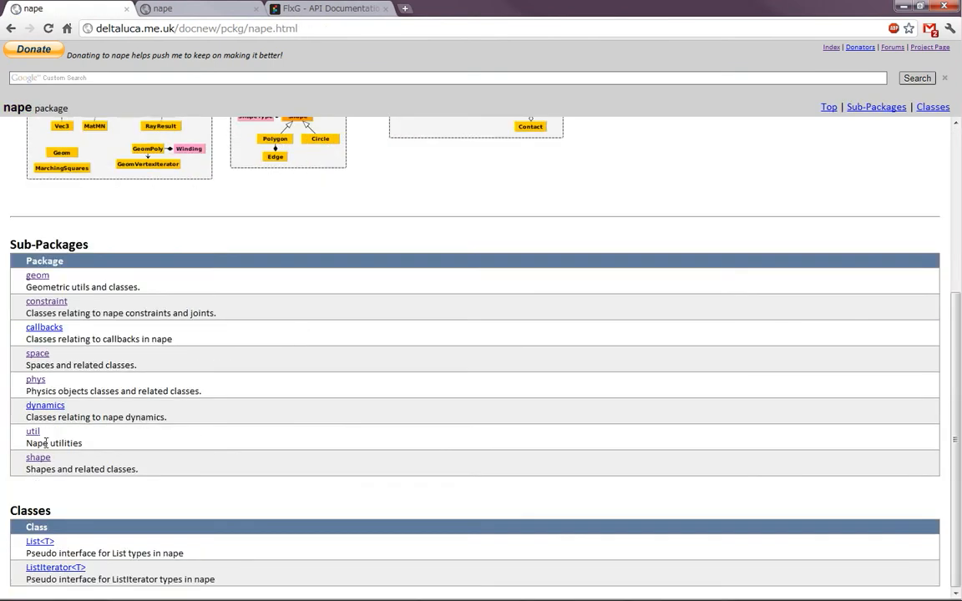
left_click(37, 458)
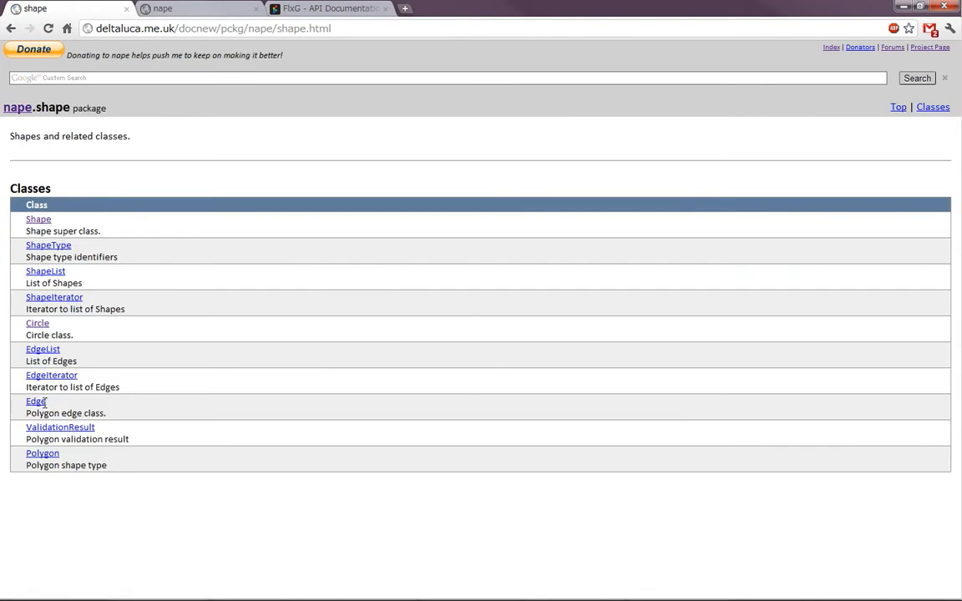
left_click(43, 453)
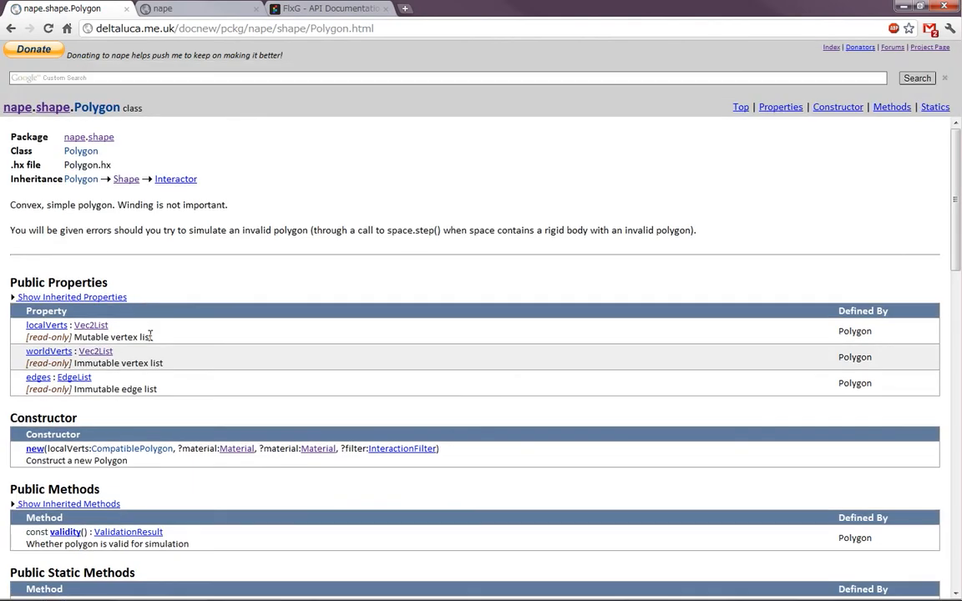
scroll("down", 3)
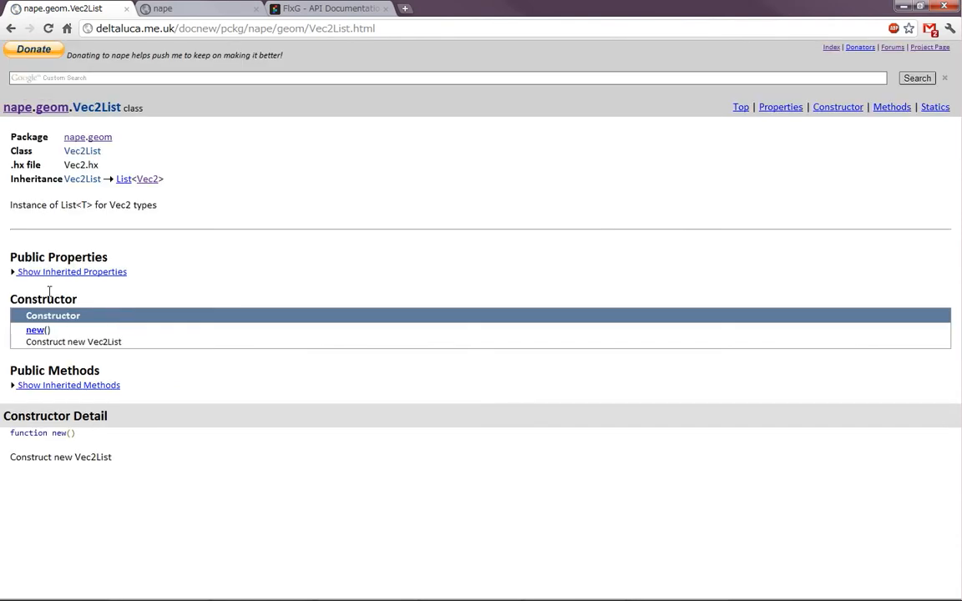
mouse_move(67, 349)
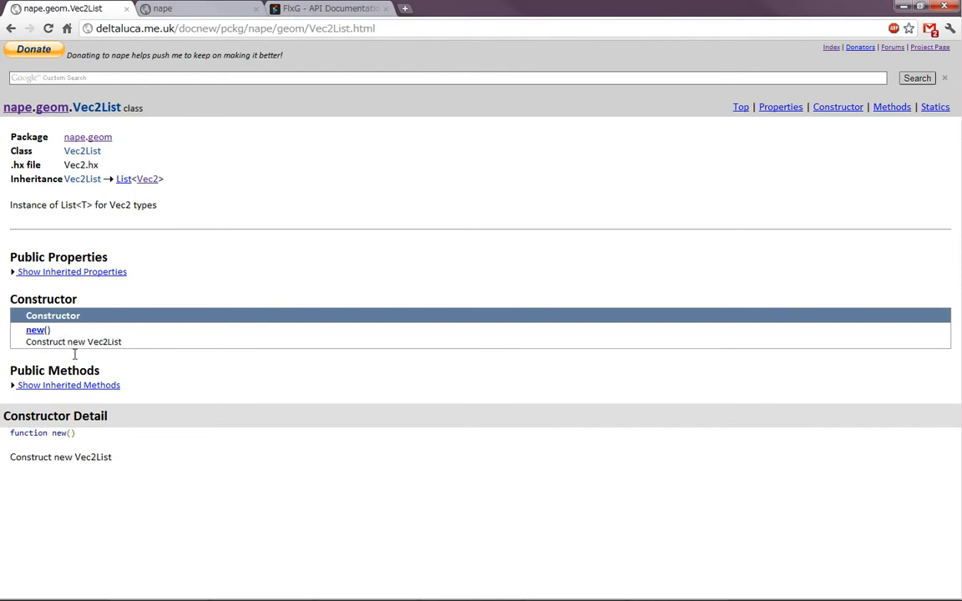
mouse_move(107, 324)
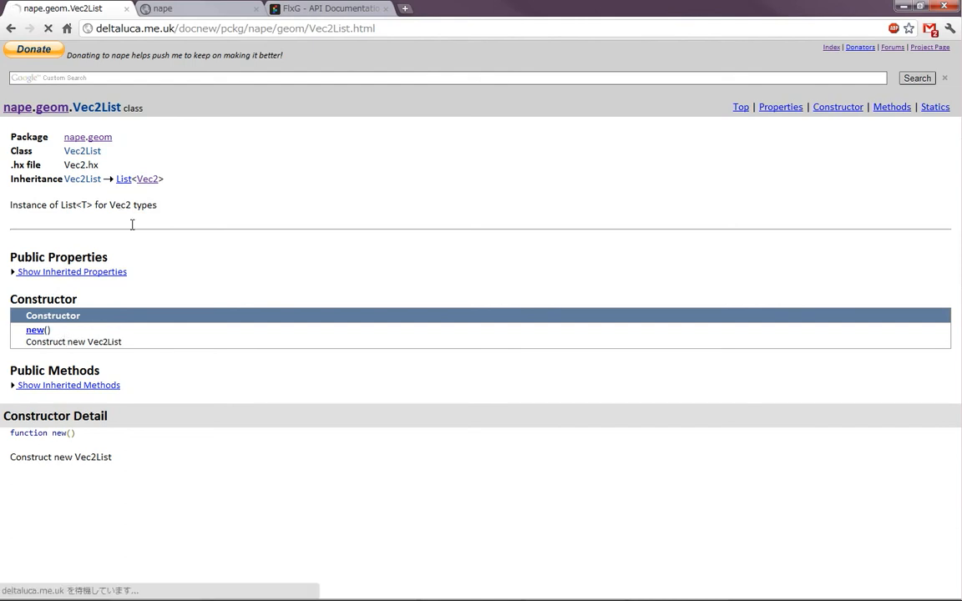
- View the List<T> base class docs, then return to the Polygon page
left_click(124, 179)
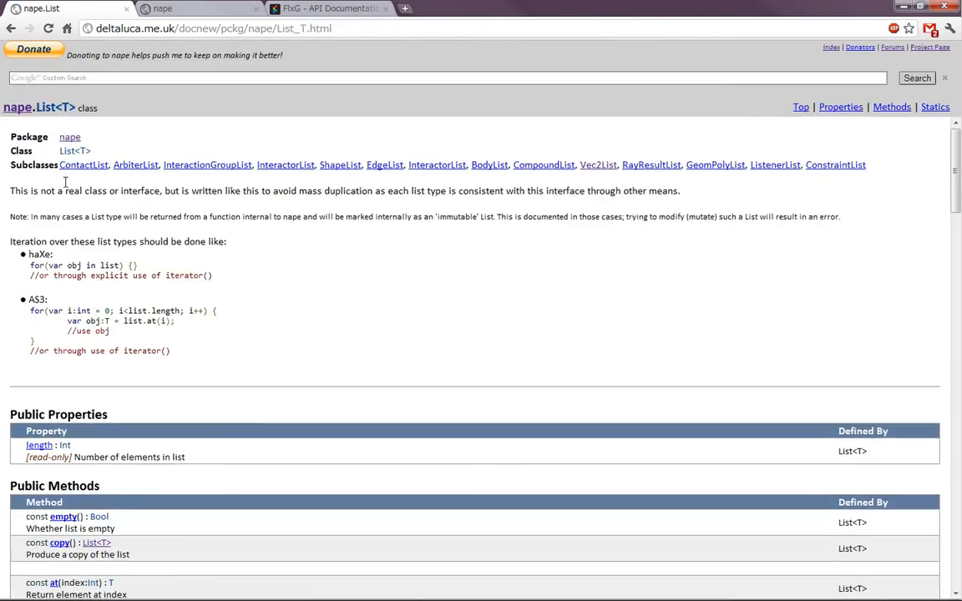
mouse_move(186, 445)
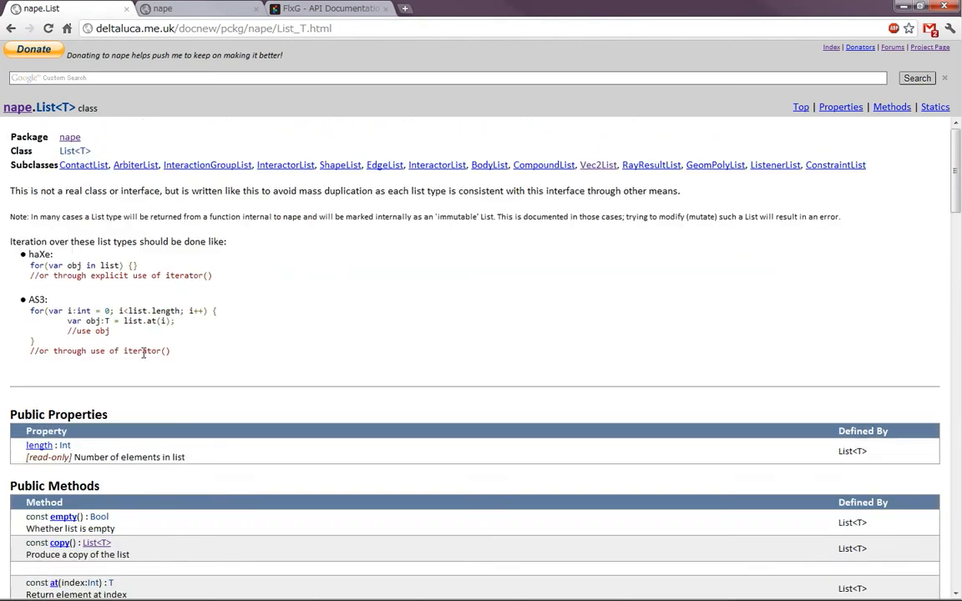
left_click(598, 165)
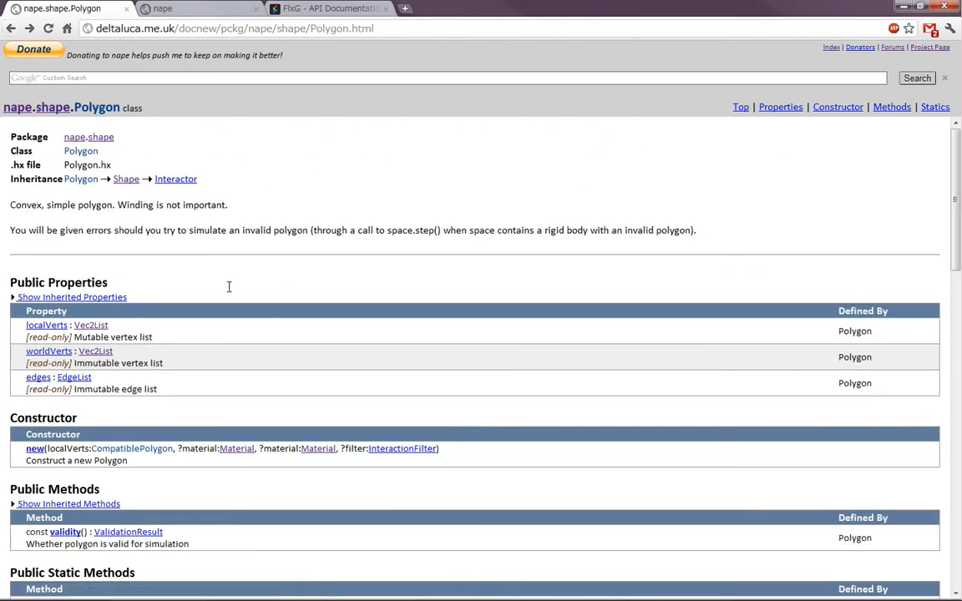
- Scroll to Polygon's public static methods rect, box and regular
scroll("down", 3)
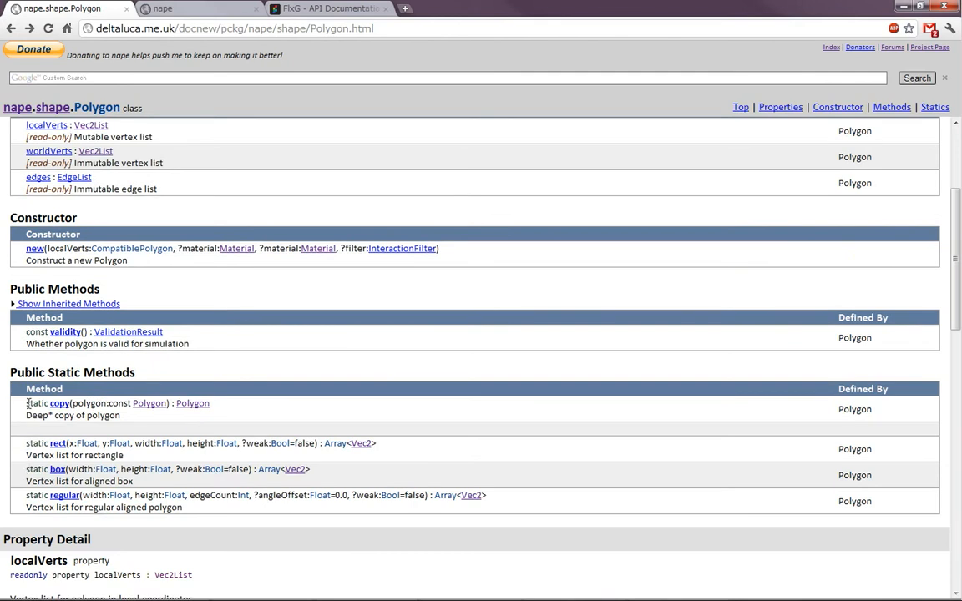
mouse_move(107, 437)
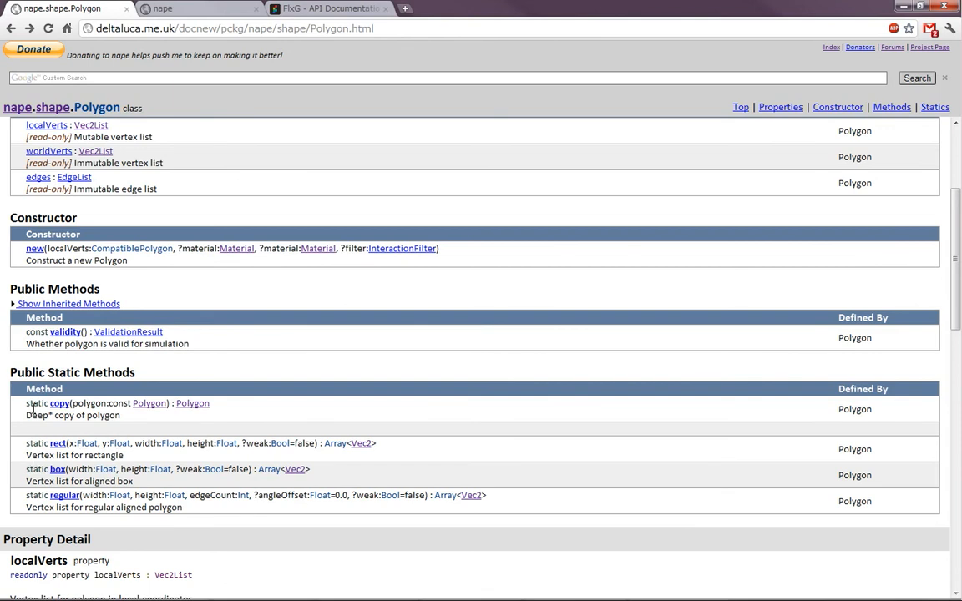
mouse_move(53, 471)
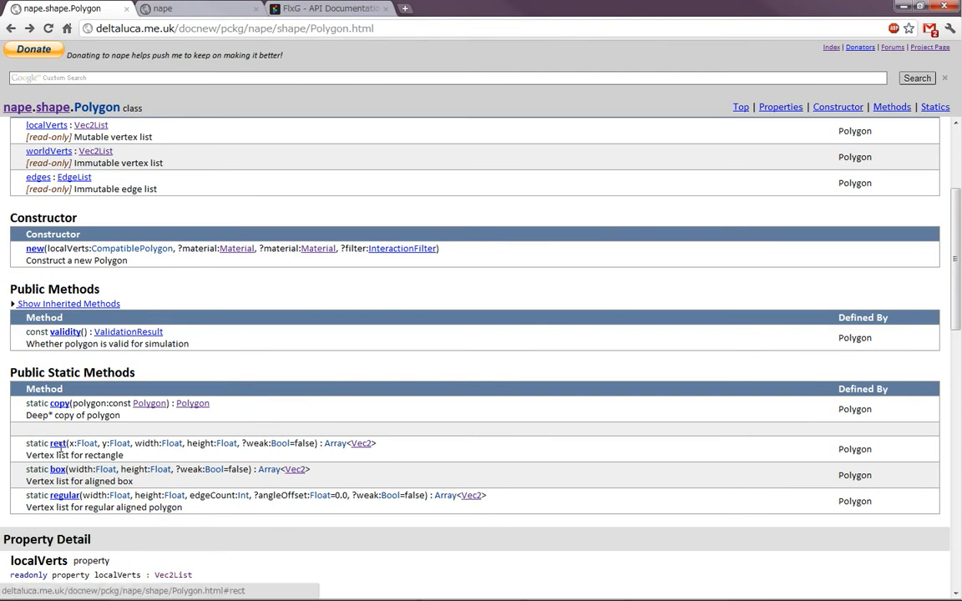
mouse_move(58, 444)
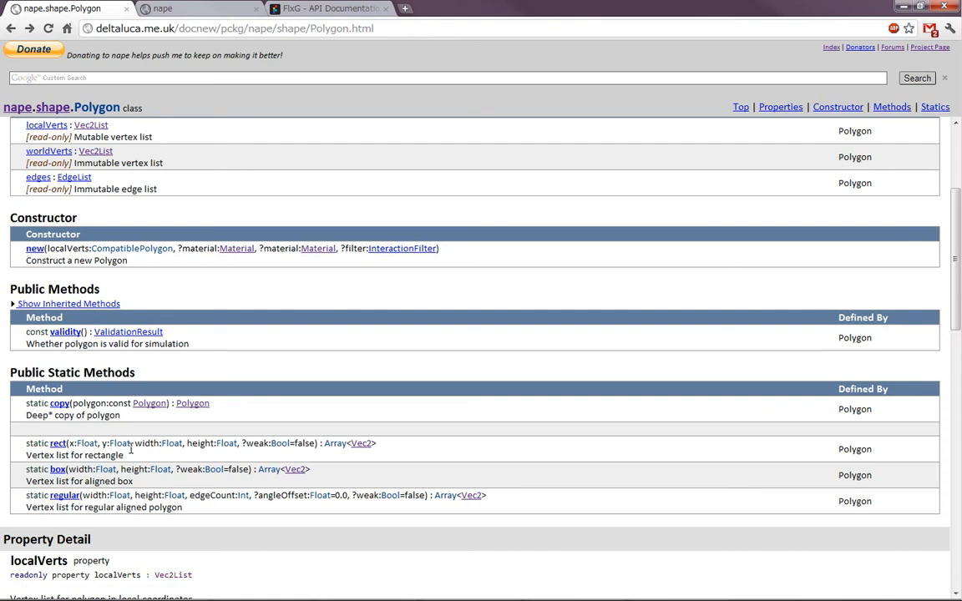
mouse_move(167, 445)
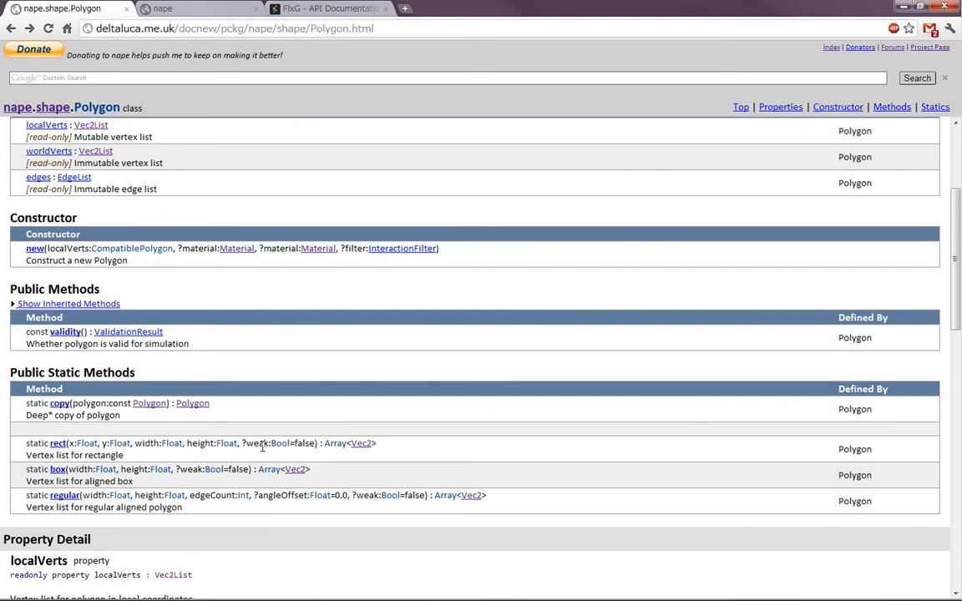
mouse_move(91, 476)
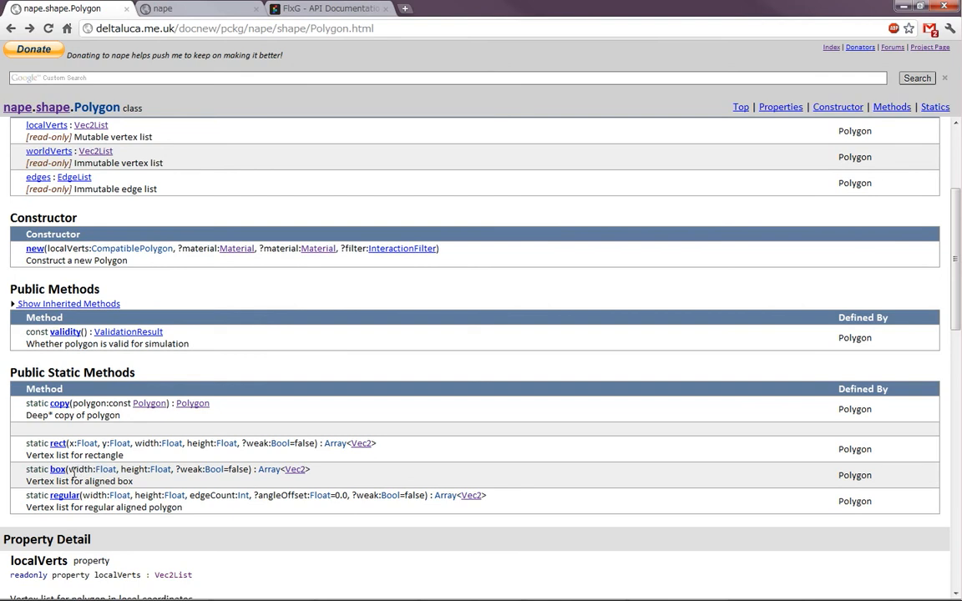
mouse_move(132, 471)
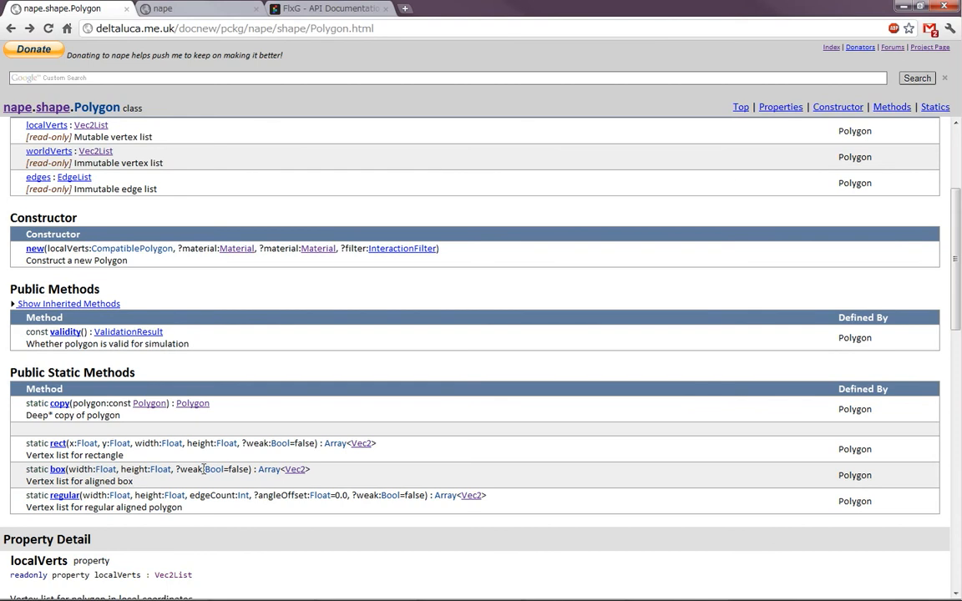
mouse_move(87, 468)
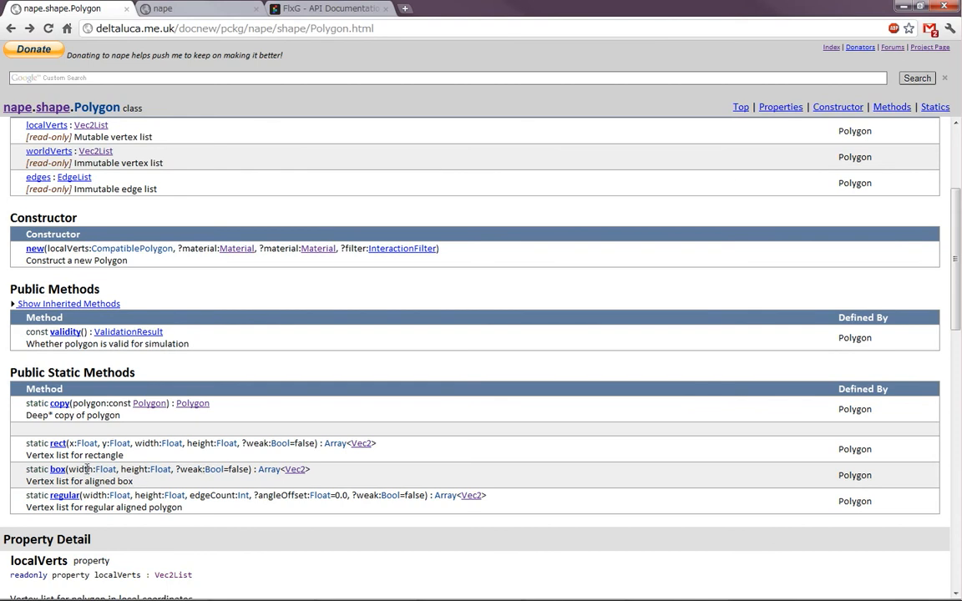
mouse_move(83, 468)
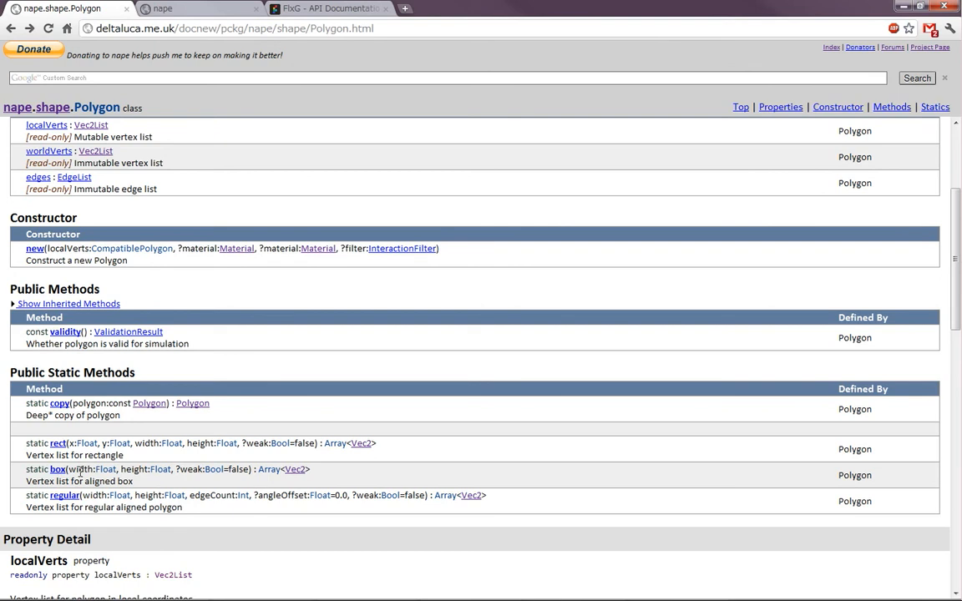
mouse_move(128, 473)
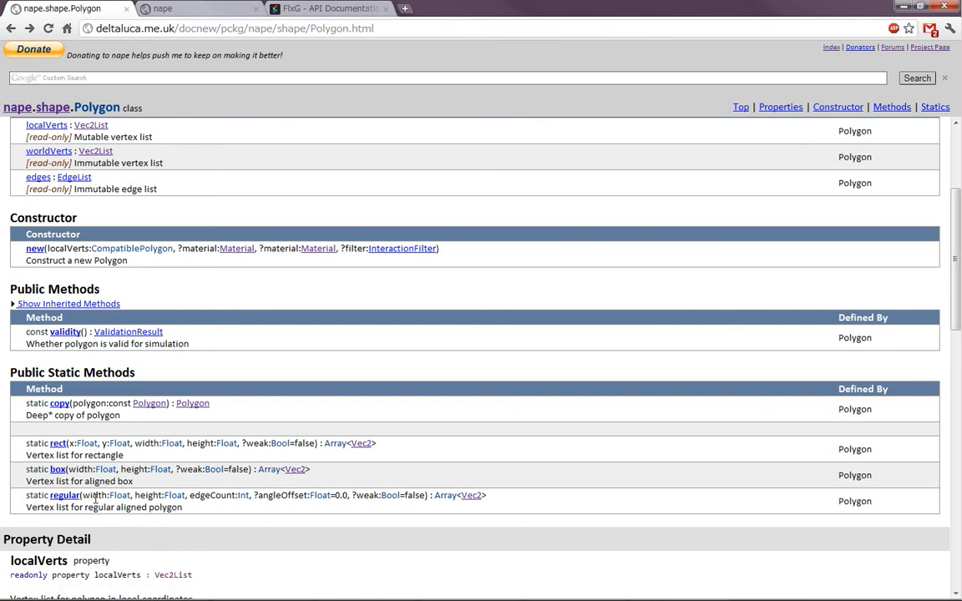
mouse_move(110, 503)
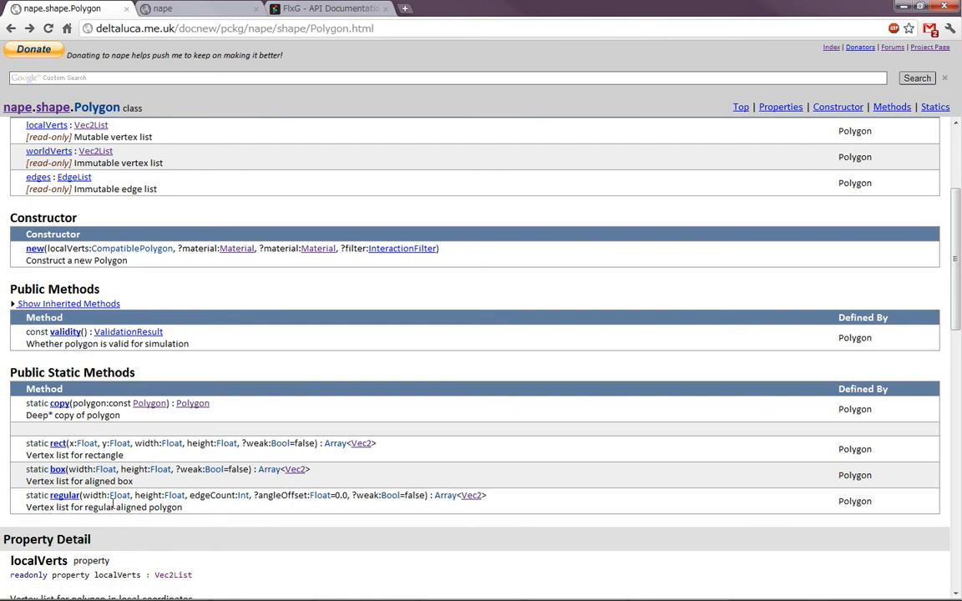
mouse_move(359, 498)
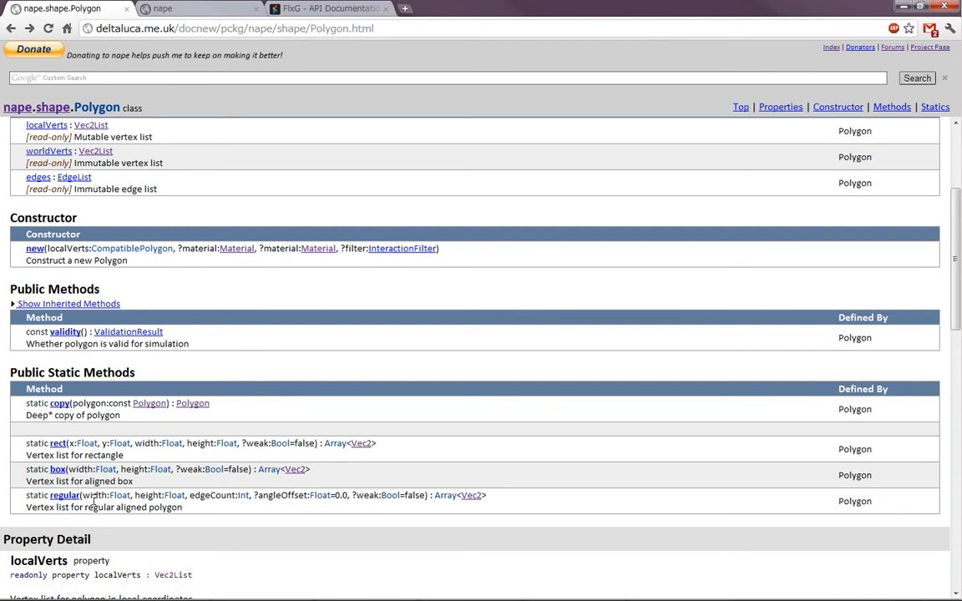
mouse_move(287, 528)
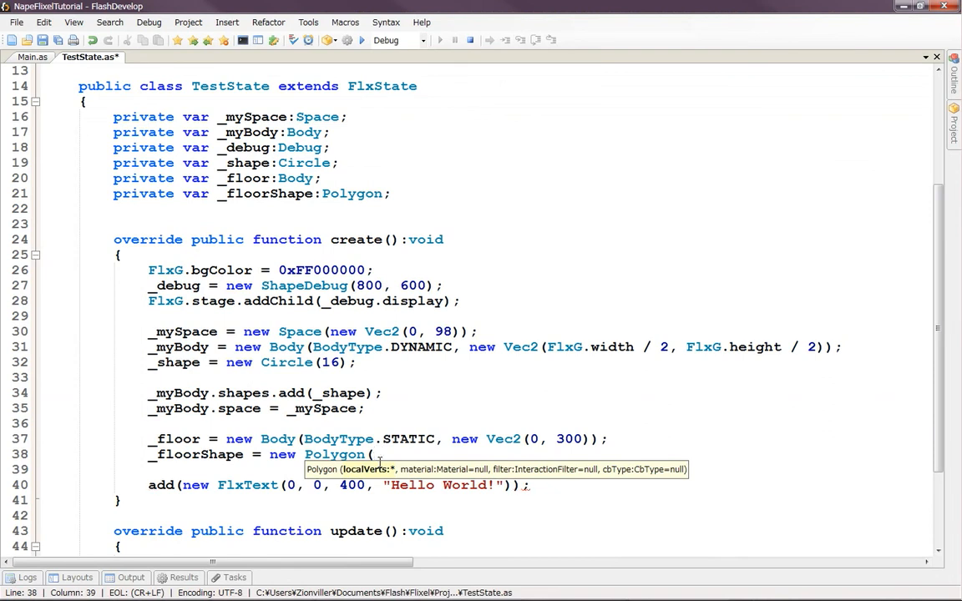
- Complete the line _floorShape = new Polygon(Polygon.rect(0, 0, 400, 50)); in create()
type("Polygon.rect(")
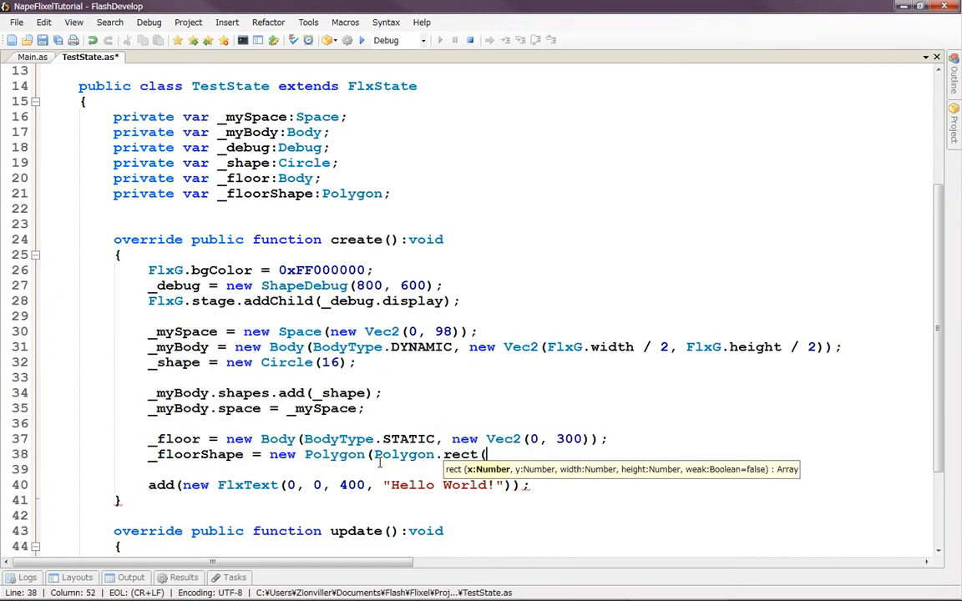
type("0,")
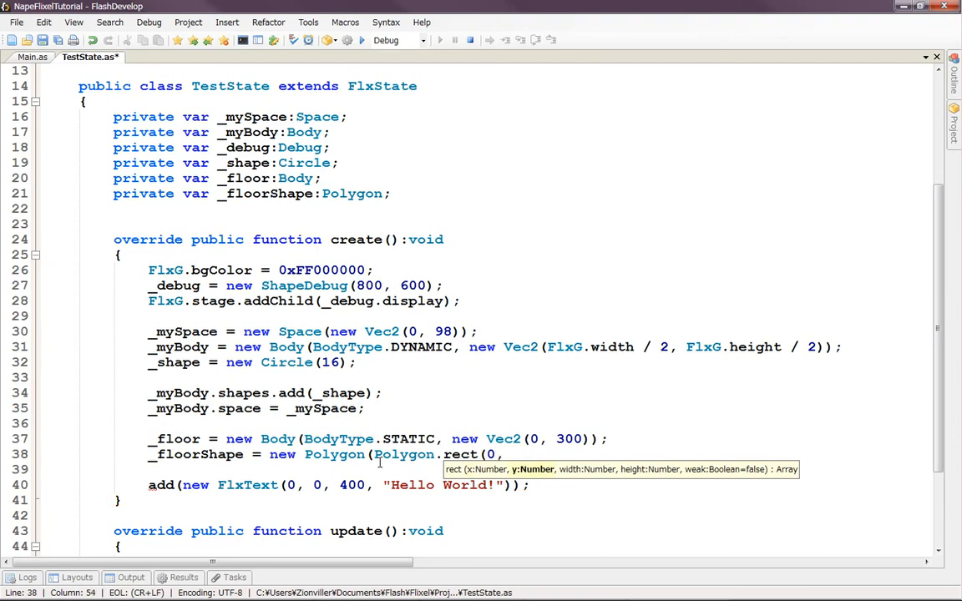
type("0,")
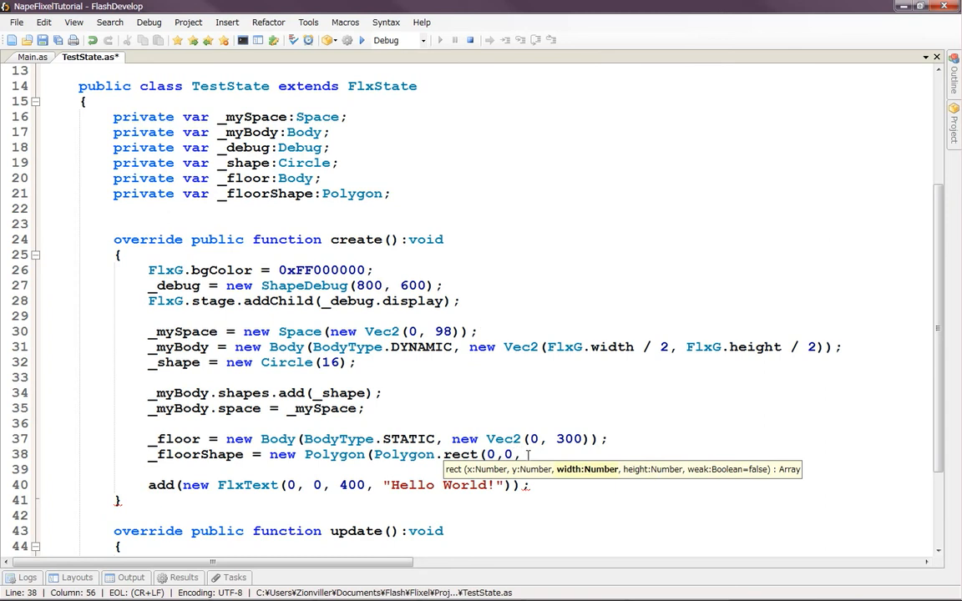
type("400")
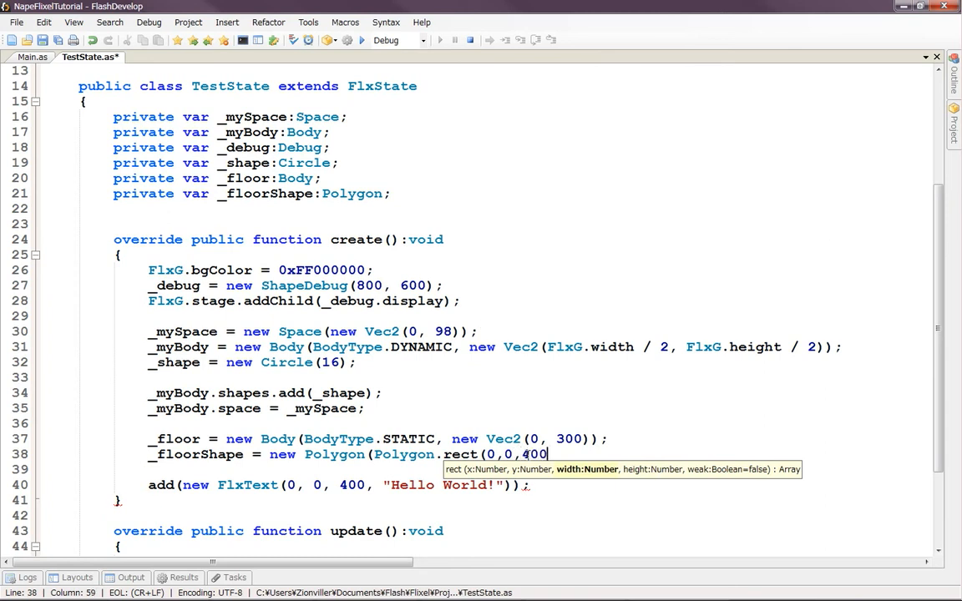
type(",")
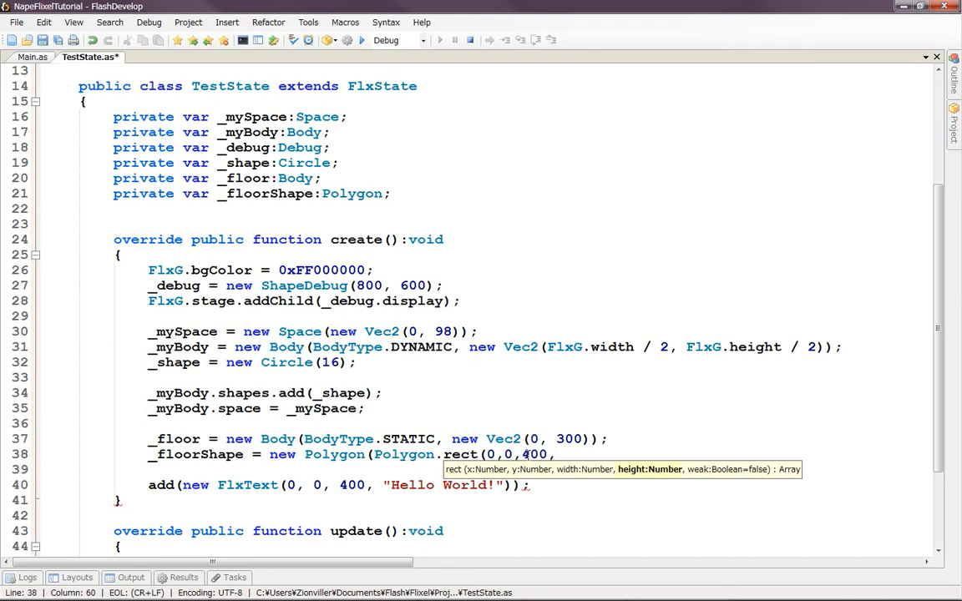
type("50));")
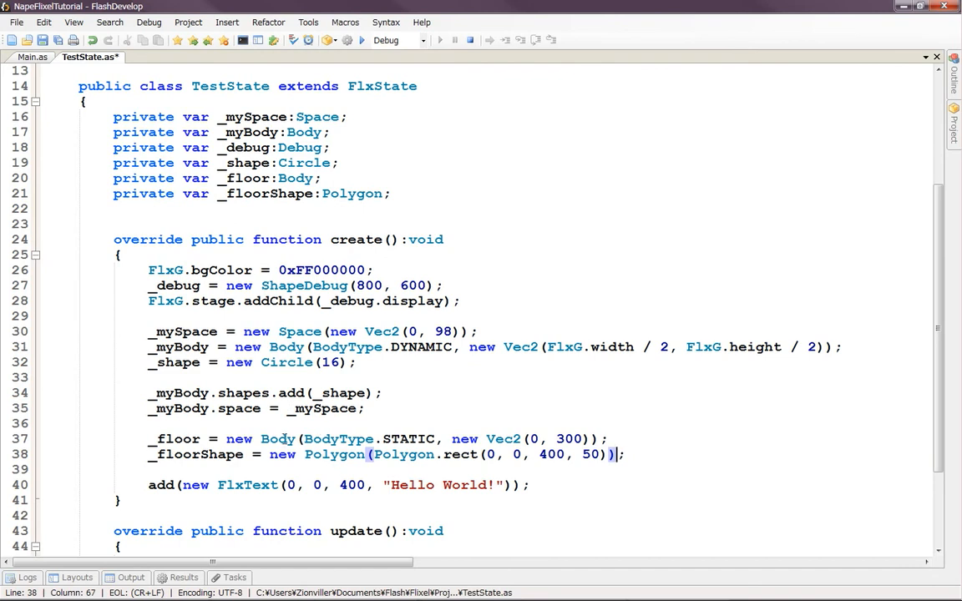
left_click(638, 454)
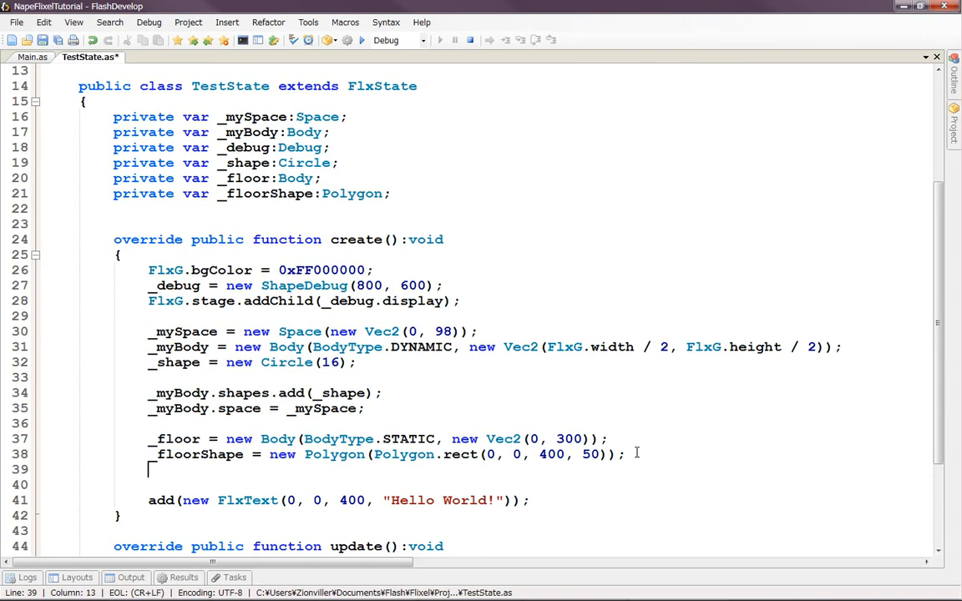
- Add _floor.shapes.add(_floorShape); below the floor shape line
type("_fl")
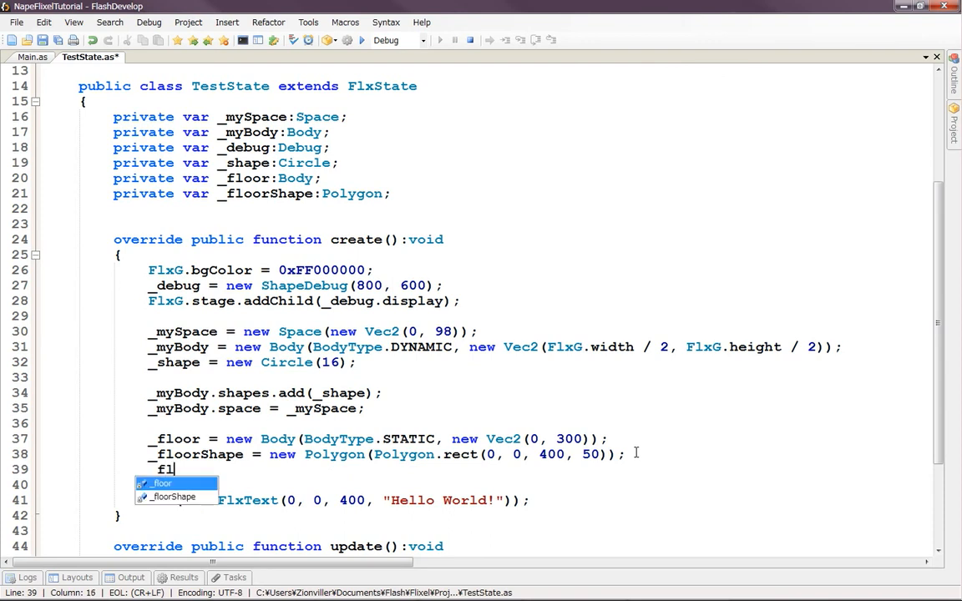
type("oor.shapes")
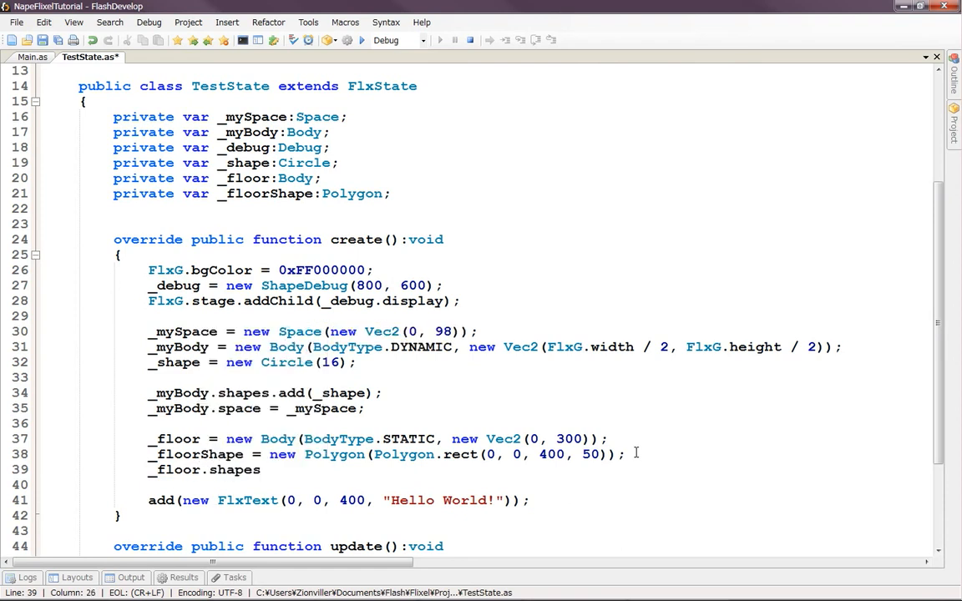
type(".add")
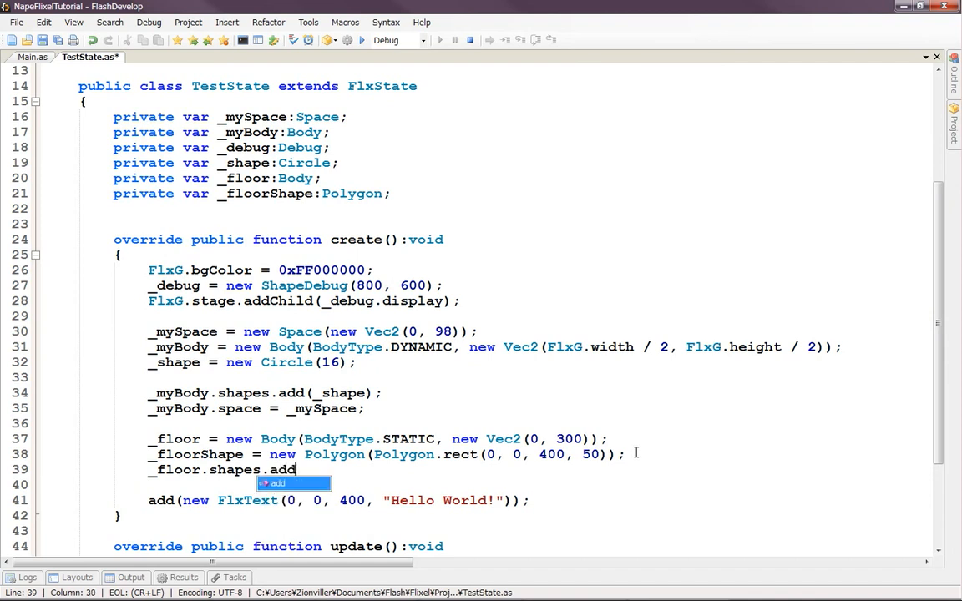
type("(")
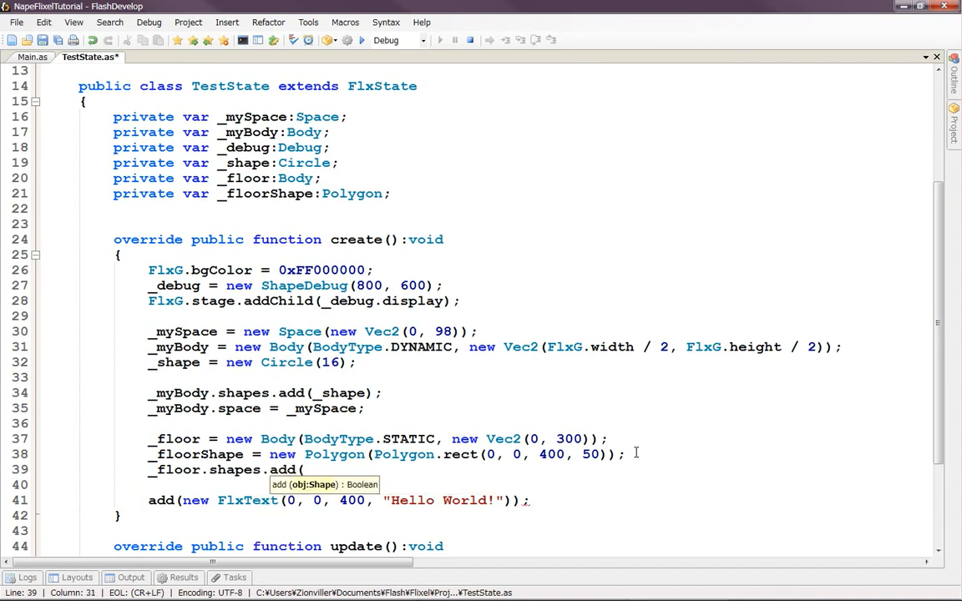
type("_floo")
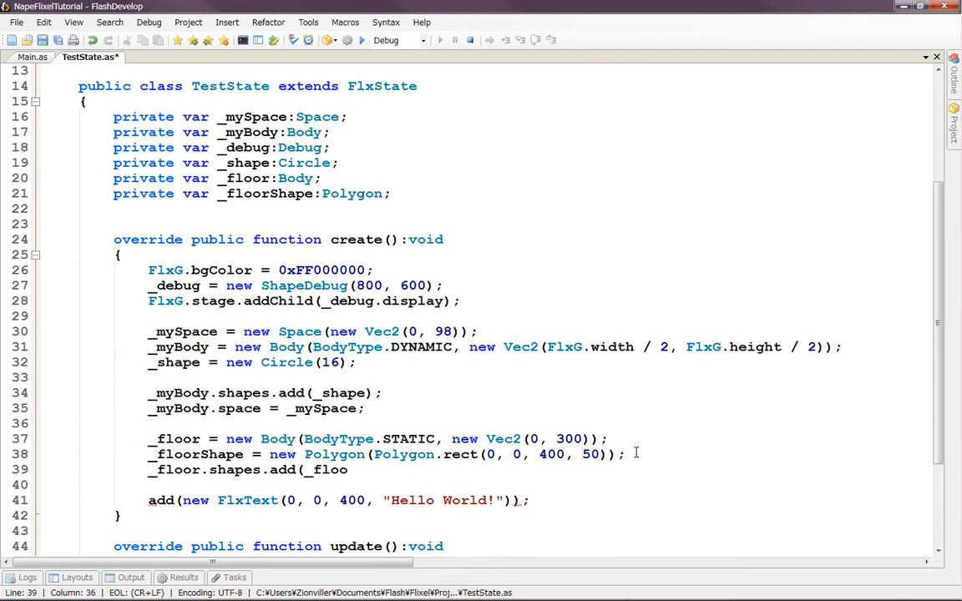
key("BackSpace")
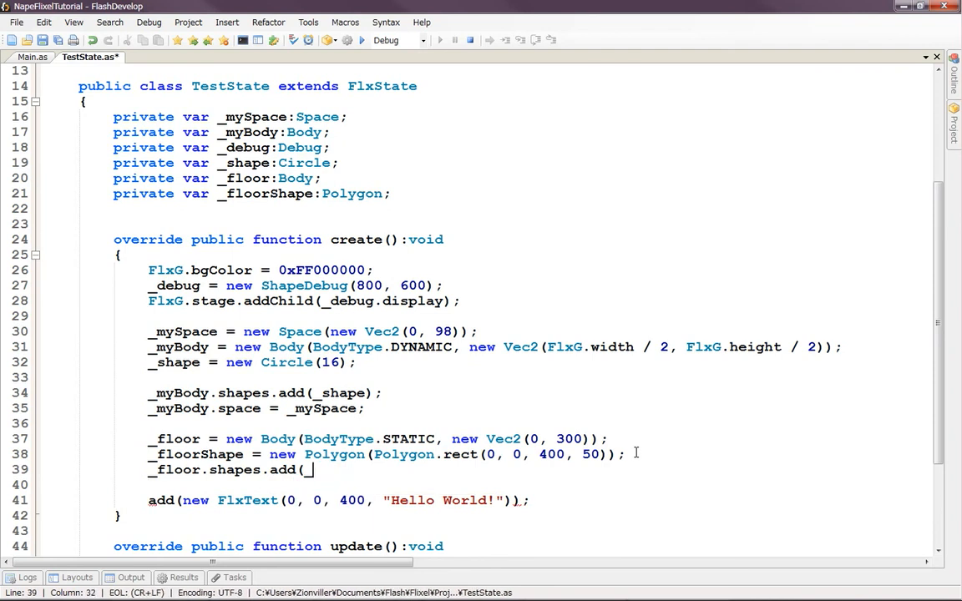
type("floorShape)")
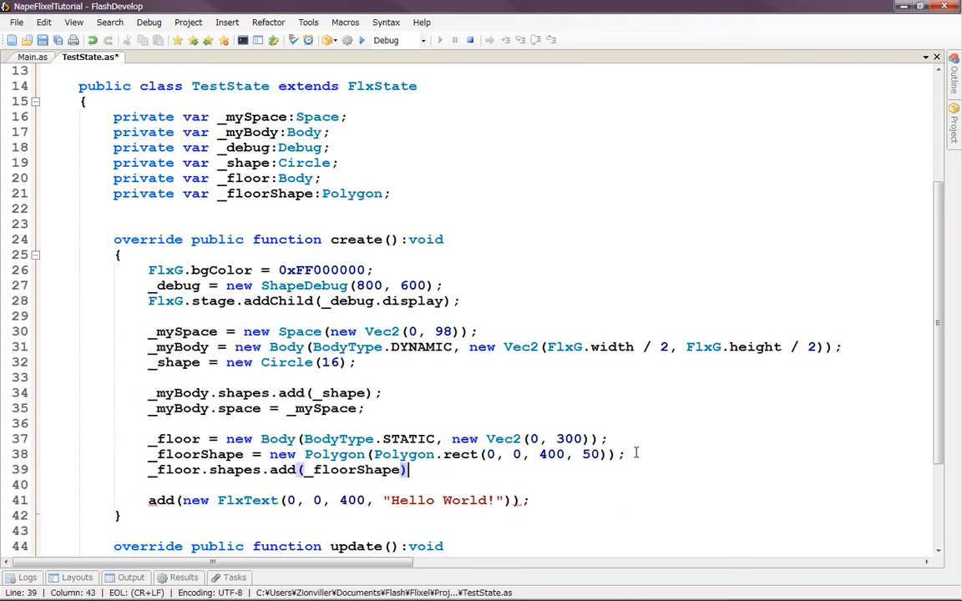
type(";")
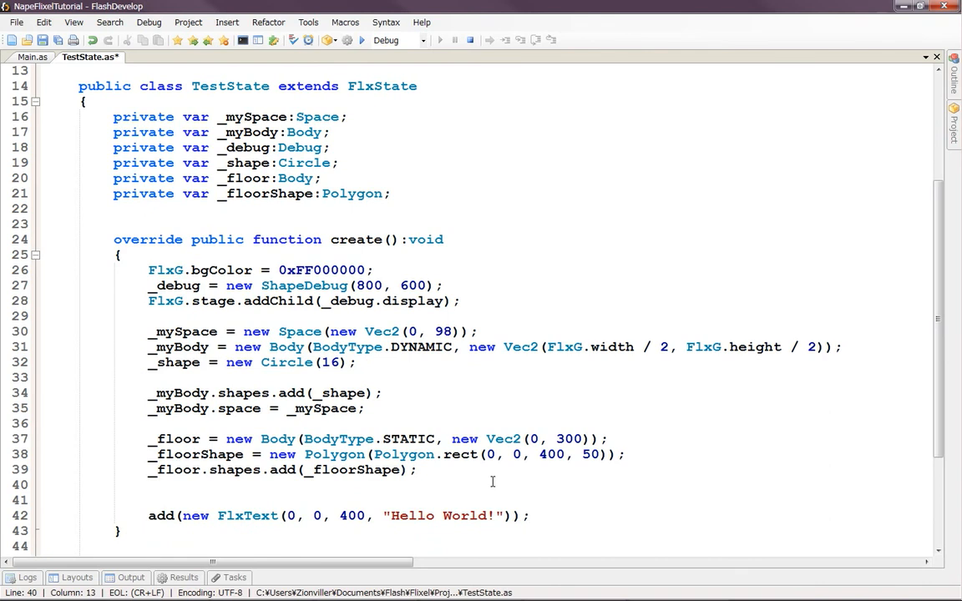
- Add _floor.space = _mySpace; to put the floor body into the physics space
type("floorSh")
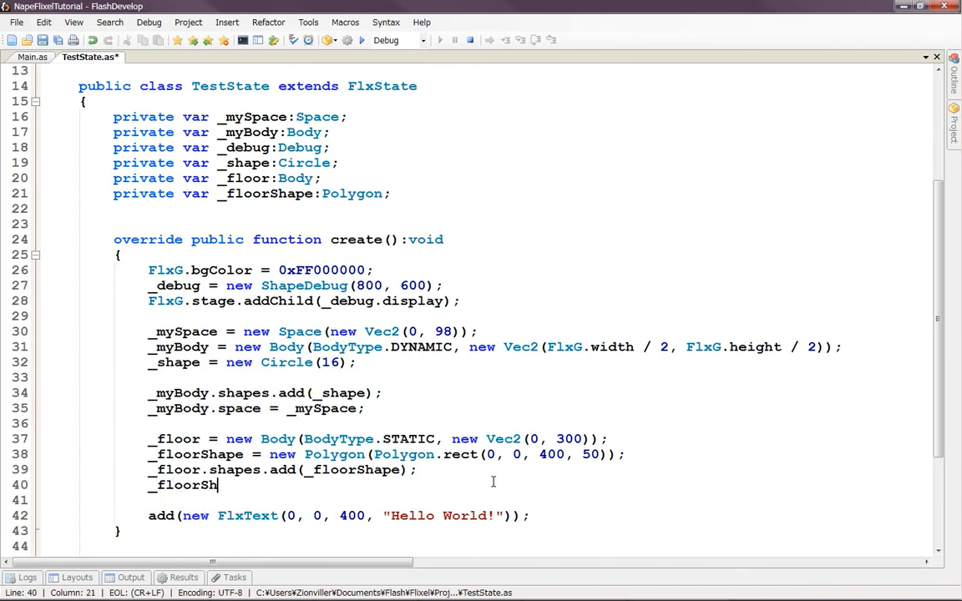
type(".space =")
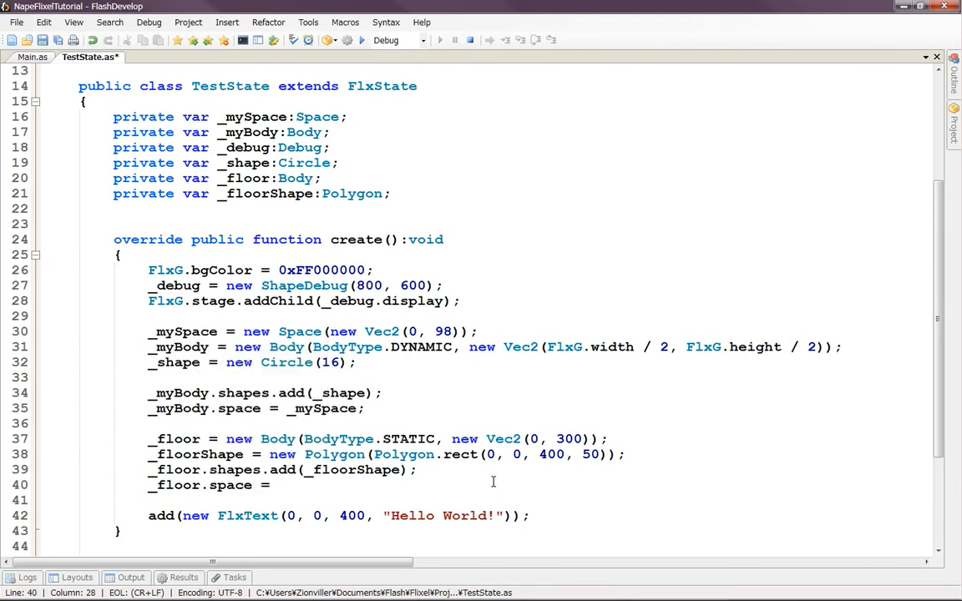
type("_mySpace;")
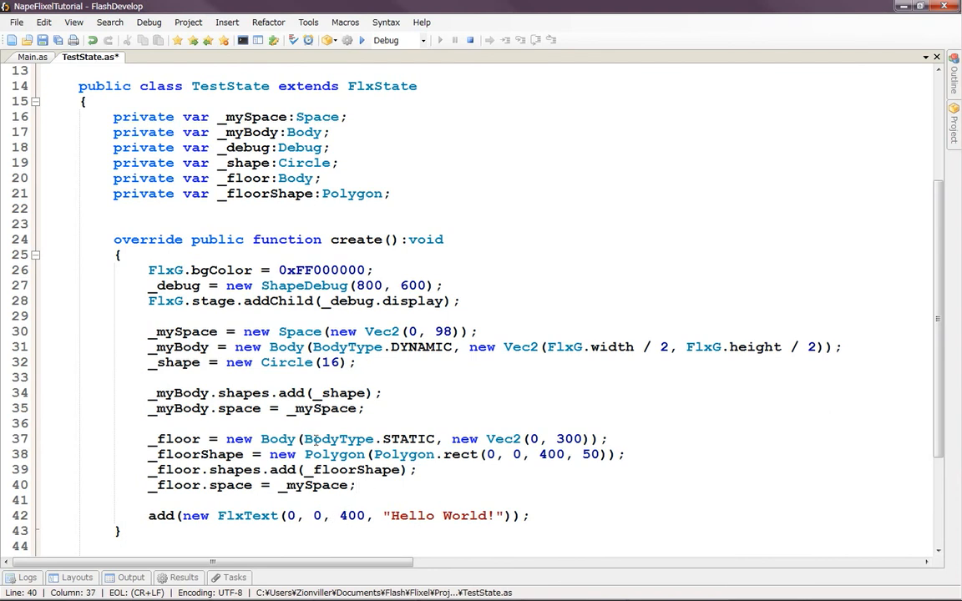
mouse_move(363, 40)
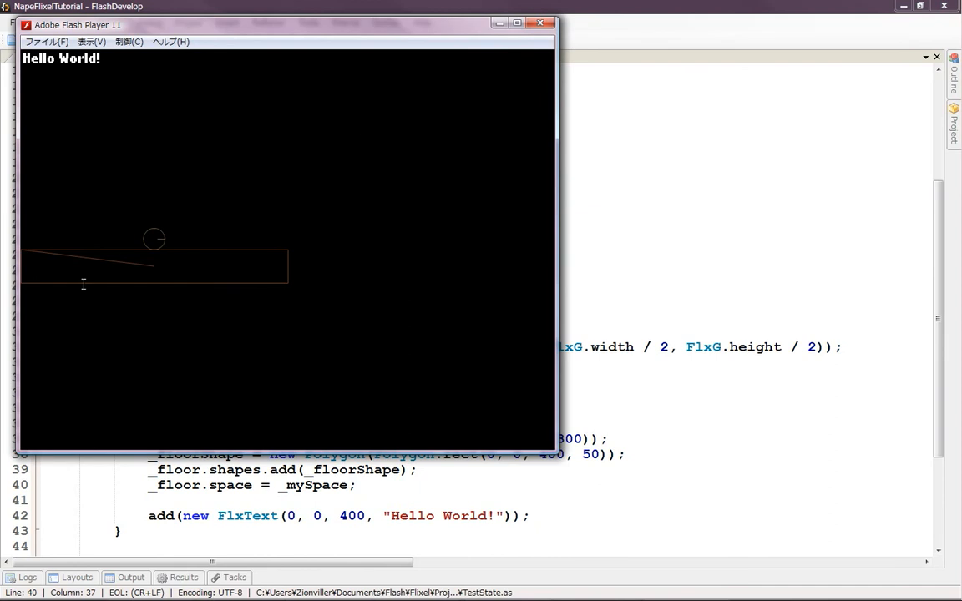
mouse_move(74, 288)
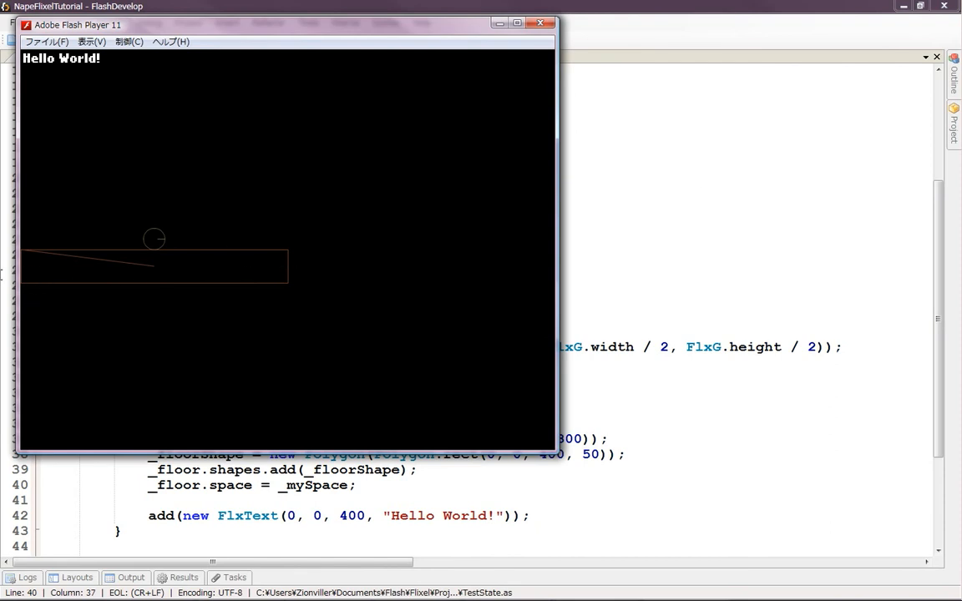
mouse_move(244, 253)
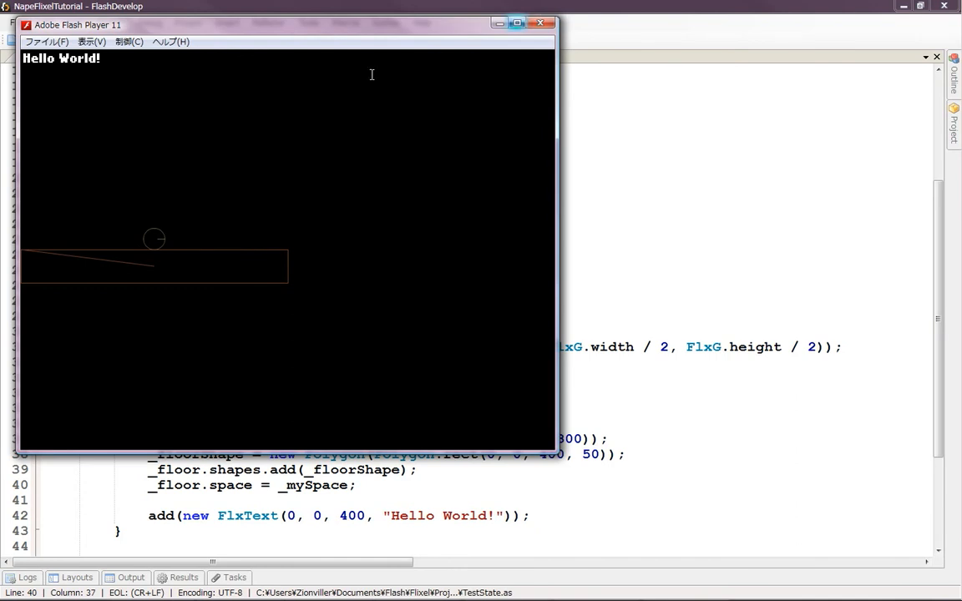
mouse_move(164, 197)
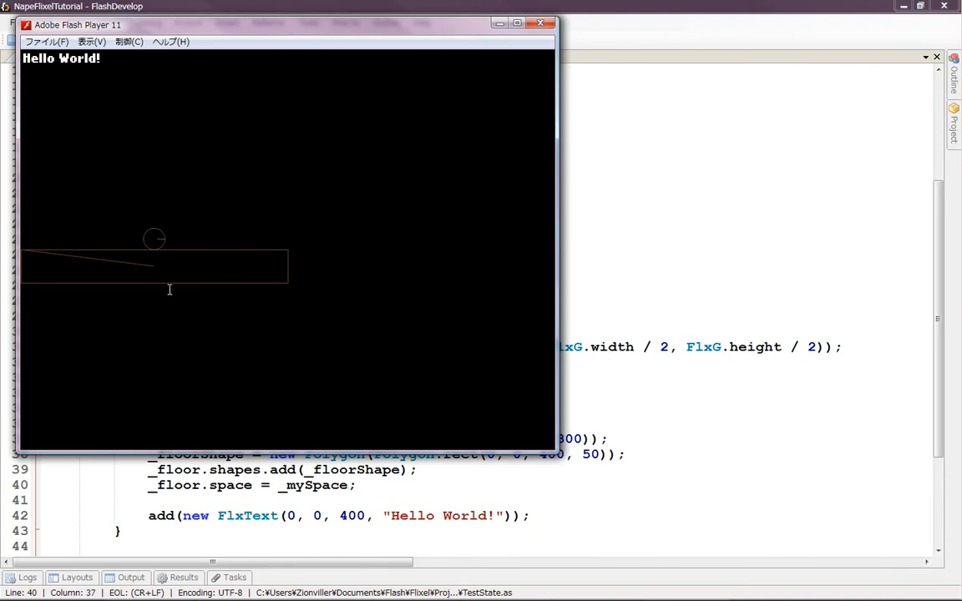
mouse_move(274, 312)
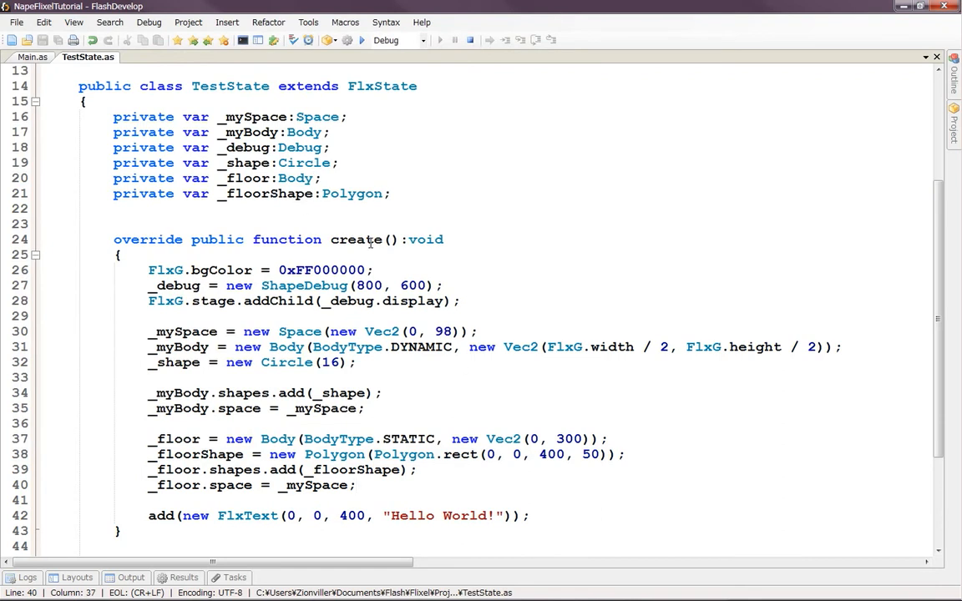
- Comment out the rect floor line and paste a fresh _floorShape rect line below it
left_click(384, 485)
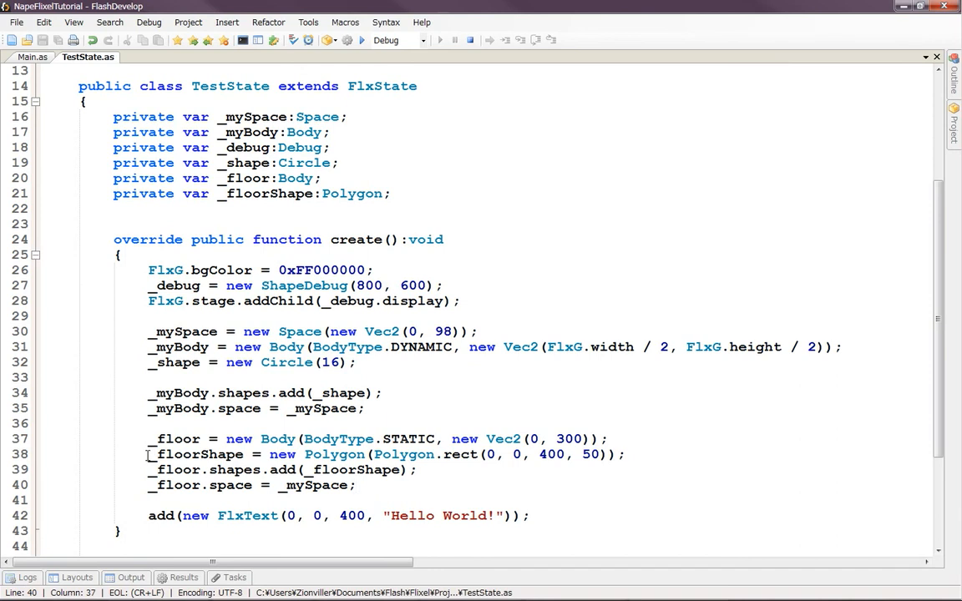
left_click(625, 455)
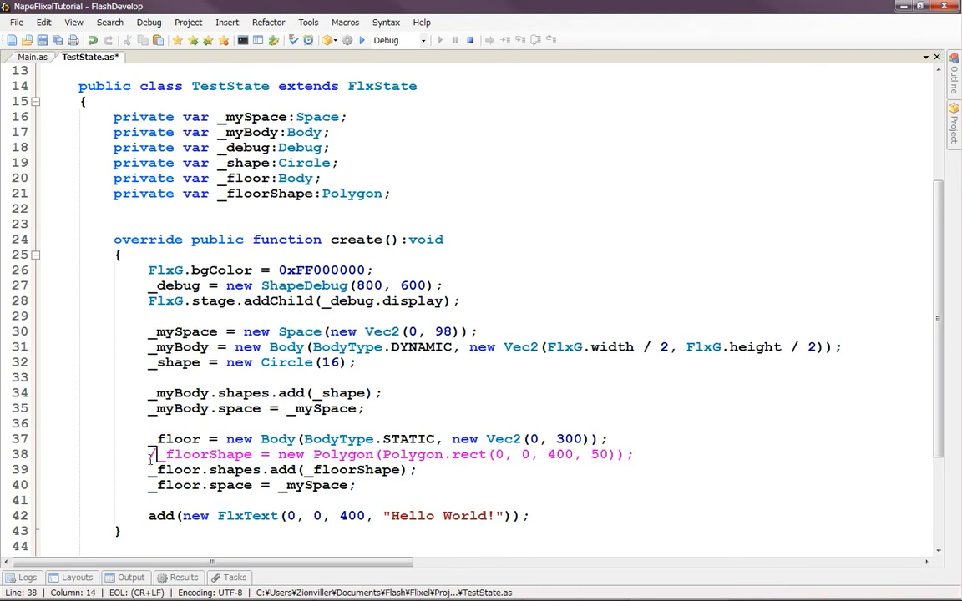
type("//")
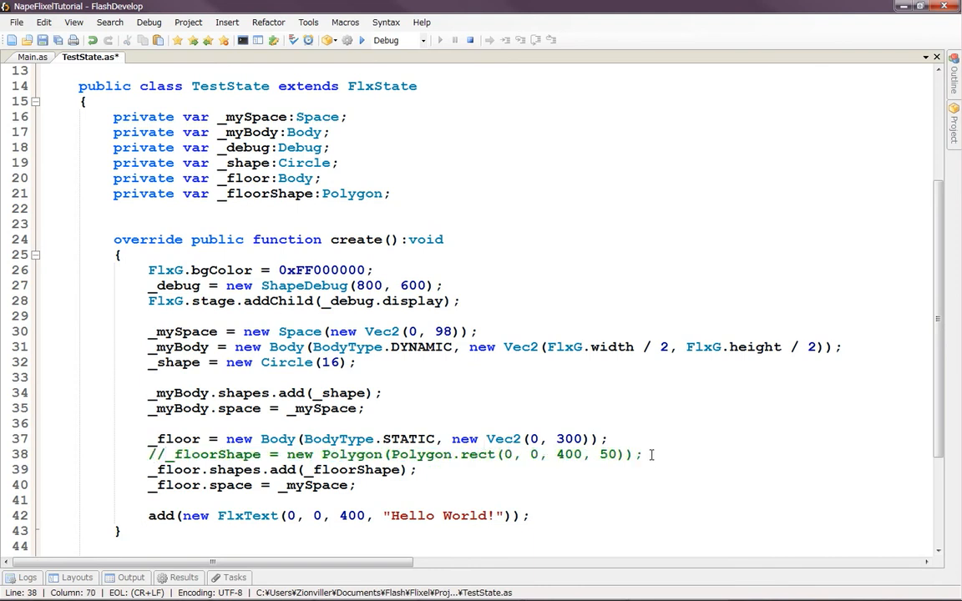
type("_floorShape = new Polygon(Polygon.rect(0, 0, 400, 50));")
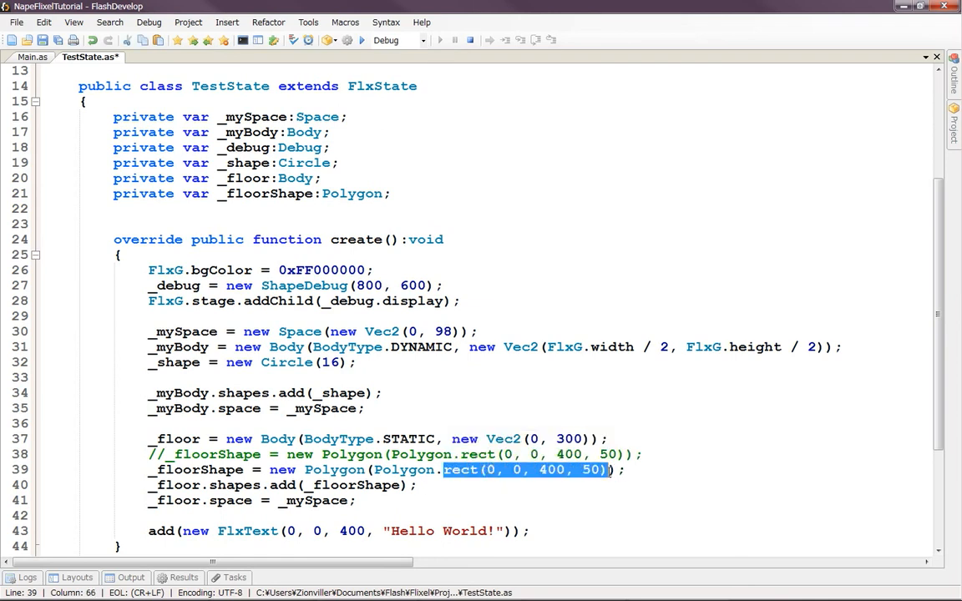
- Replace rect(...) with Polygon.box(400,50) on the new line and test-run the project
type("box(")
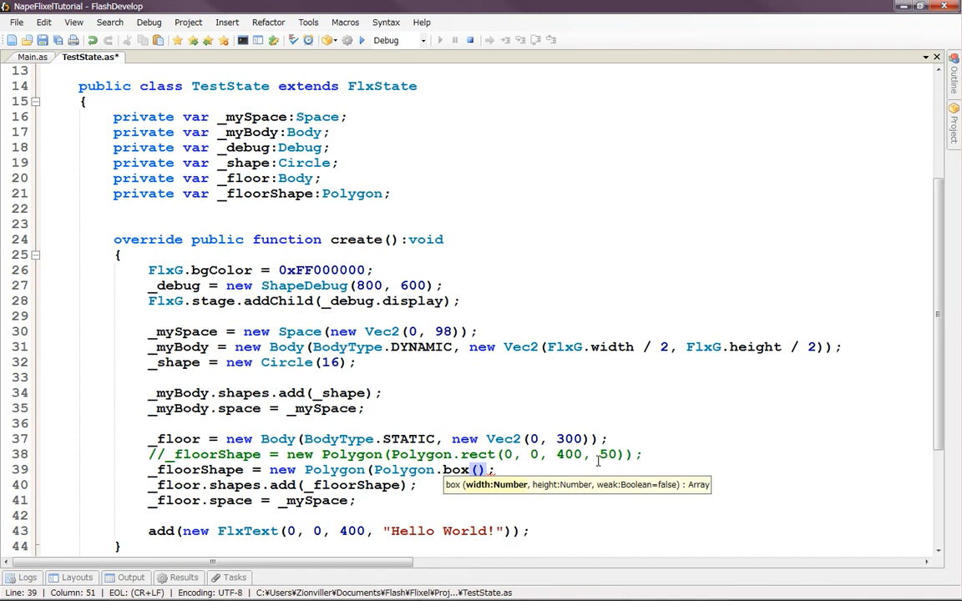
type("300")
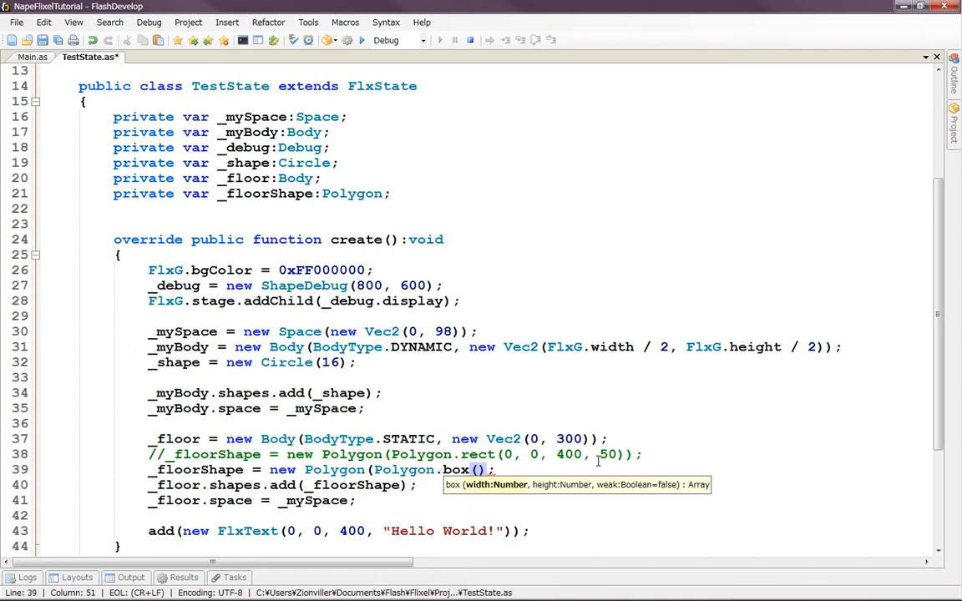
type("400")
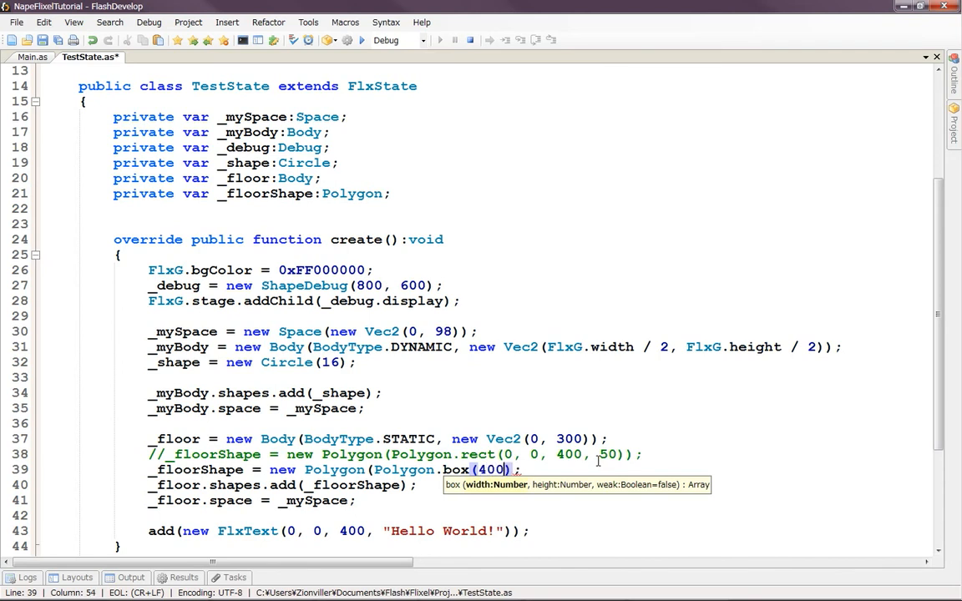
type(",5")
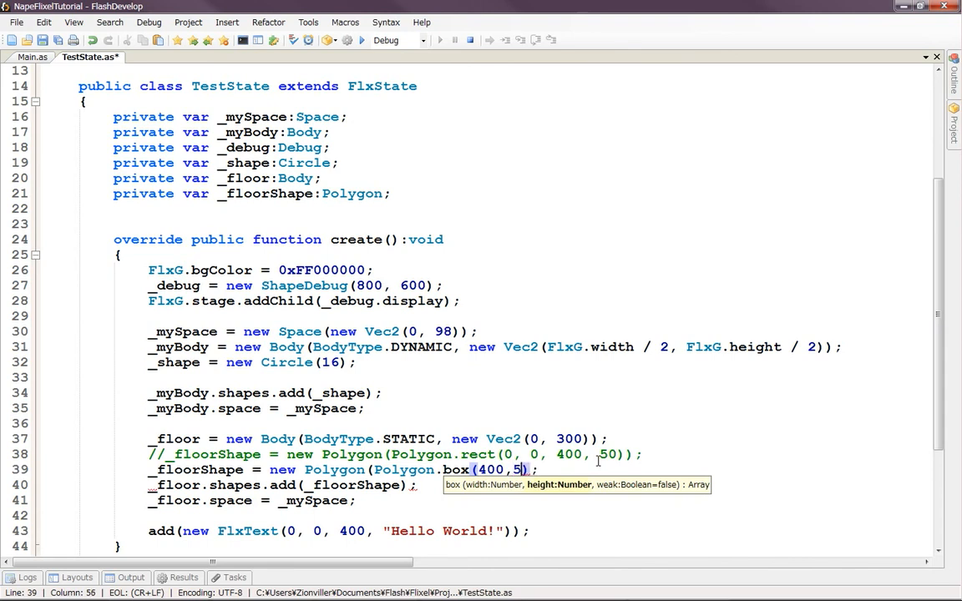
type("0")
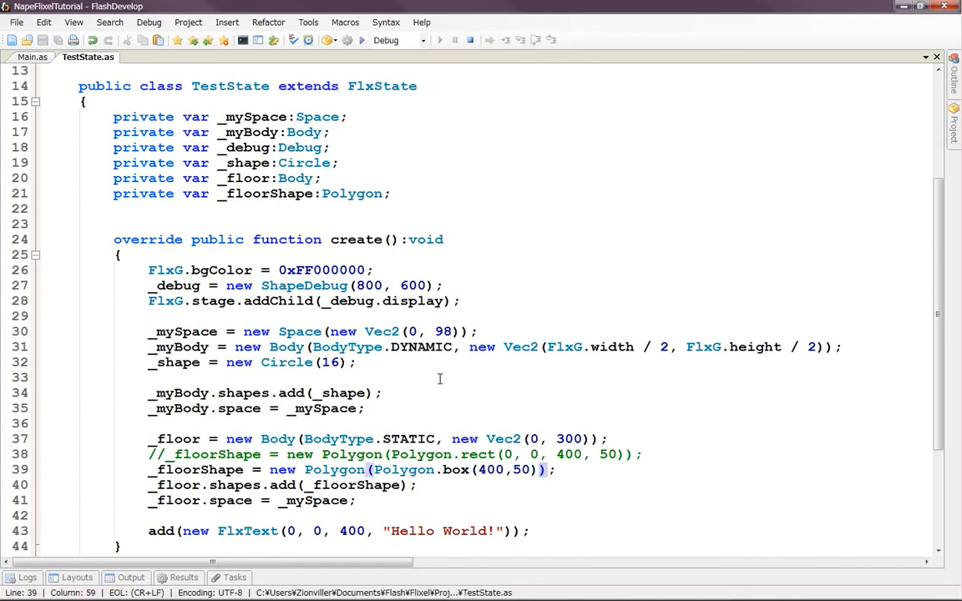
left_click(361, 40)
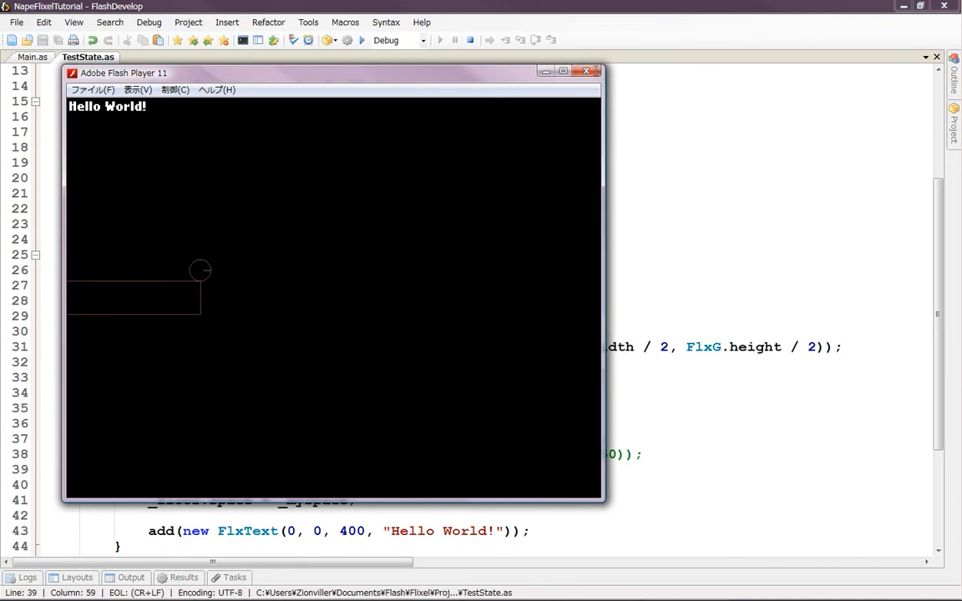
left_click(588, 70)
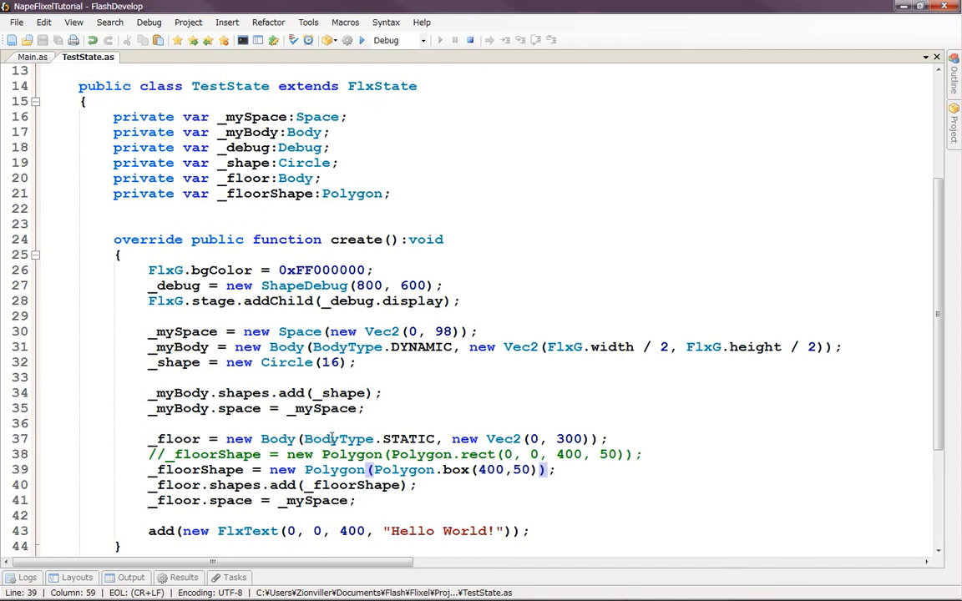
mouse_move(531, 438)
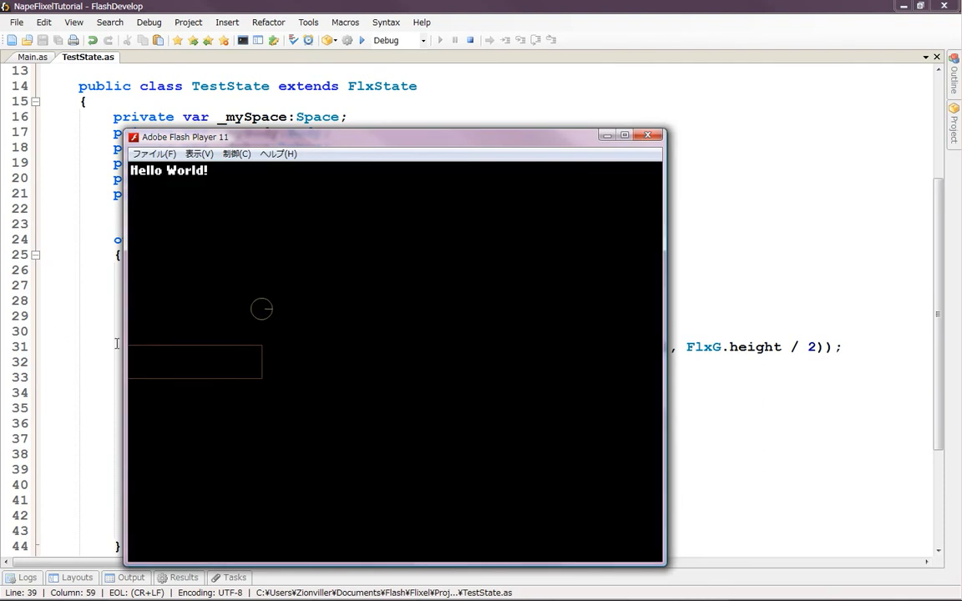
mouse_move(261, 334)
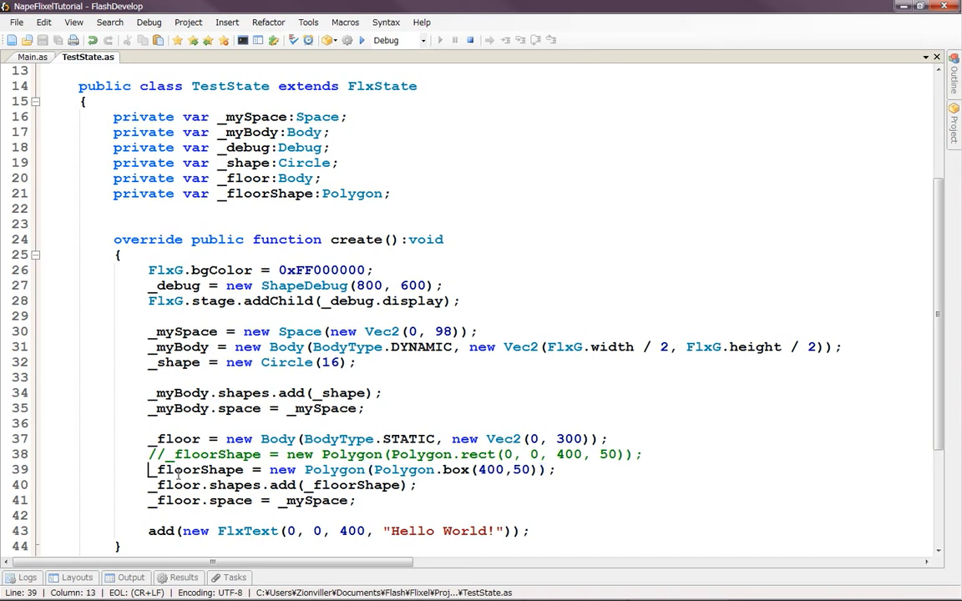
- Comment out the box floor line and add a fresh rect floorShape line beneath it
type("/")
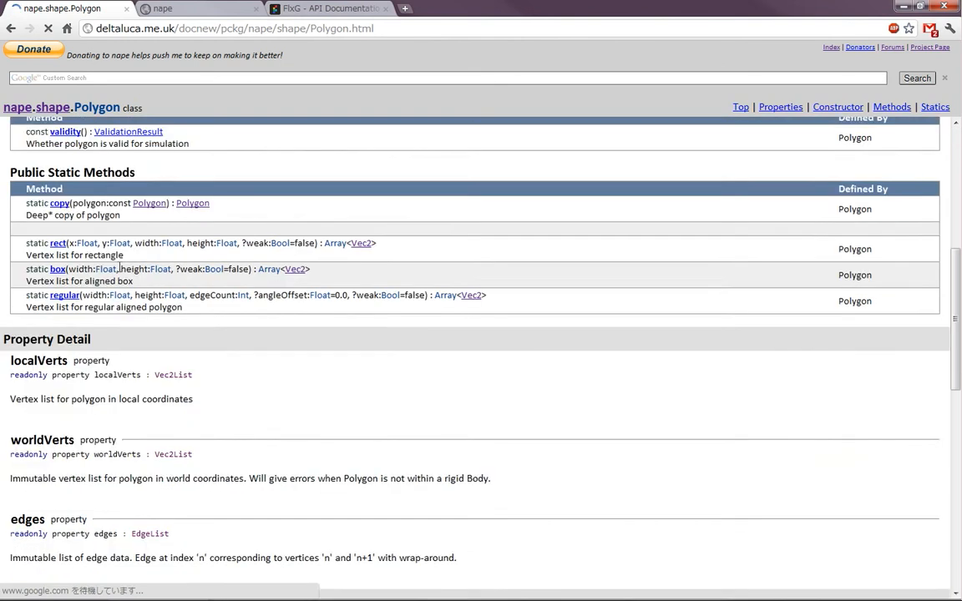
scroll("down", 3)
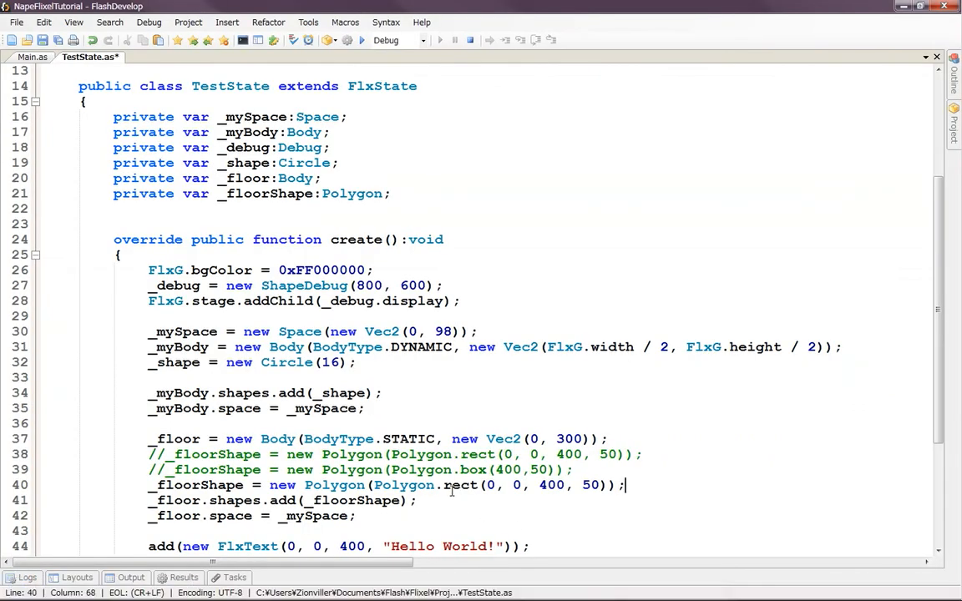
- Replace rect(0, 0, 400, 50) with Polygon.regular(400,50,4), test-run it and close Flash Player
left_click_drag(444, 485, 610, 484)
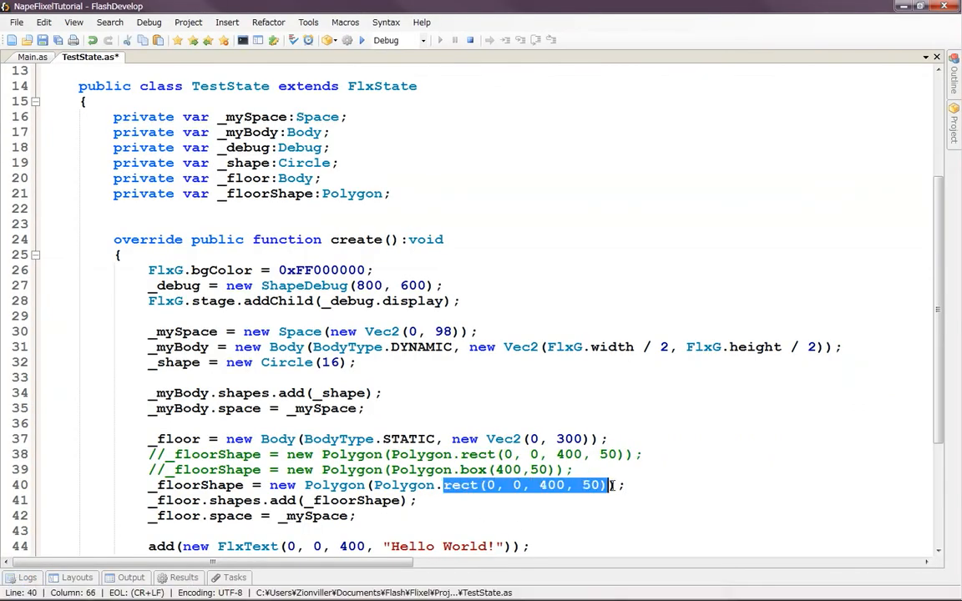
type("regular")
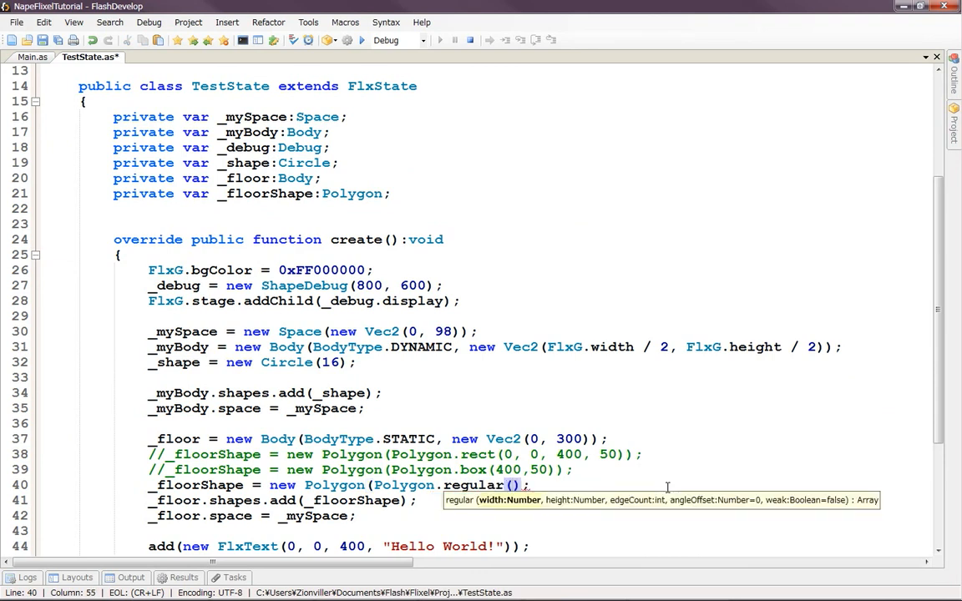
type("400")
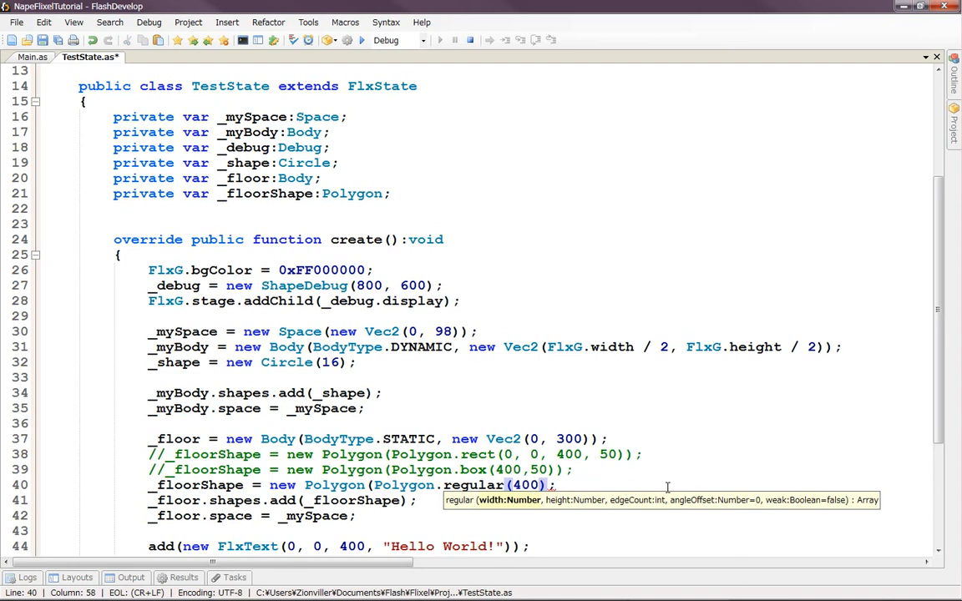
type(",50")
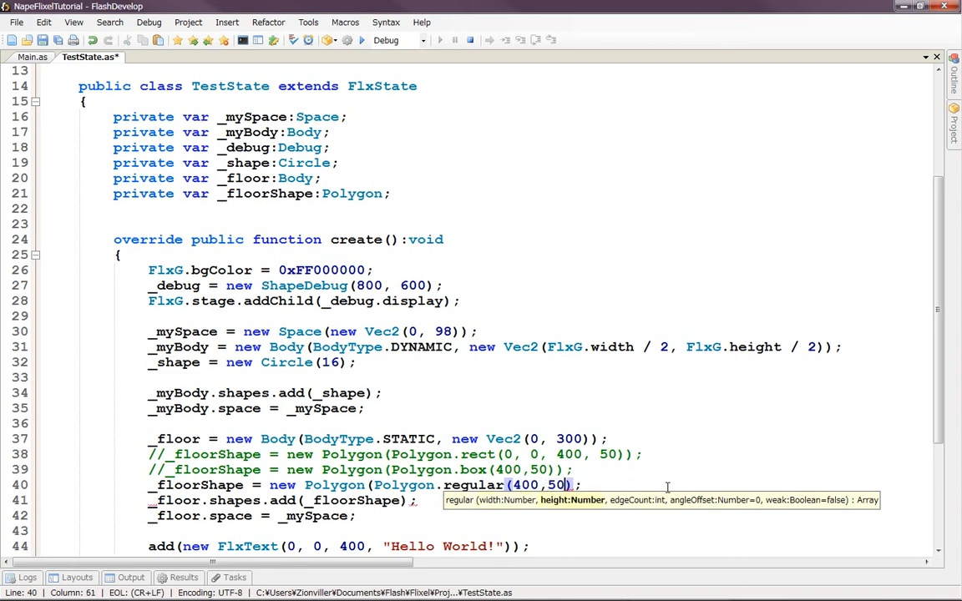
type(",")
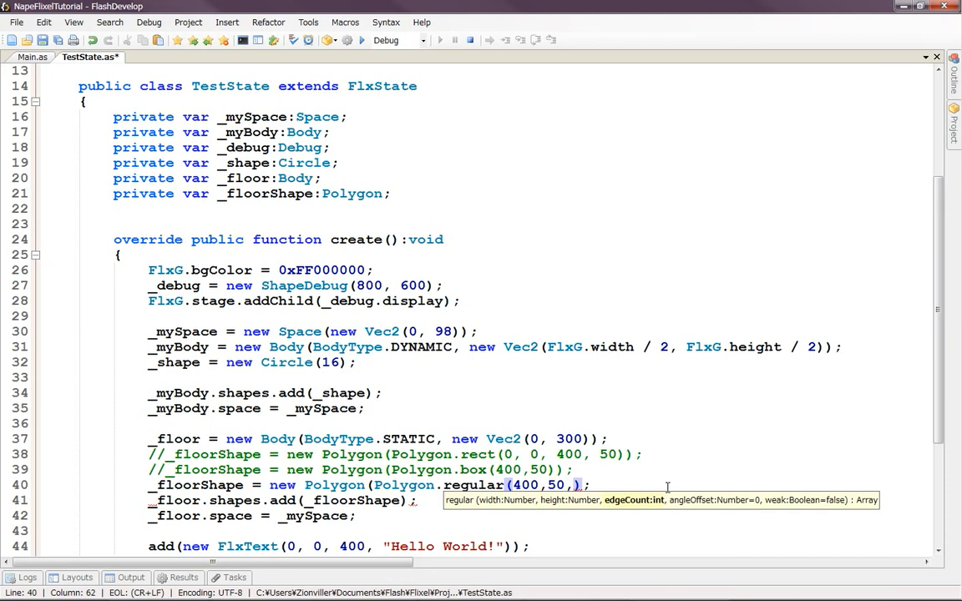
type("4)")
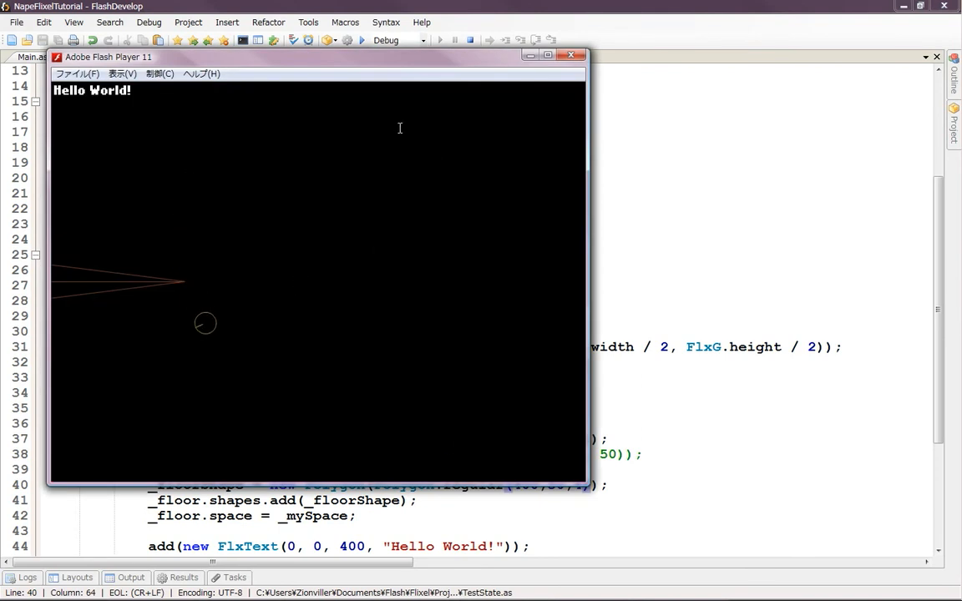
left_click(571, 55)
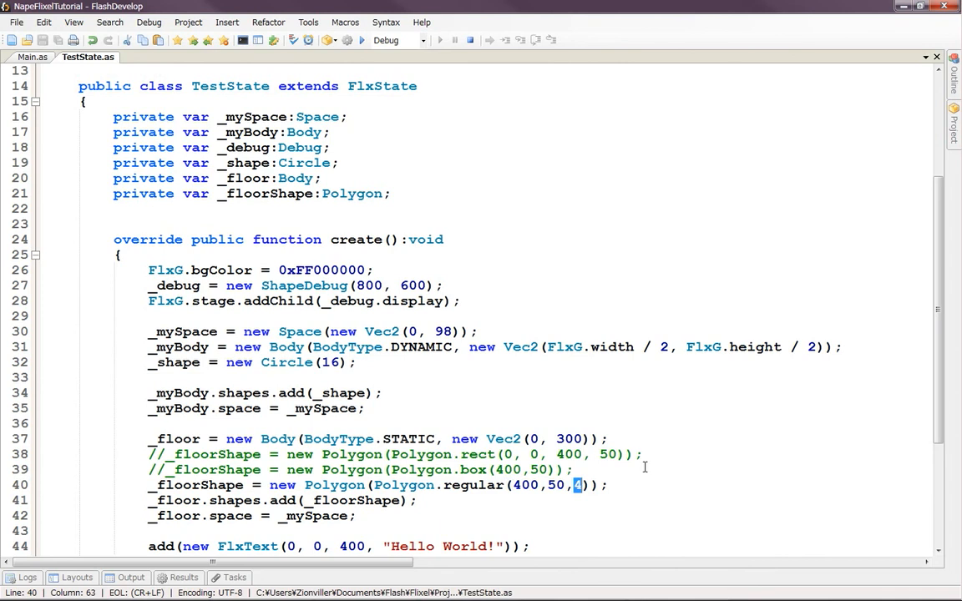
- Change the regular polygon edge count to 5 and test-run the five-edged floor
type("5")
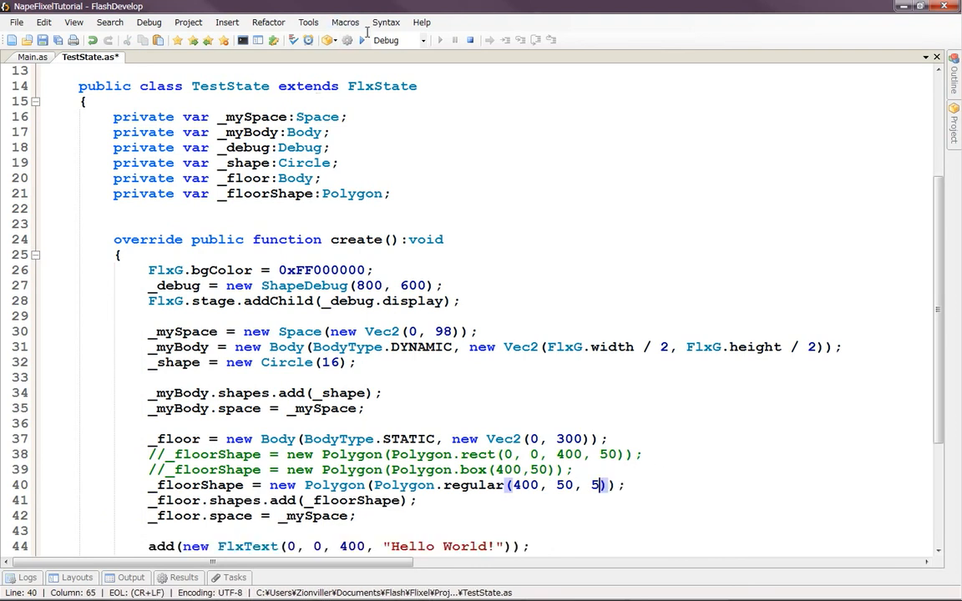
mouse_move(361, 40)
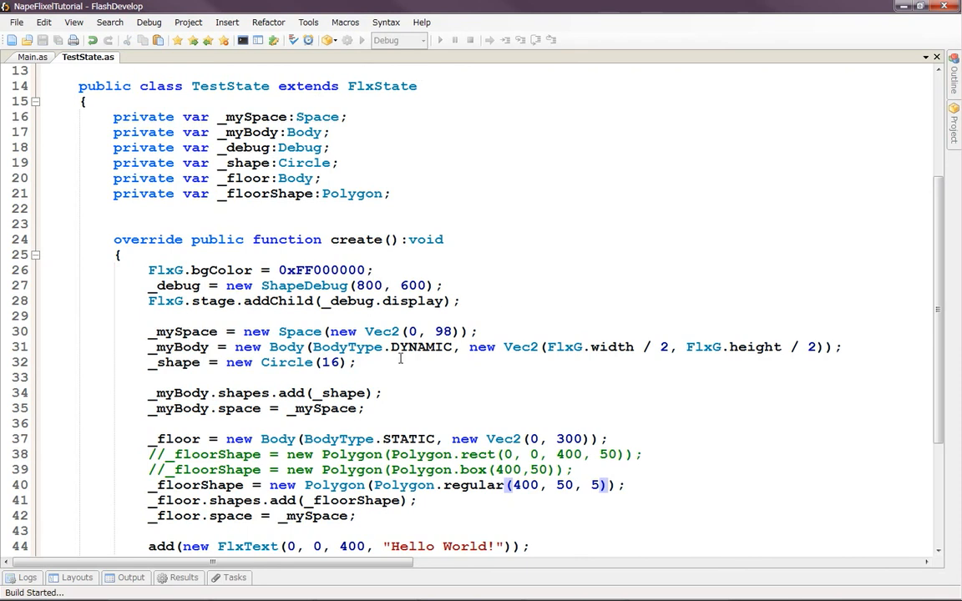
left_click(347, 40)
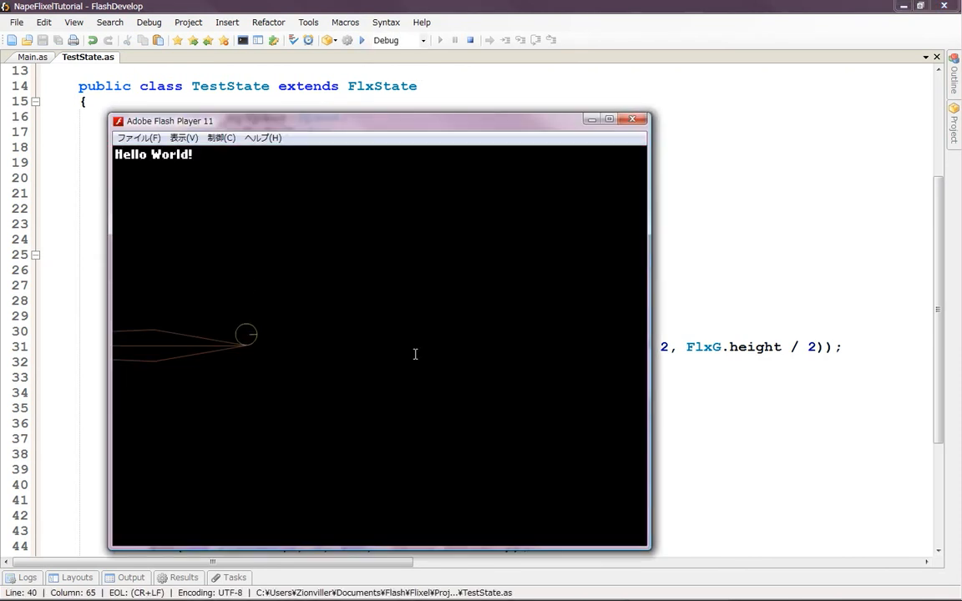
left_click(631, 118)
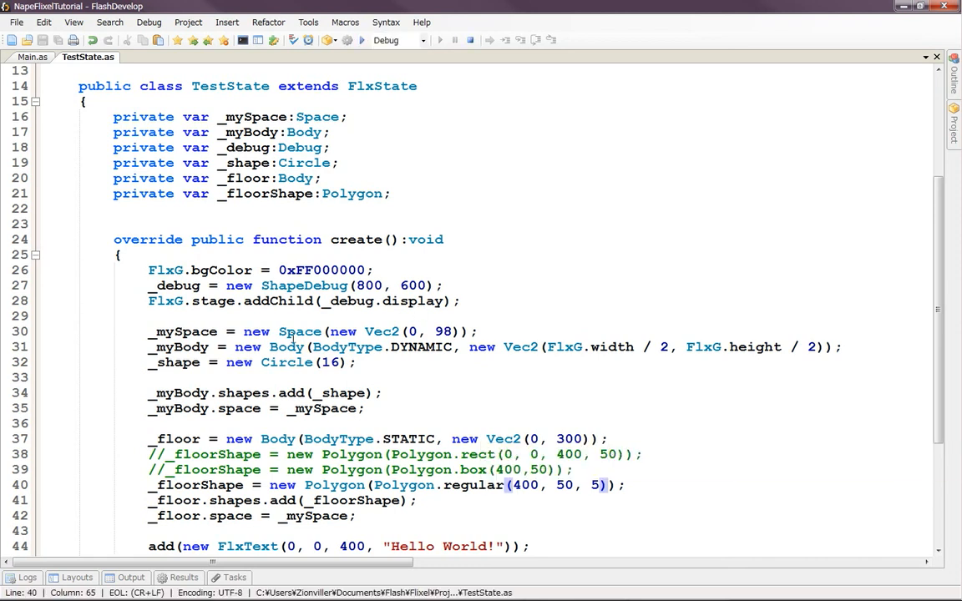
left_click(361, 40)
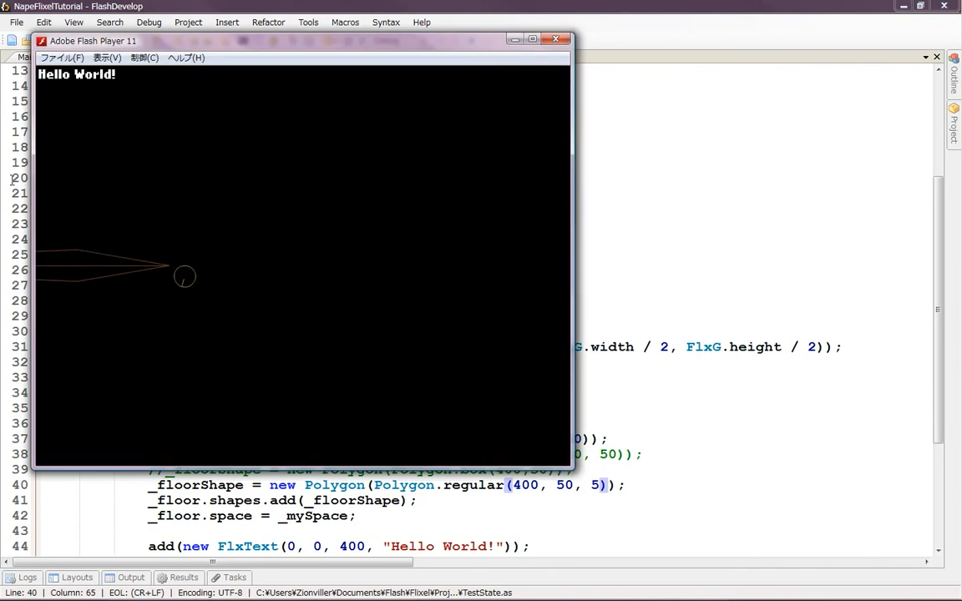
- Edit the floor body's Vec2 x coordinate to 400 and test-run the moved floor
left_click(555, 40)
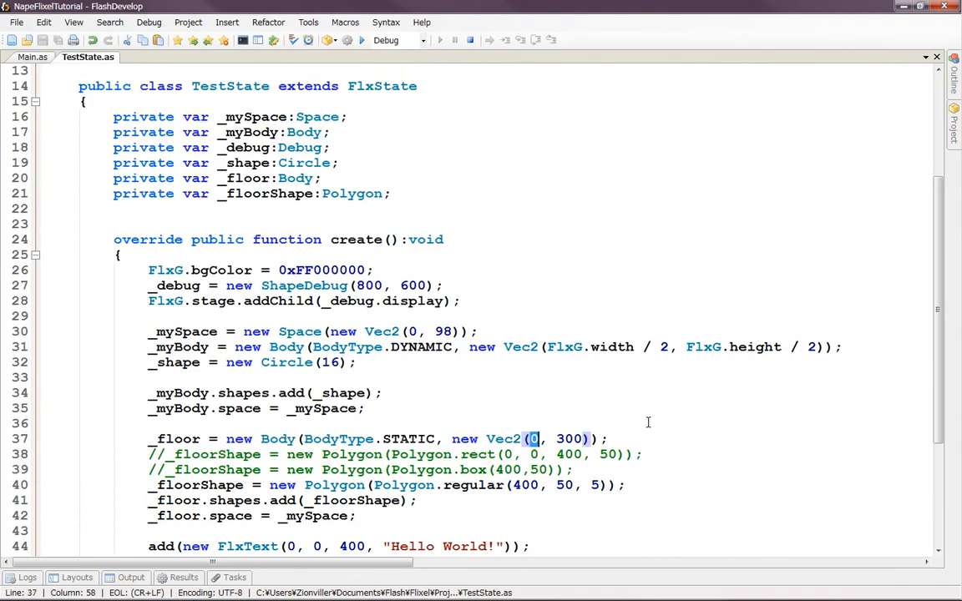
type("400")
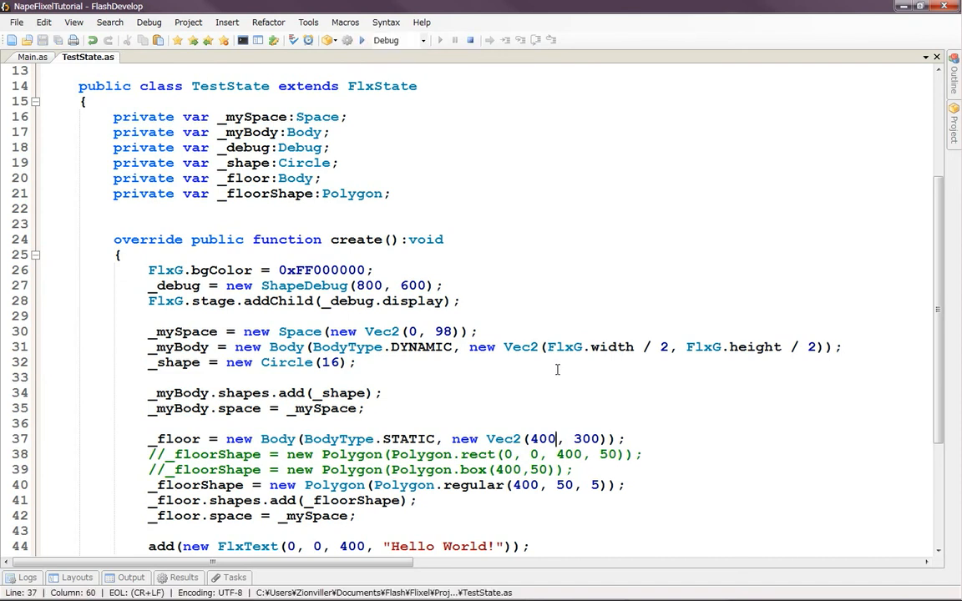
left_click(345, 40)
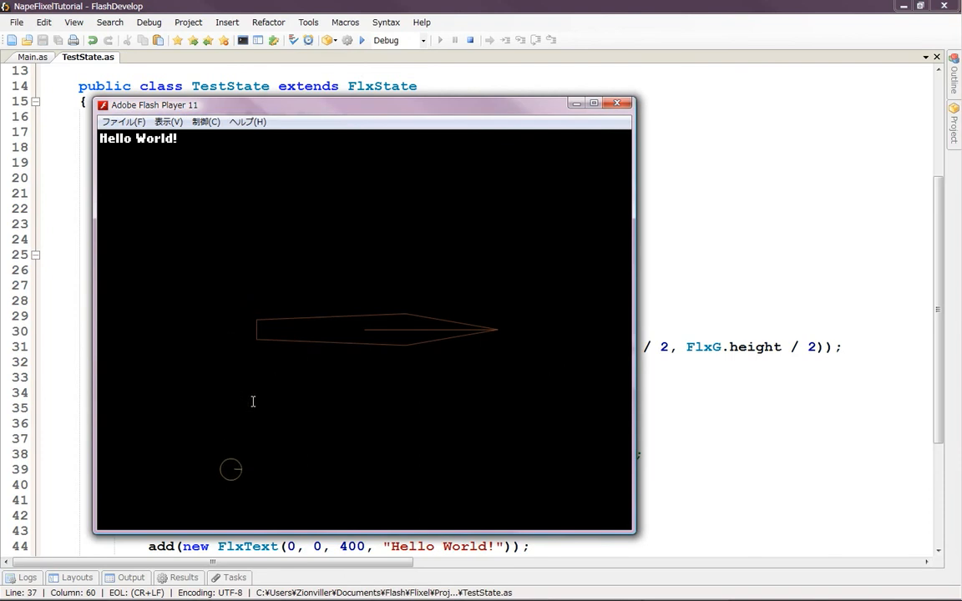
mouse_move(315, 376)
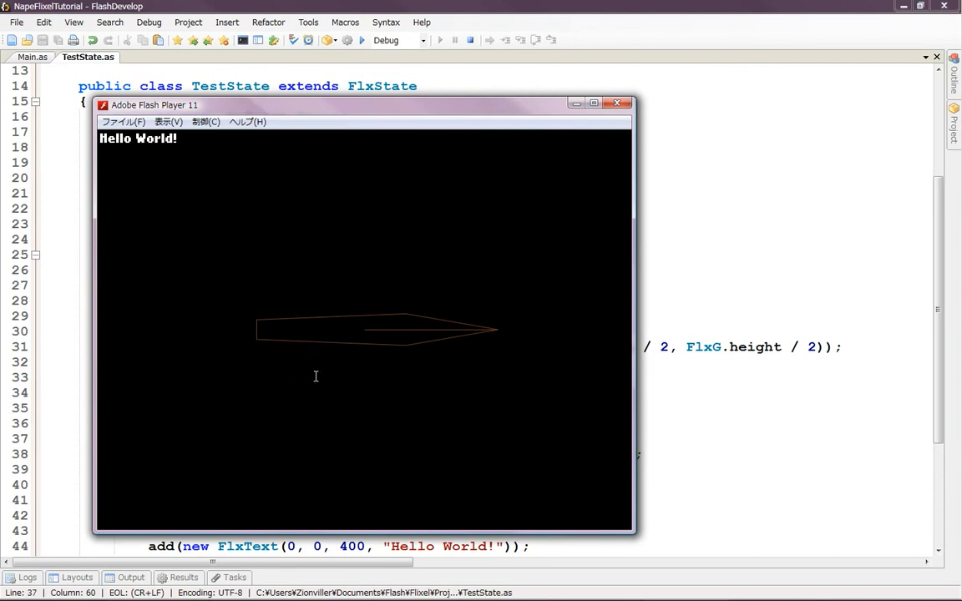
- Set the floor body's position to Vec2(200, 150)
left_click(618, 104)
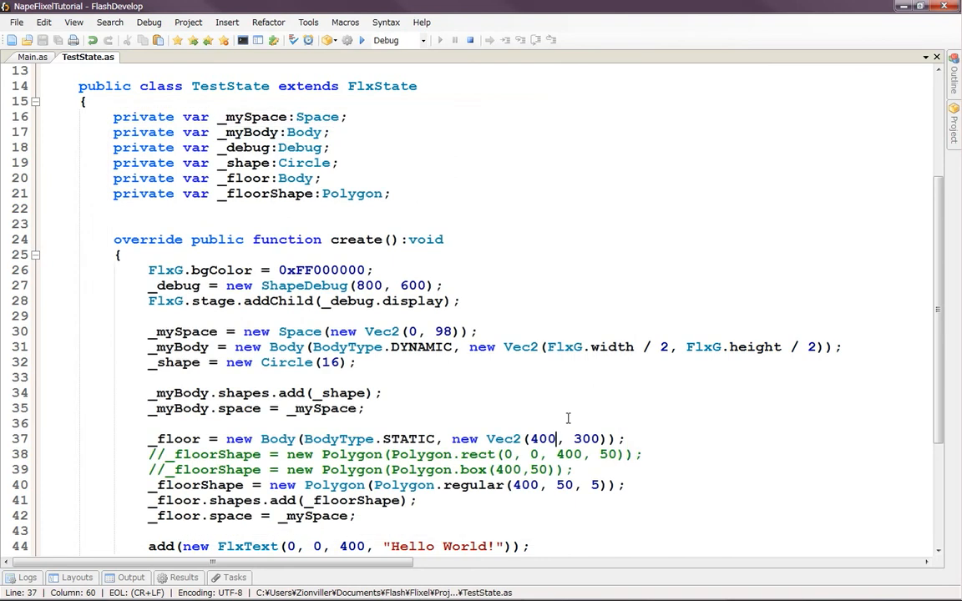
double_click(541, 438)
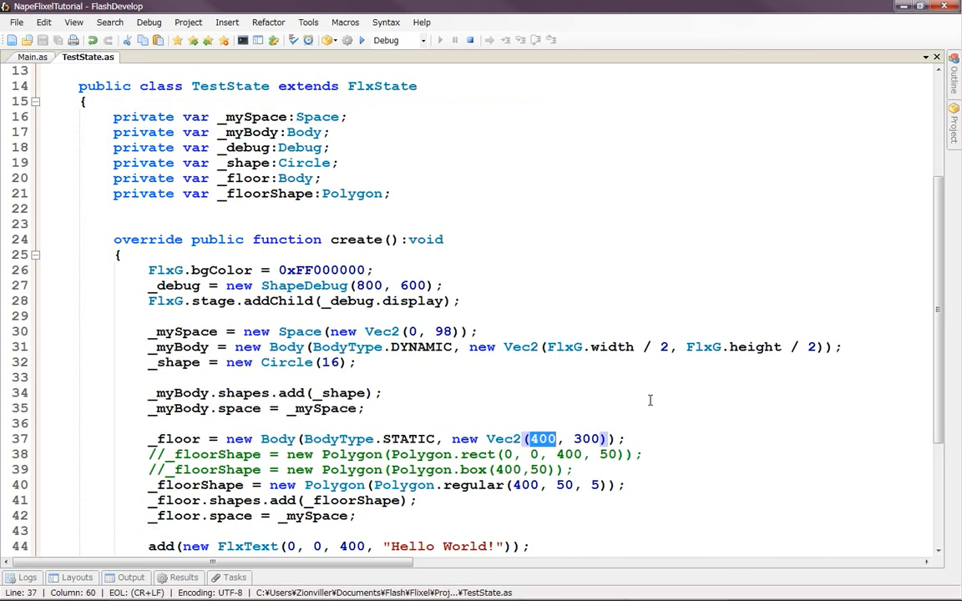
type("200")
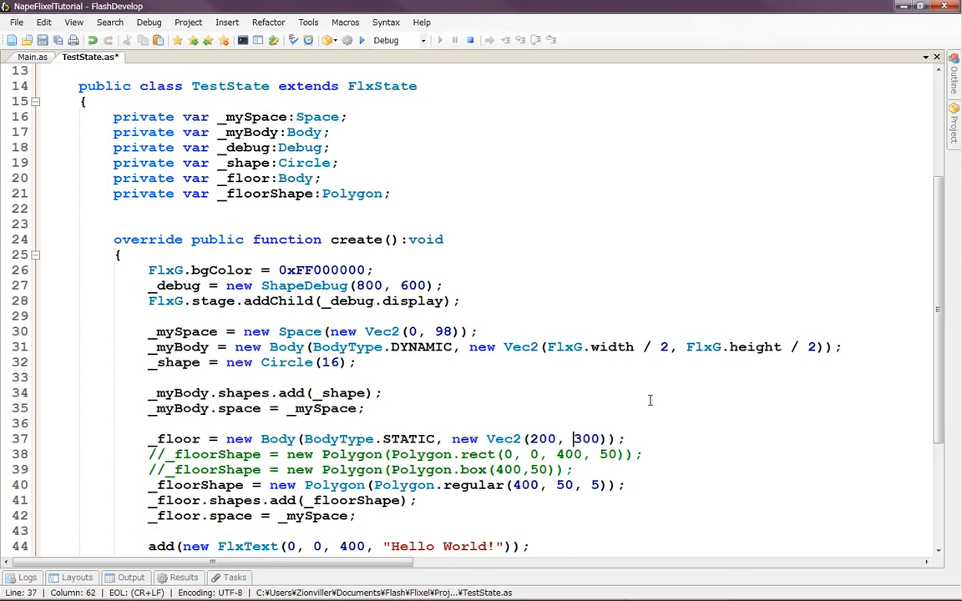
type("150));")
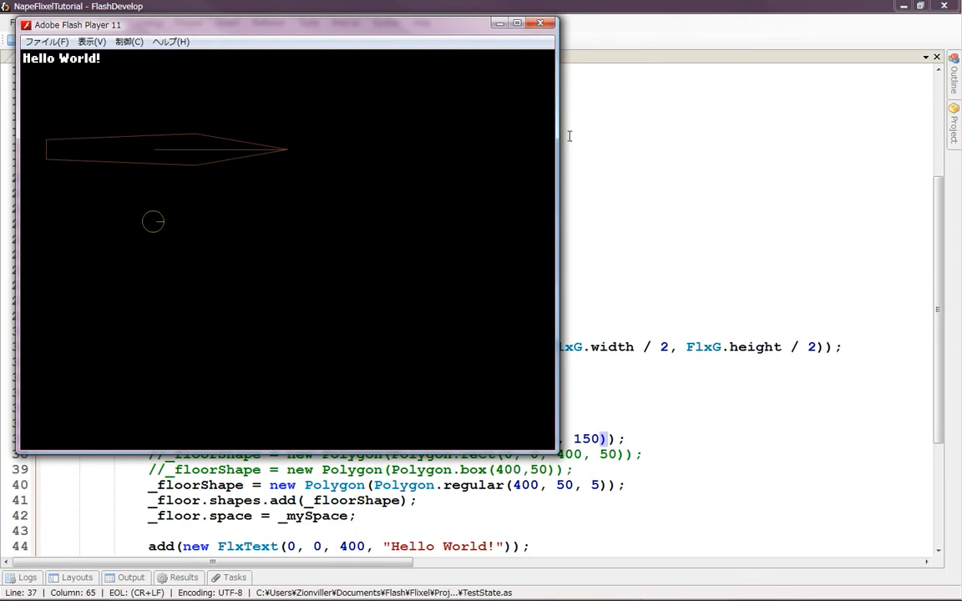
- Shrink the pentagon floor to Polygon.regular(50, 50, 5) and test-run the scene
left_click(542, 24)
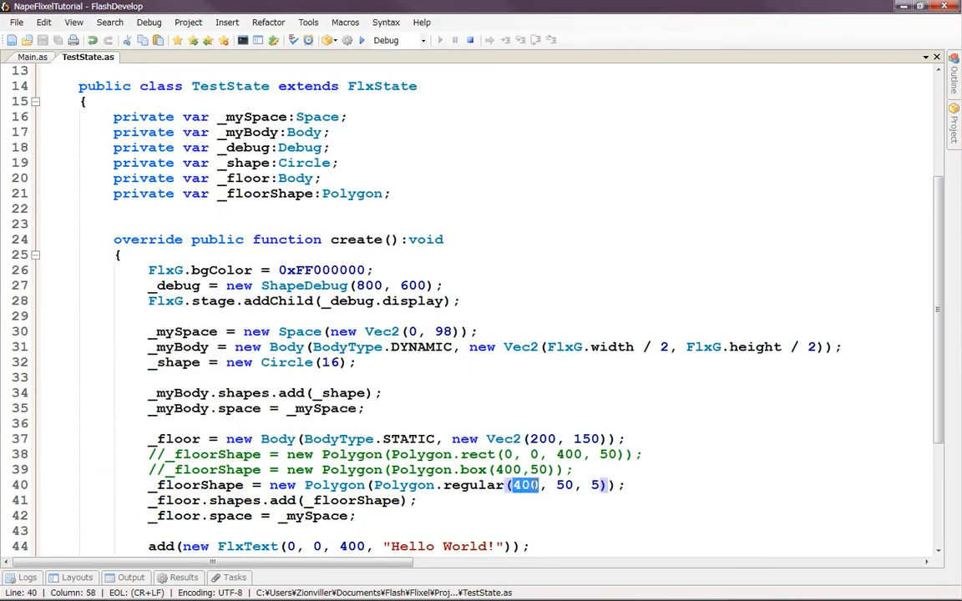
type("50")
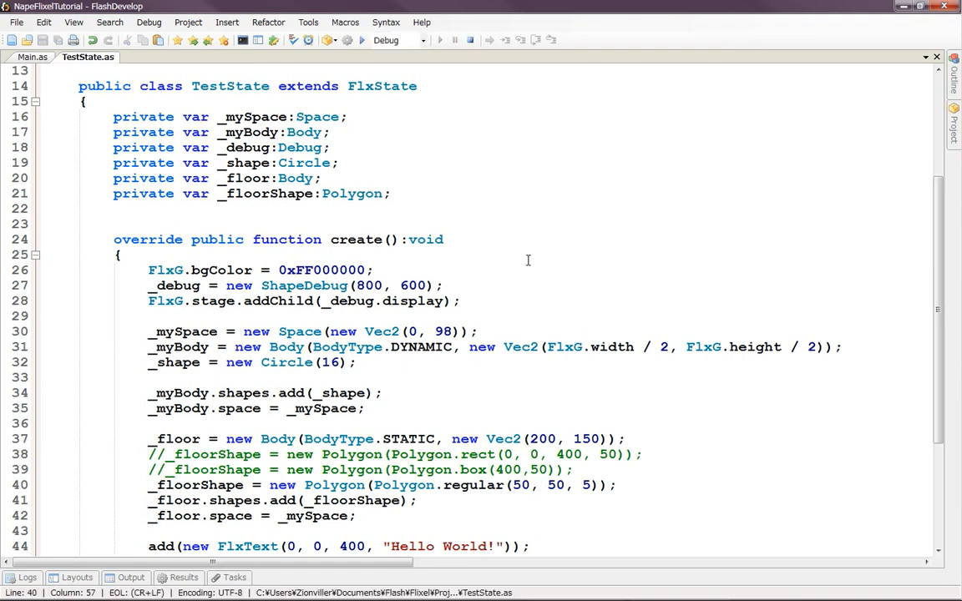
left_click(361, 40)
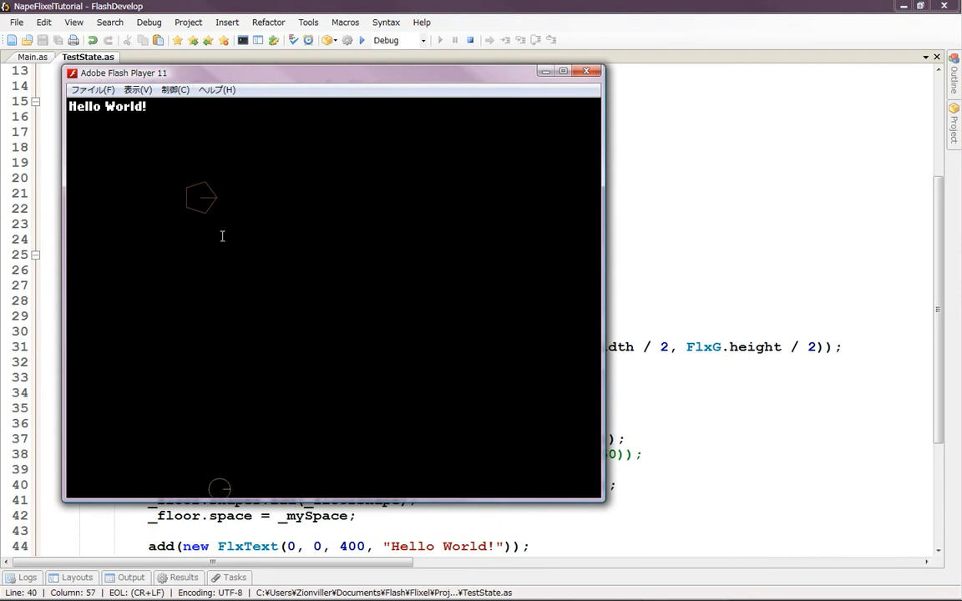
mouse_move(160, 218)
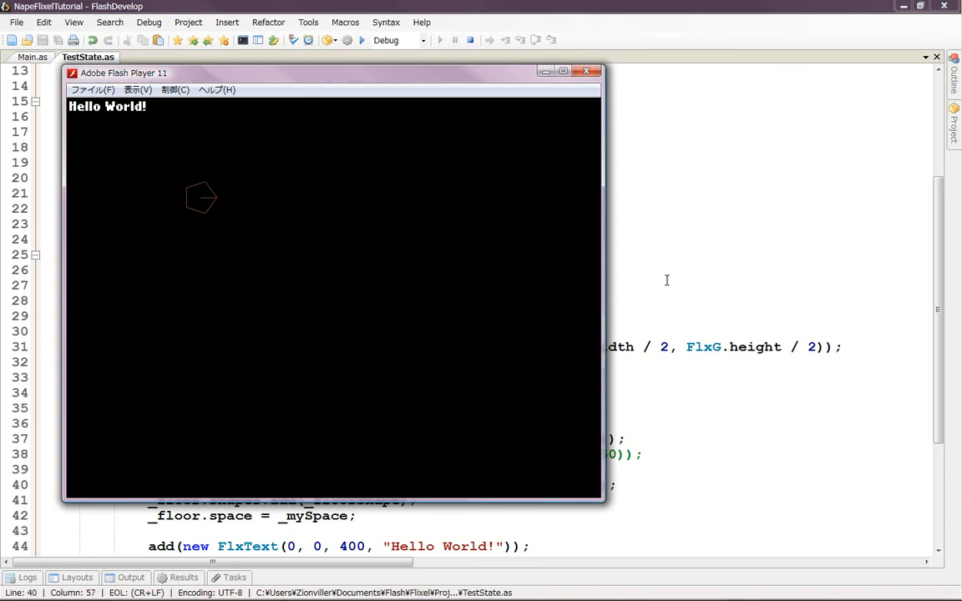
mouse_move(651, 277)
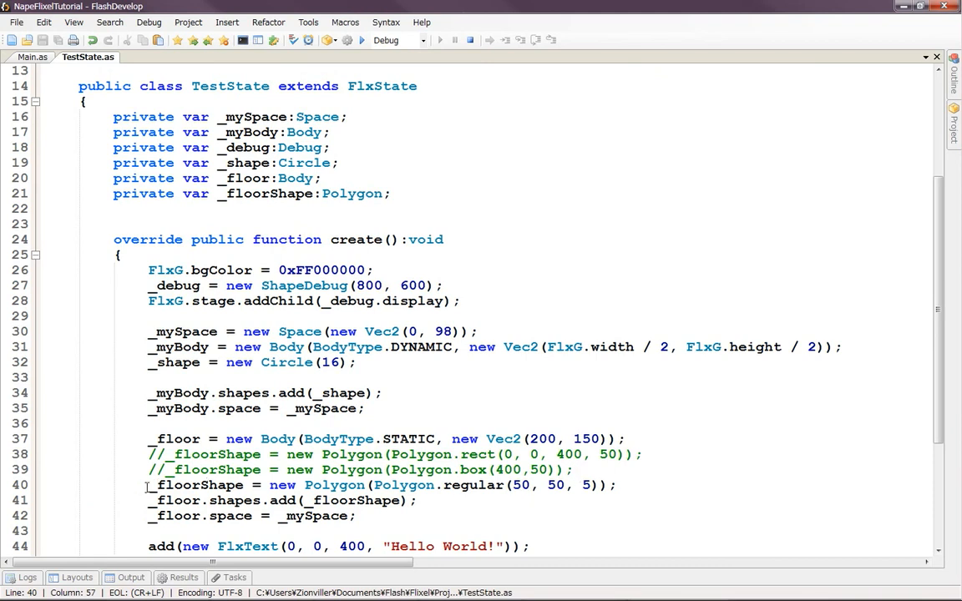
- Comment out the Polygon.regular line to use rect again and move the floor body to Vec2(0, 300)
type("//")
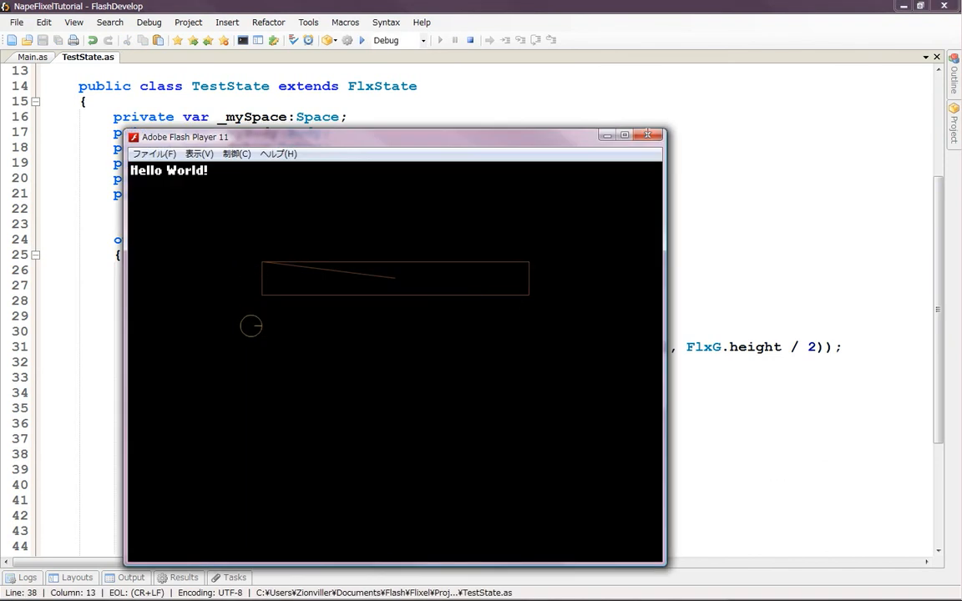
left_click(649, 134)
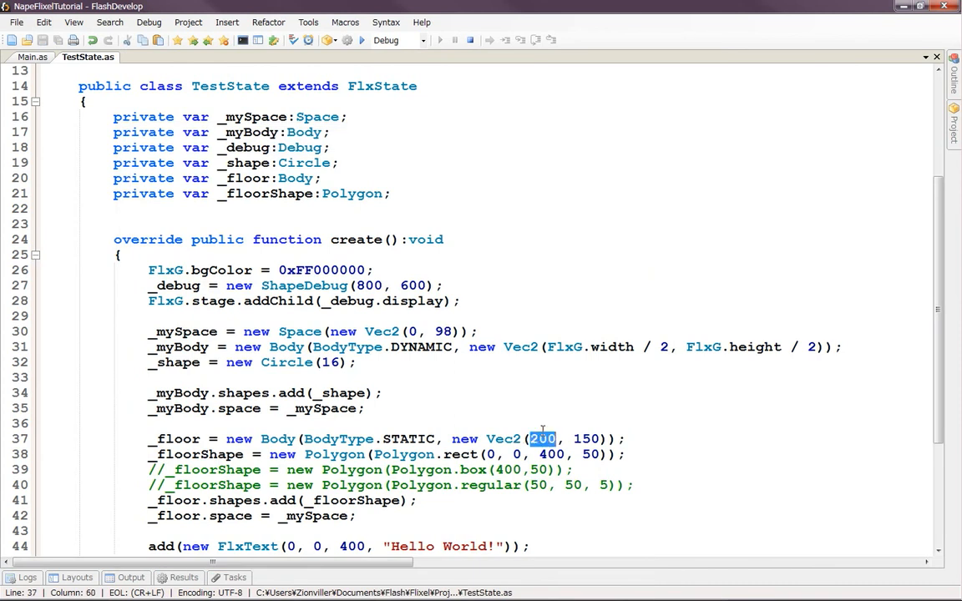
type("0")
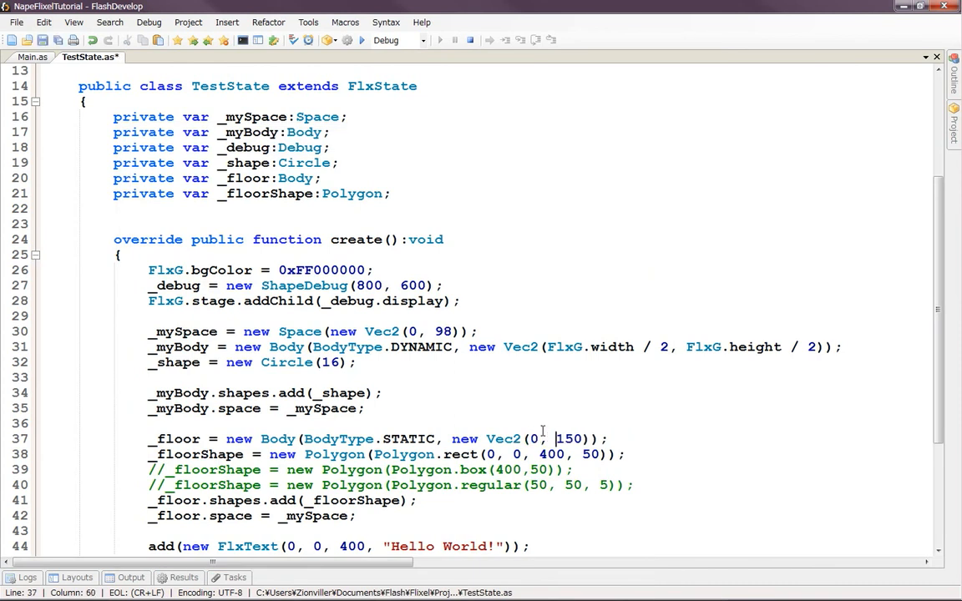
double_click(569, 437)
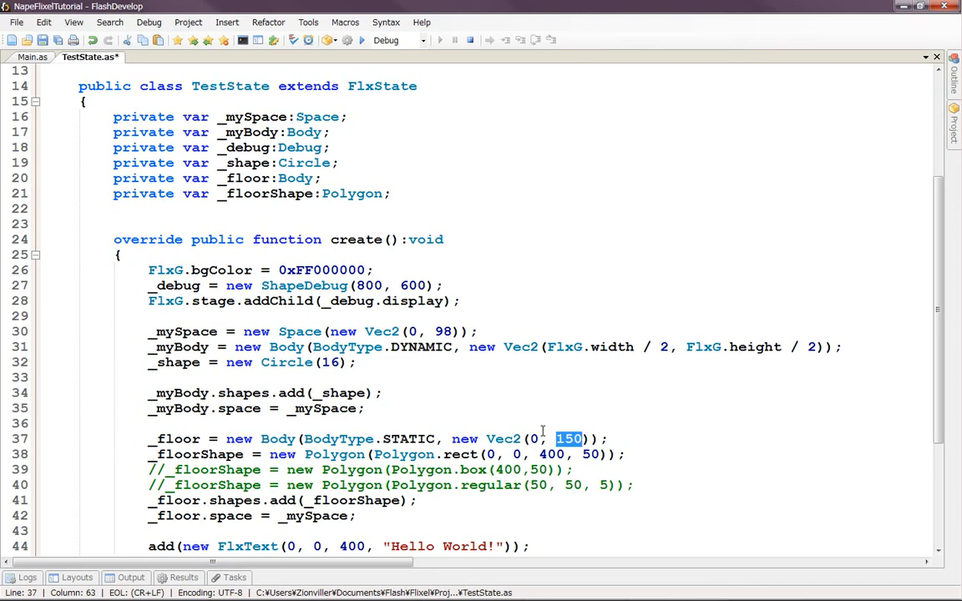
type("300")
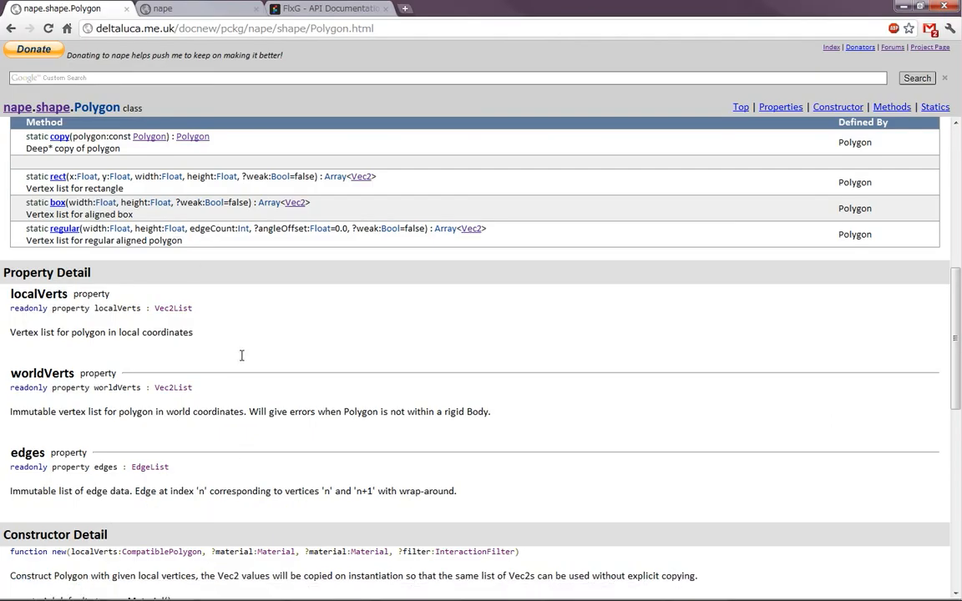
- Browse the Nape shape package docs, checking the Circle class and the FlxG docs tab
scroll("up", 3)
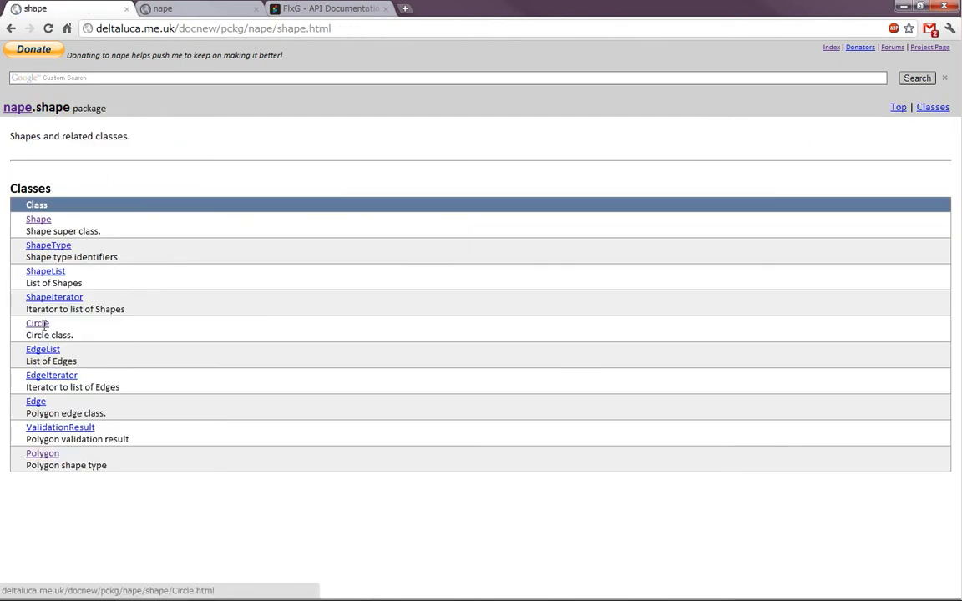
left_click(36, 324)
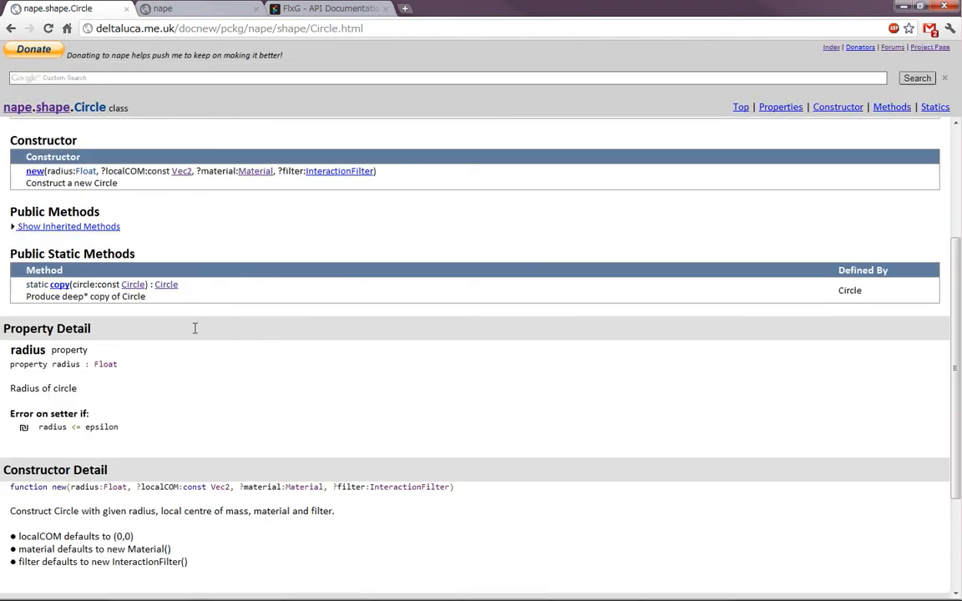
scroll("up", 3)
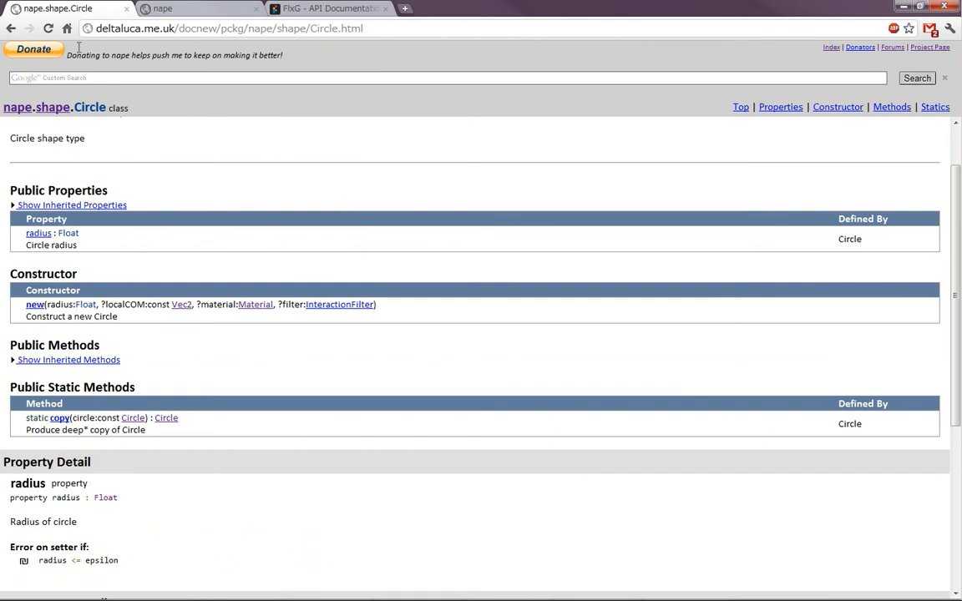
left_click(38, 107)
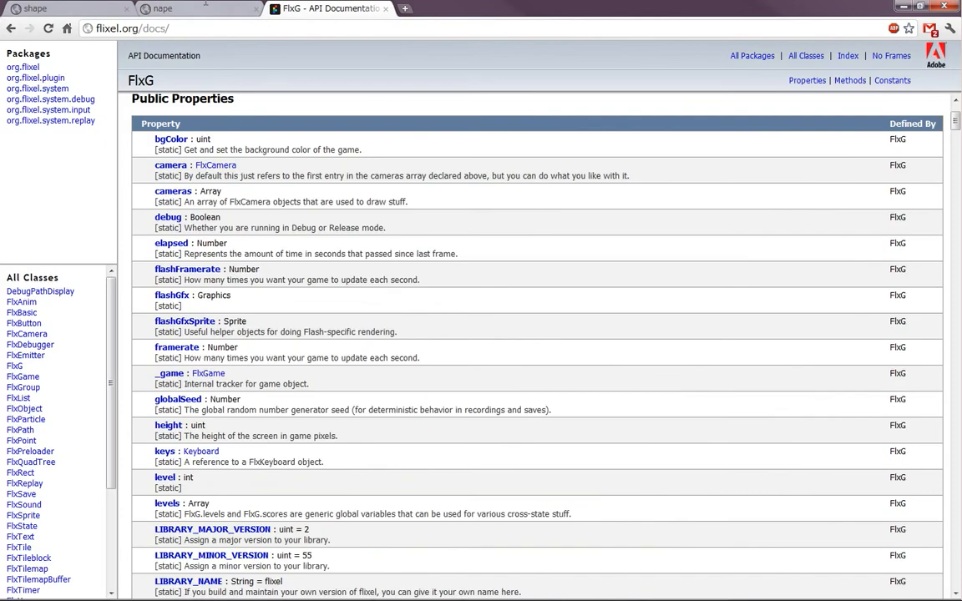
left_click(67, 8)
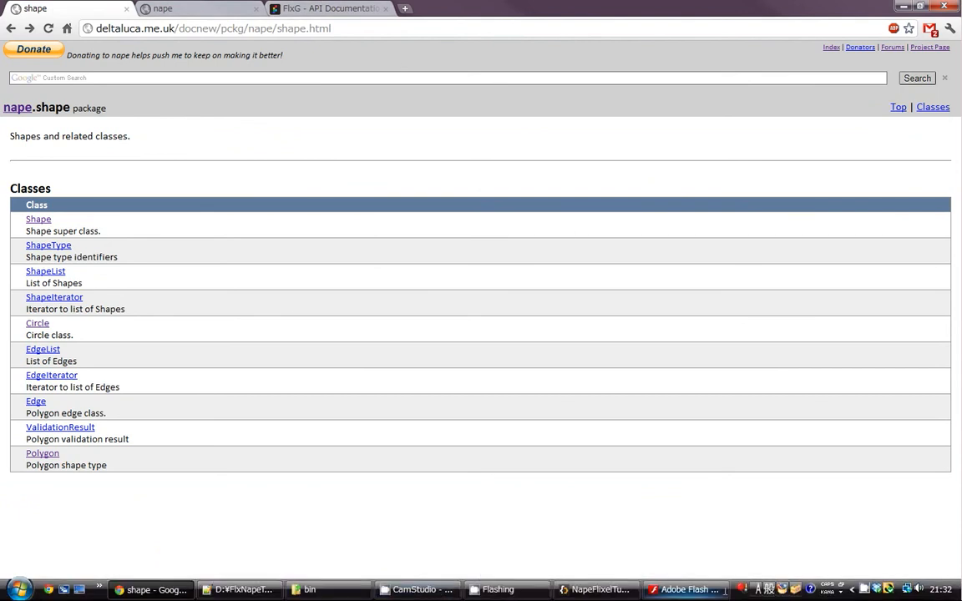
left_click(595, 590)
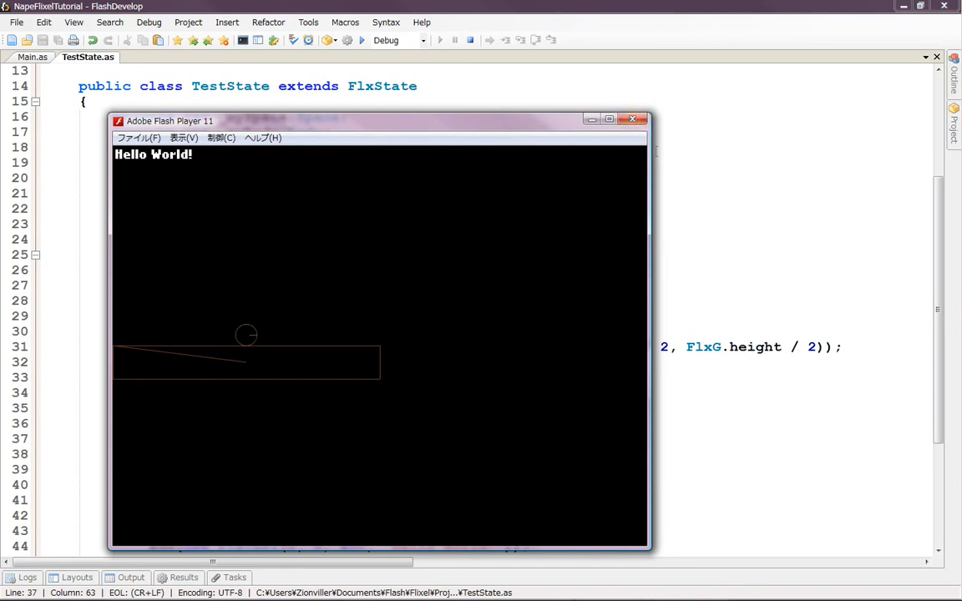
left_click(633, 120)
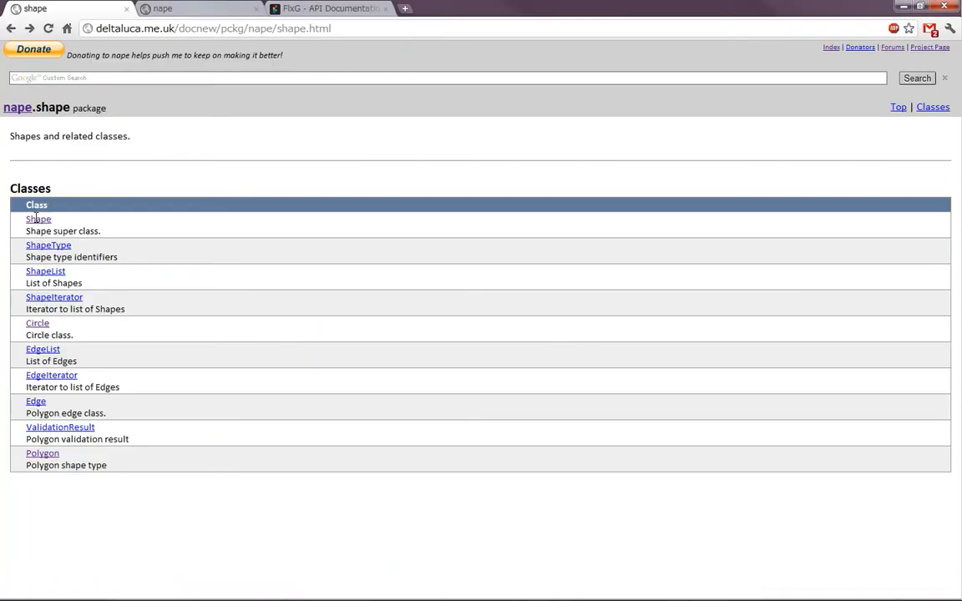
- Open the nape.shape.Shape class reference and scroll through its public methods
left_click(39, 219)
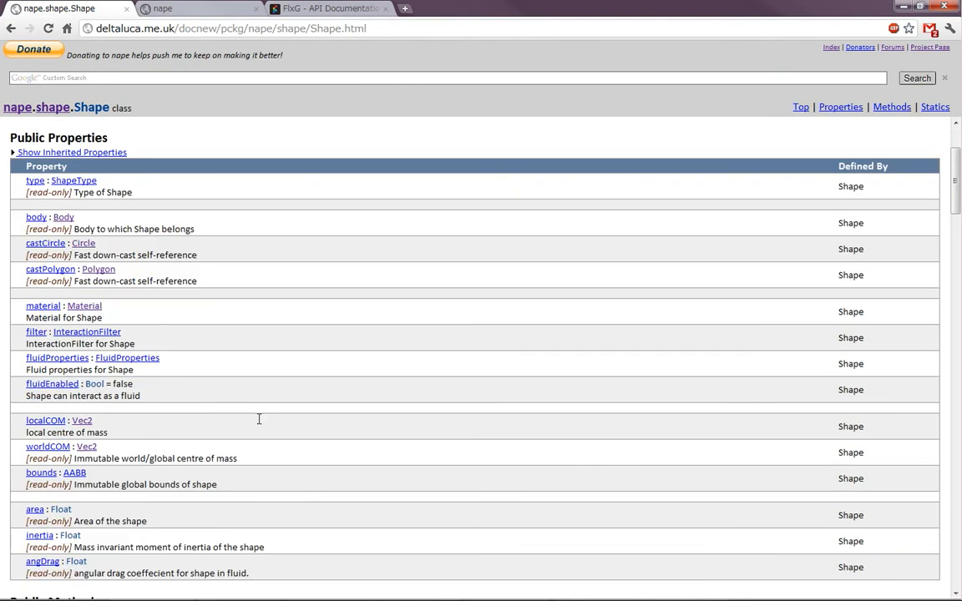
scroll("down", 3)
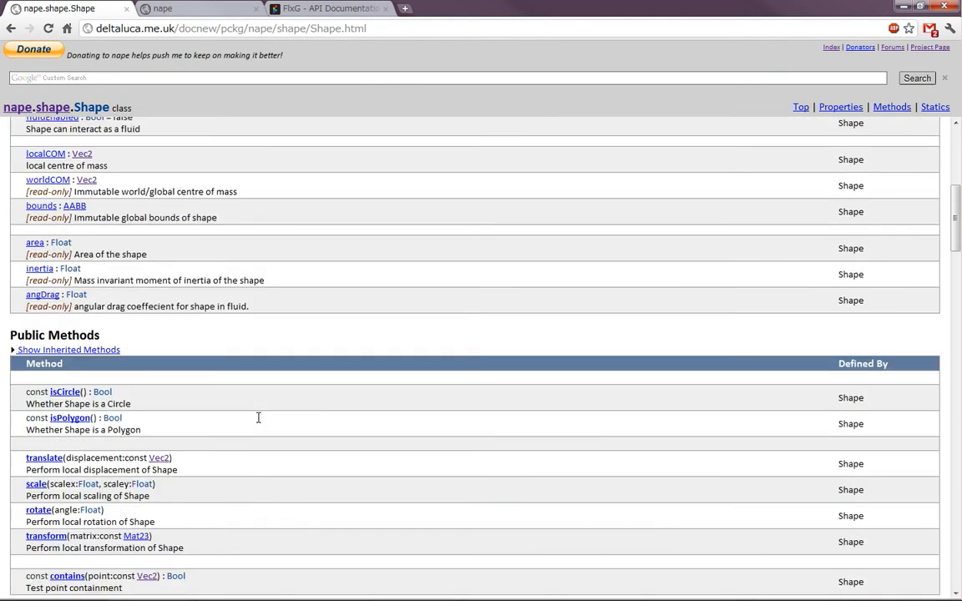
scroll("down", 3)
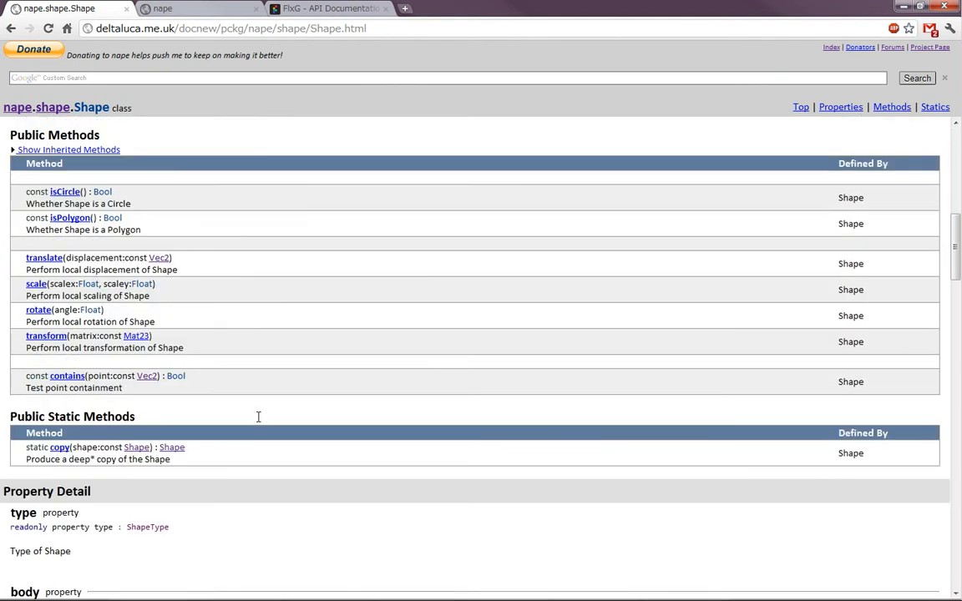
scroll("down", 3)
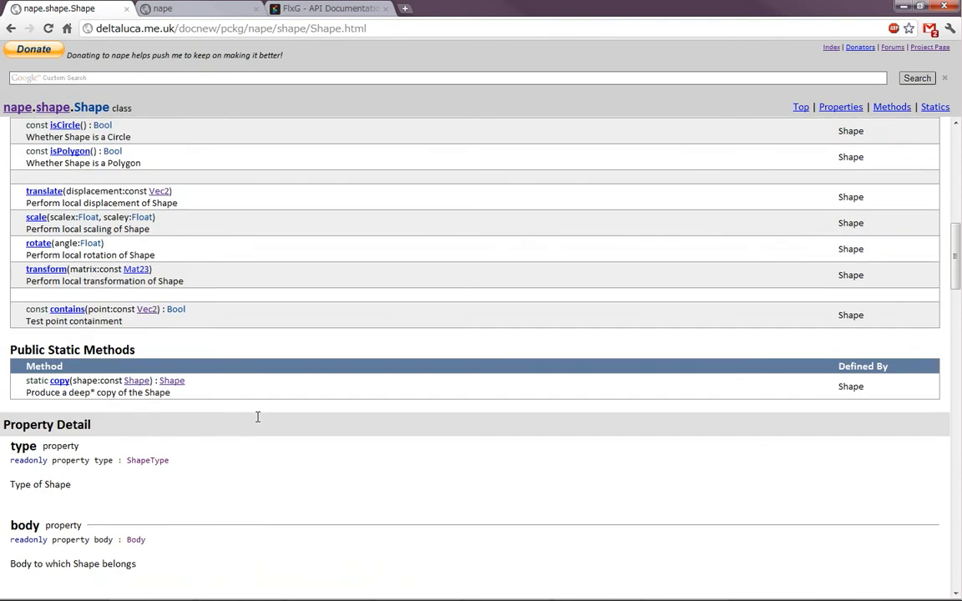